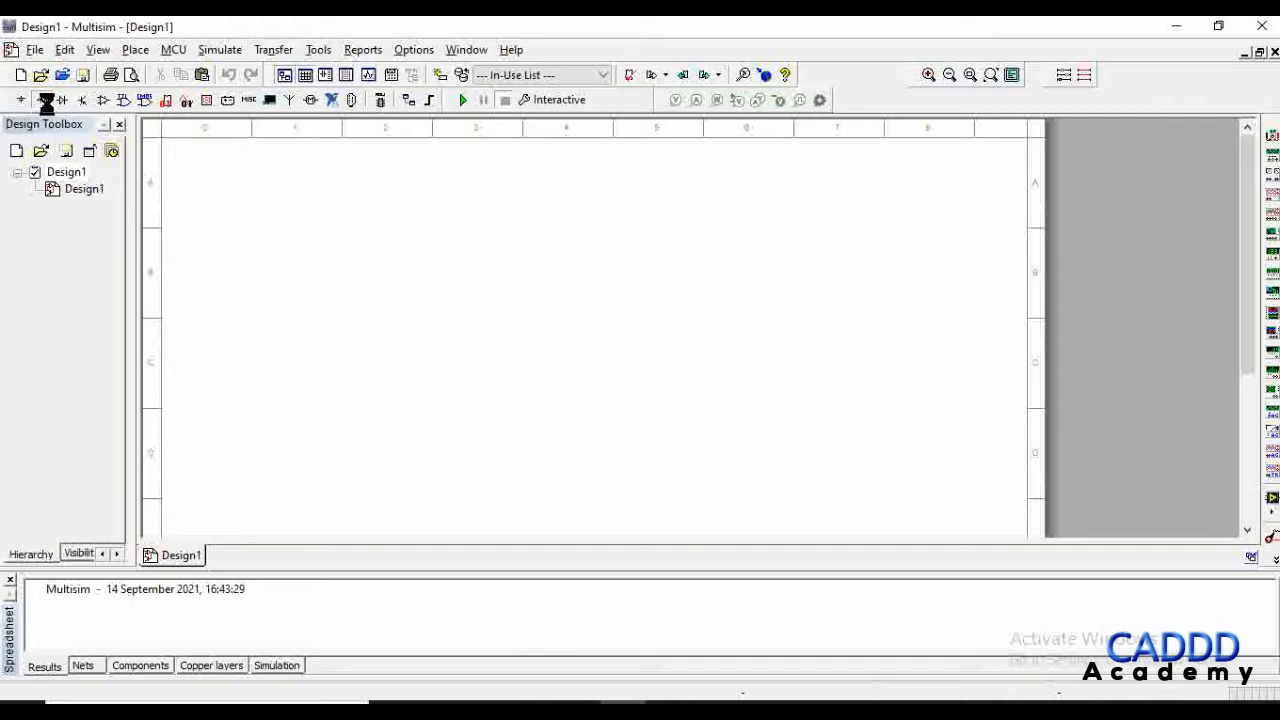
- Place a 100 Ω resistor from the Basic component group
left_click(20, 99)
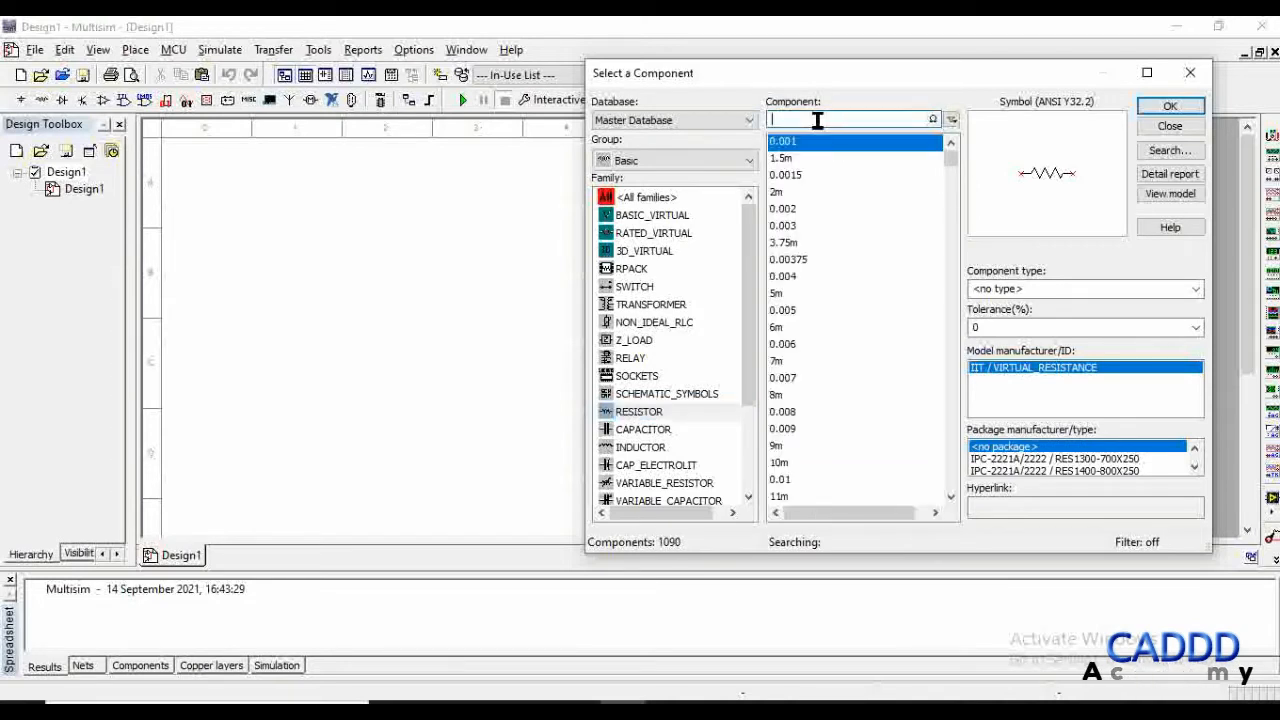
type("100")
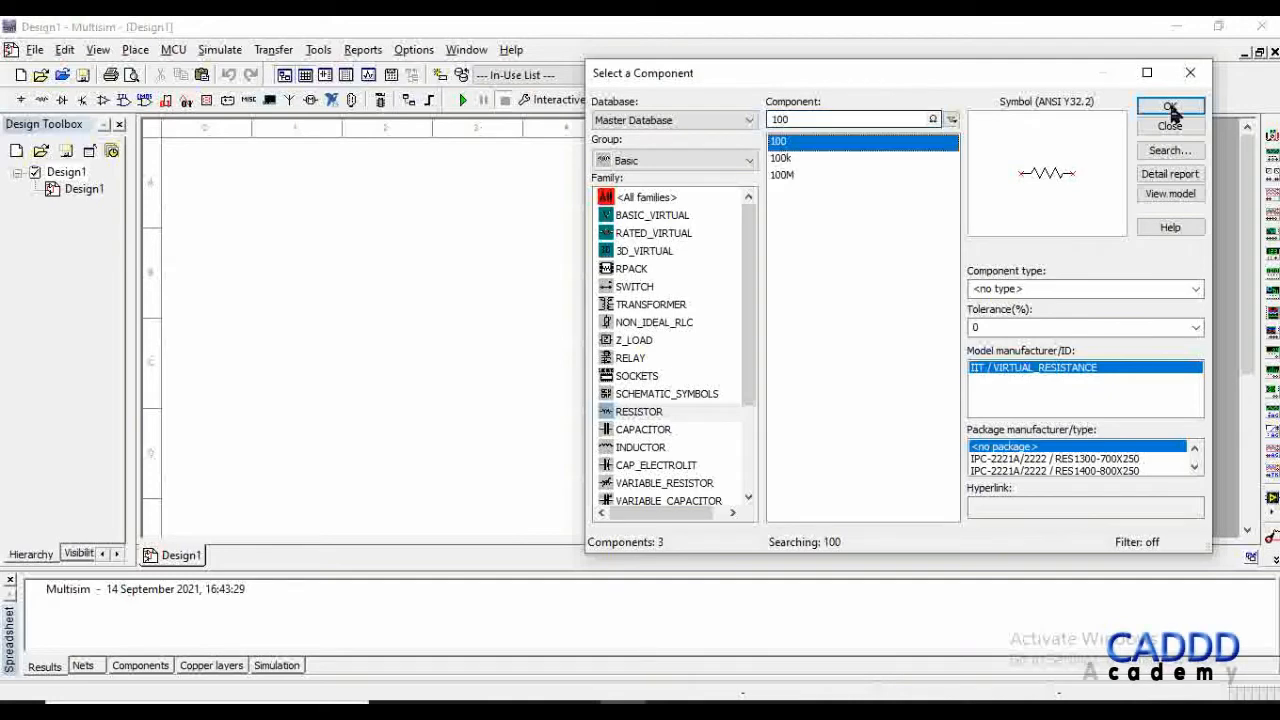
left_click(1170, 107)
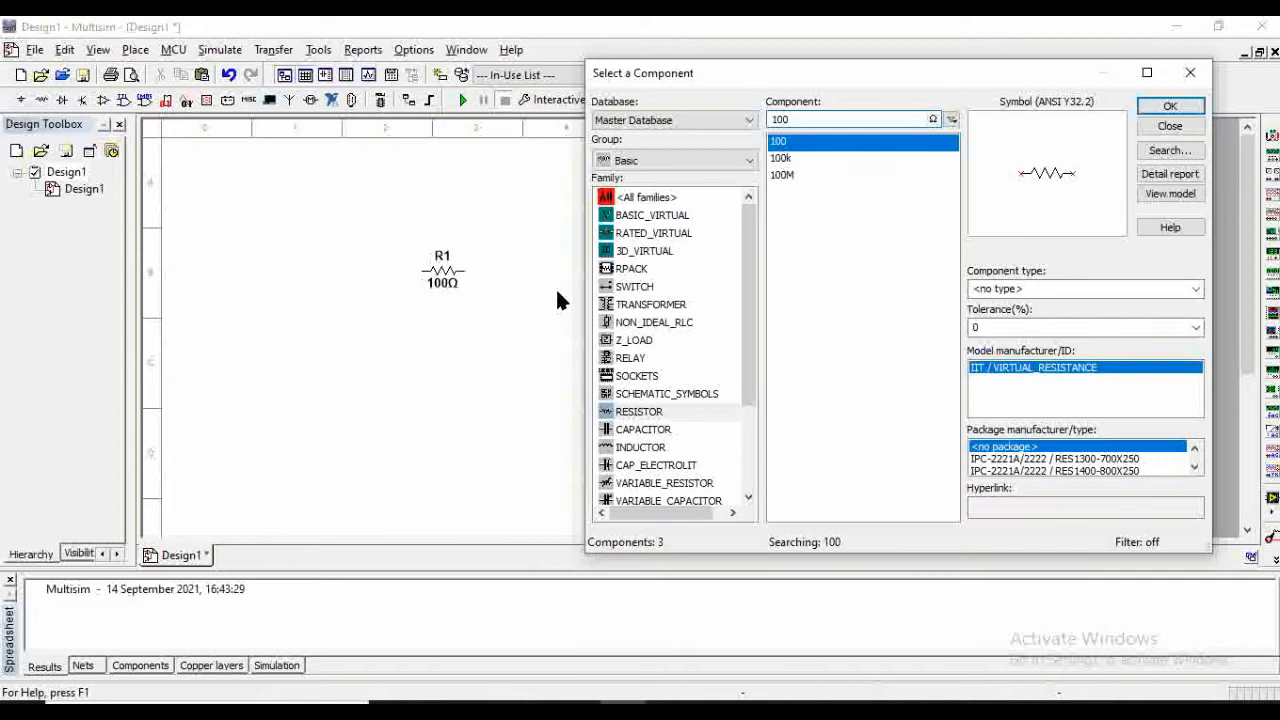
mouse_move(655, 435)
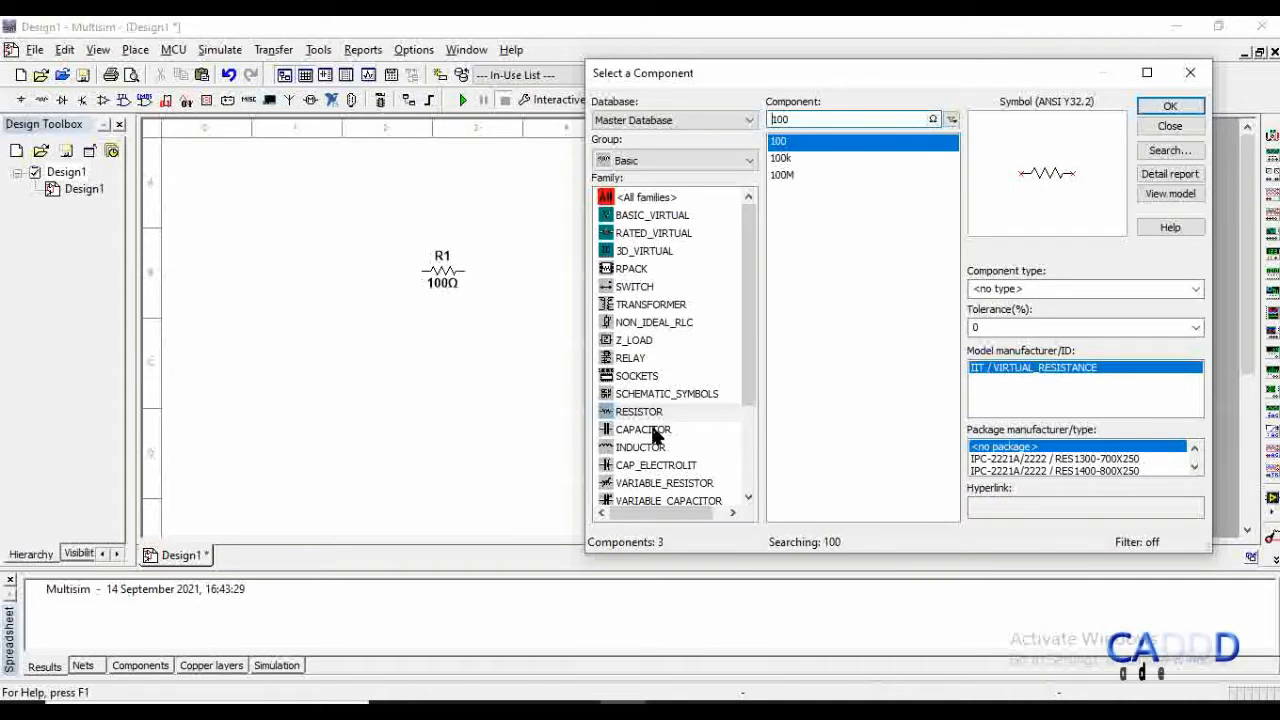
- Place a 10 µF capacitor and select a 10 mH inductor
left_click(643, 428)
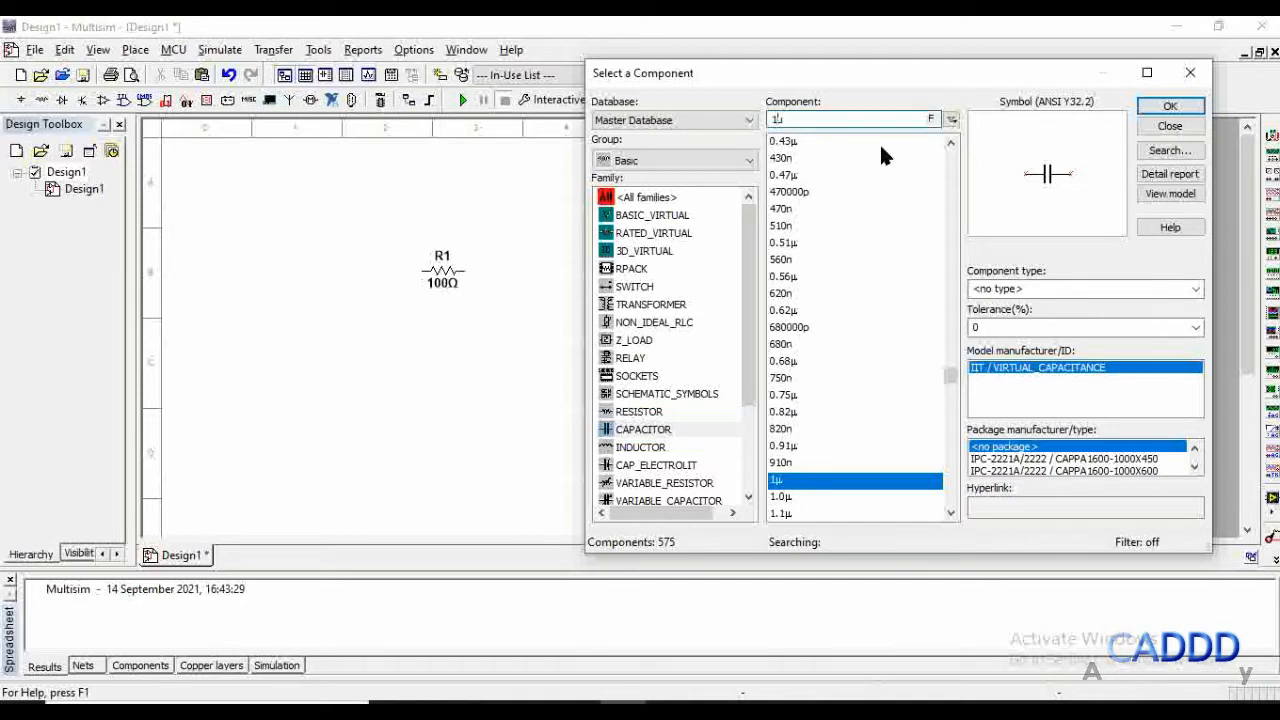
type("10µ")
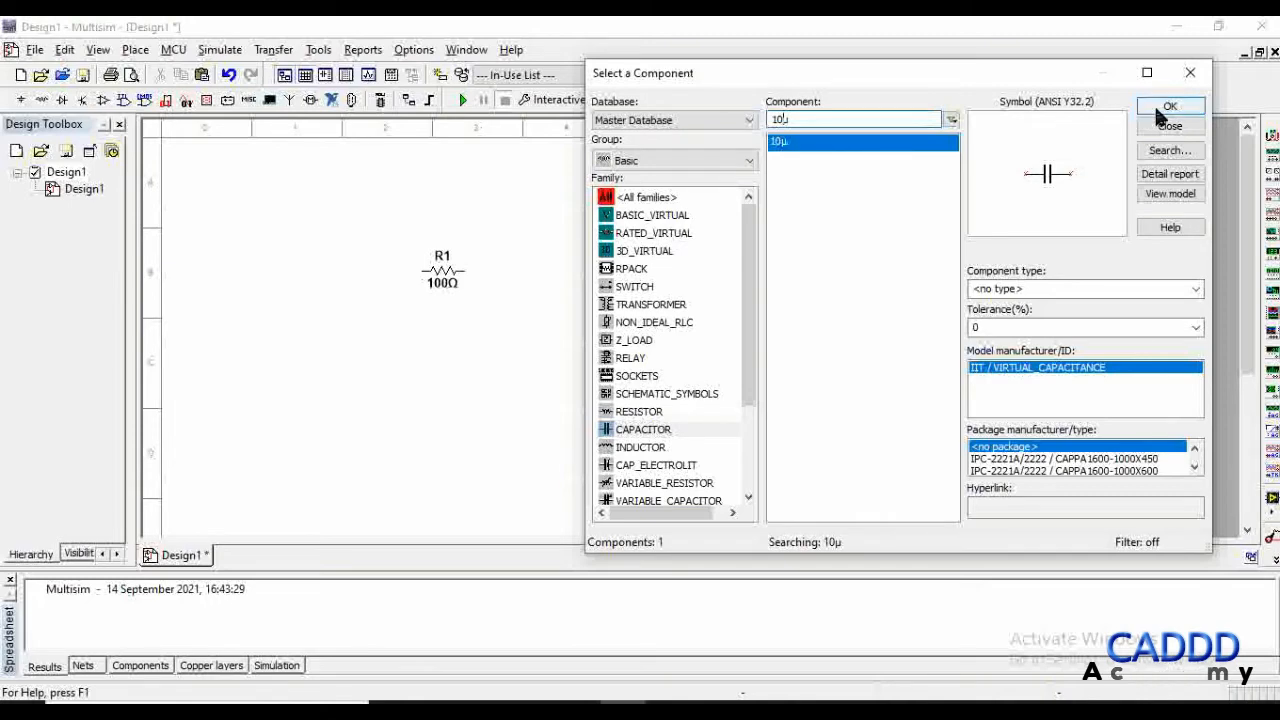
left_click(1169, 117)
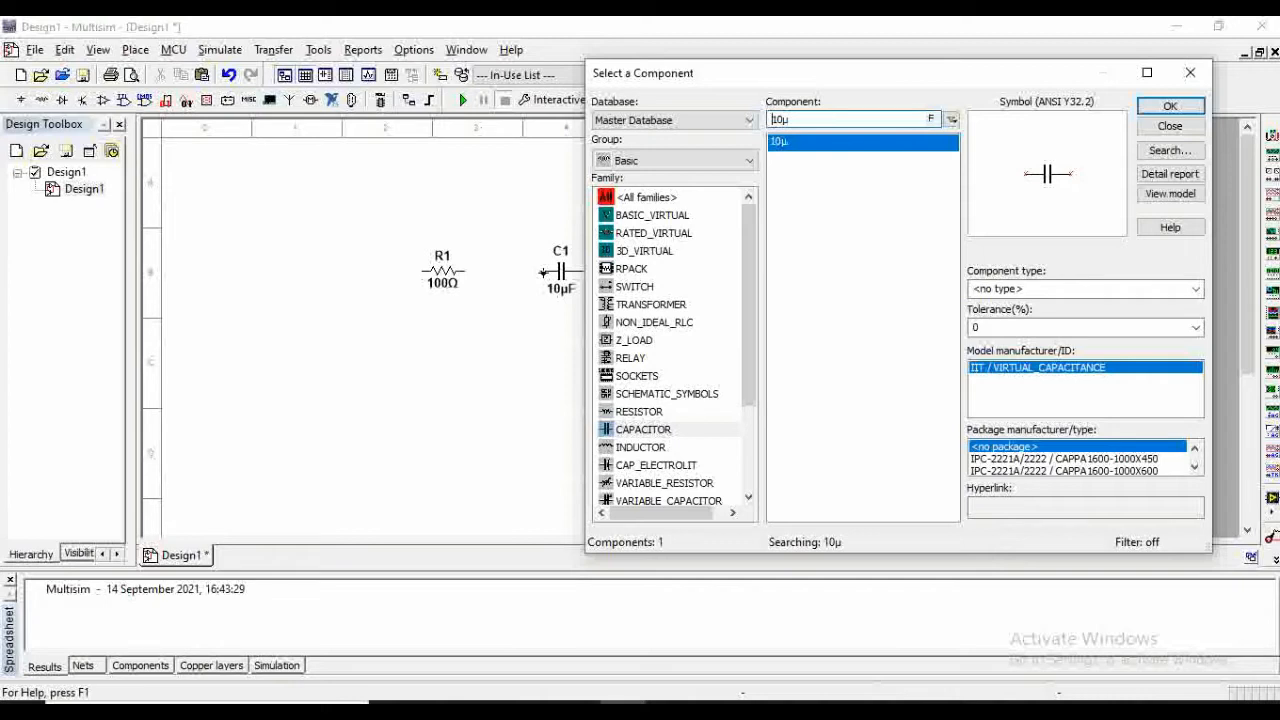
mouse_move(655, 455)
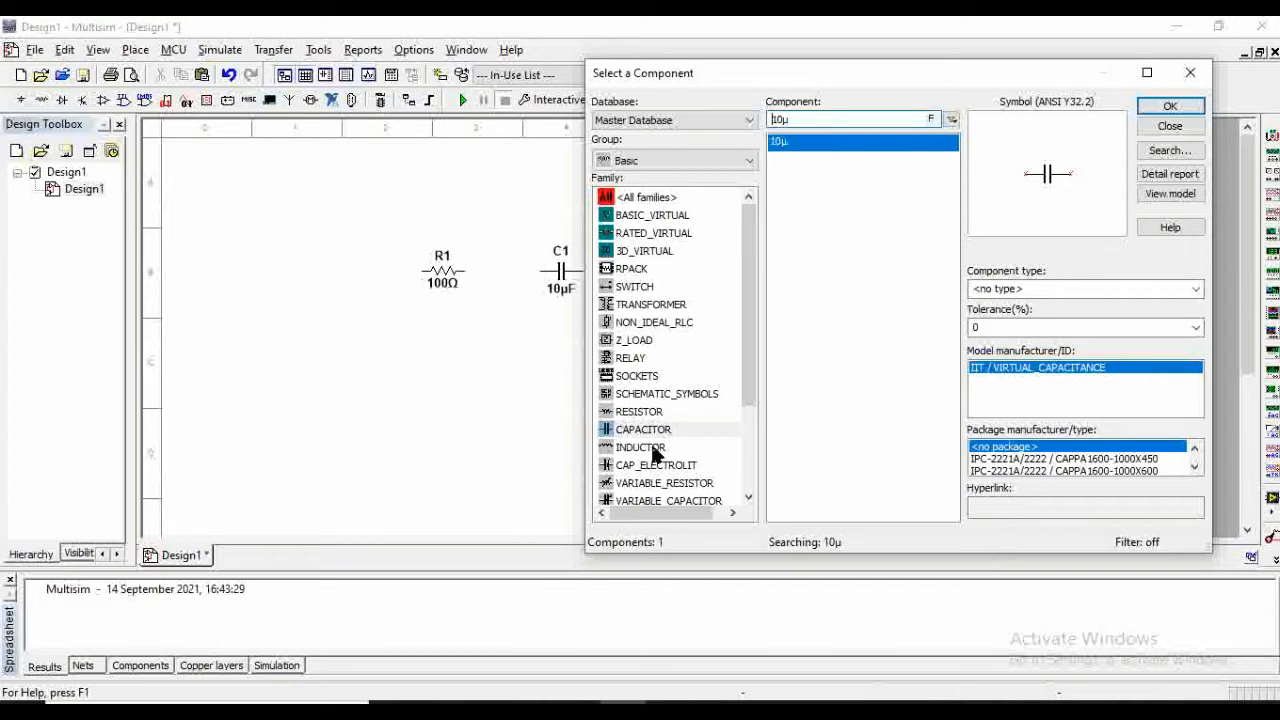
left_click(640, 447)
type("m")
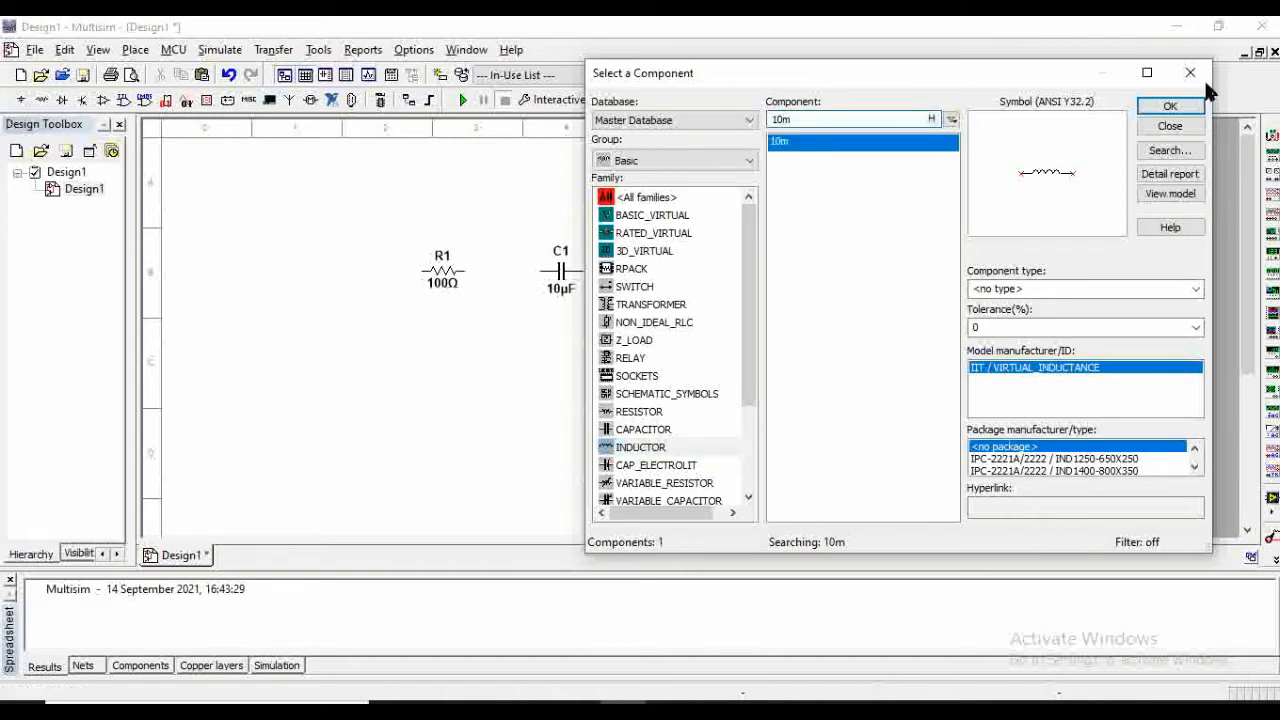
left_click(1170, 106)
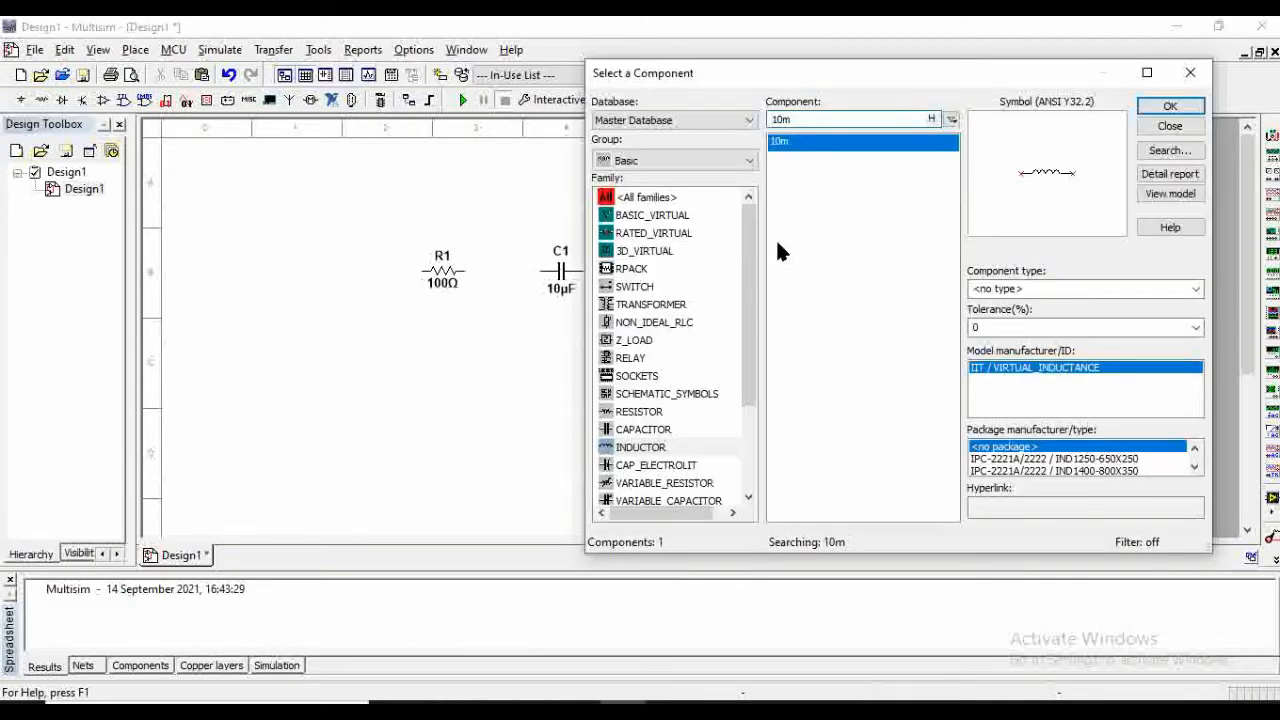
mouse_move(742, 298)
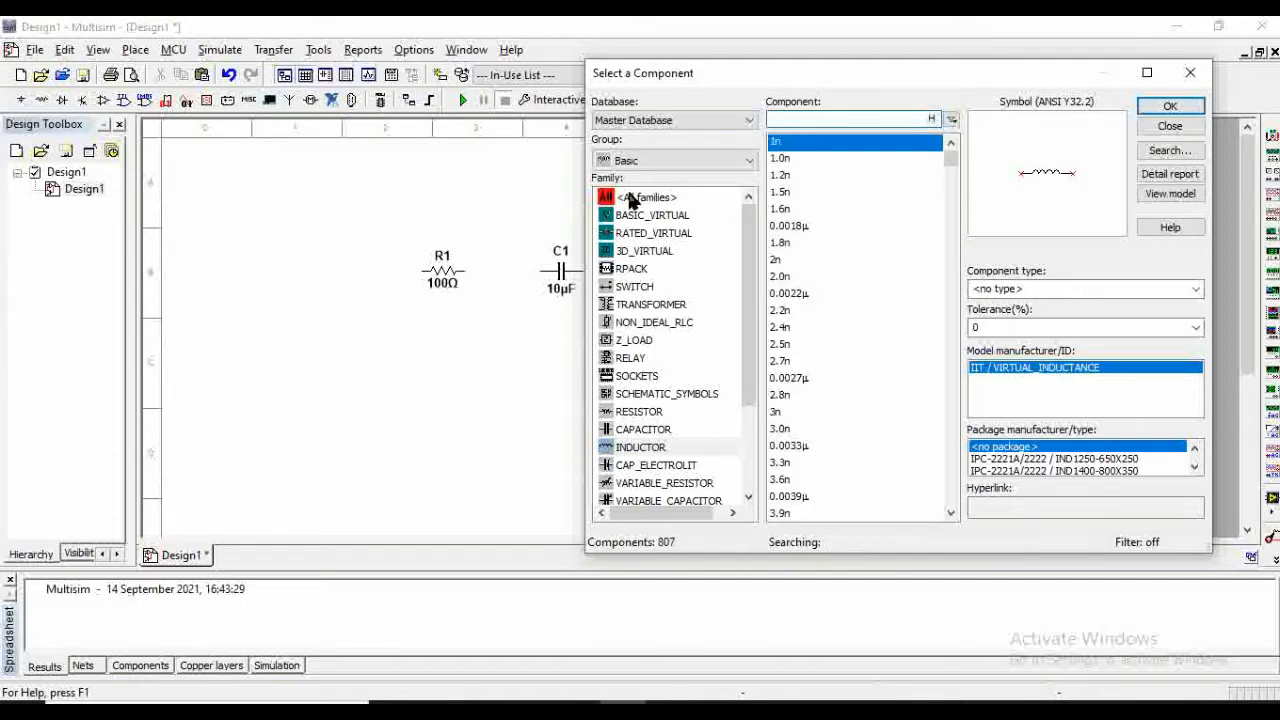
- From the Sources group, place the AC_VOLTAGE source V1 and pick the GROUND part
left_click(1169, 105)
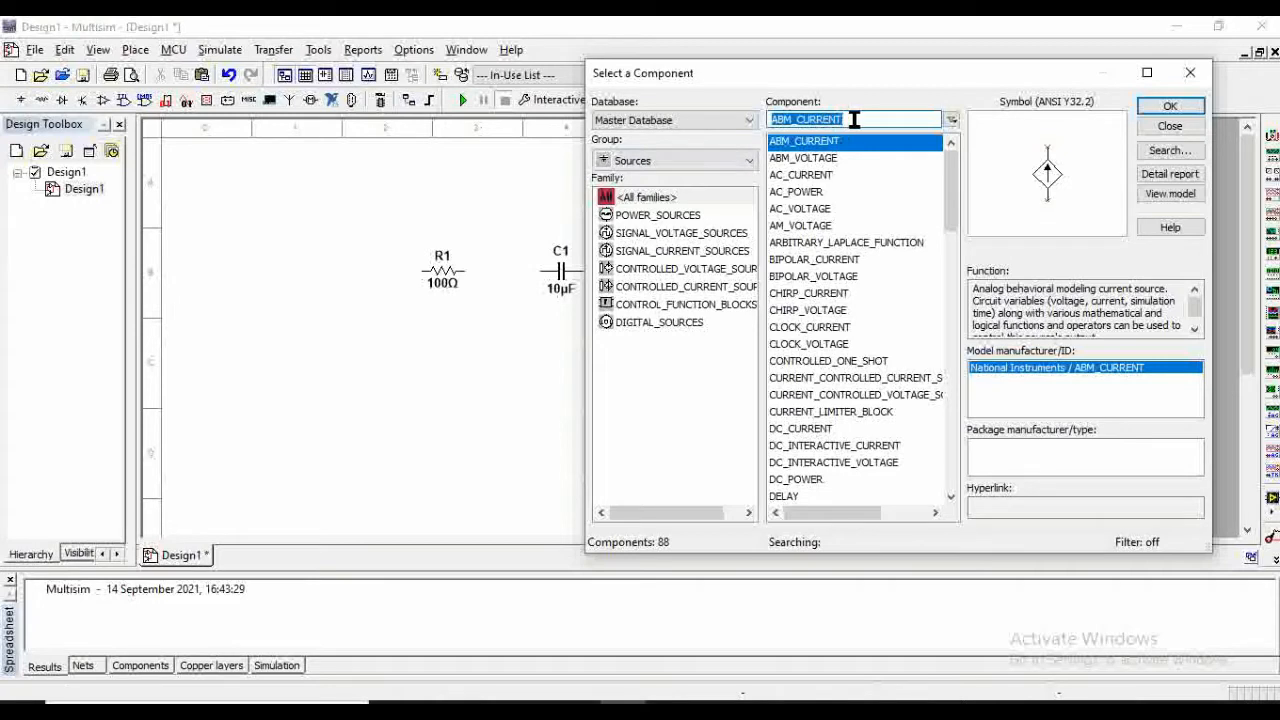
type("a")
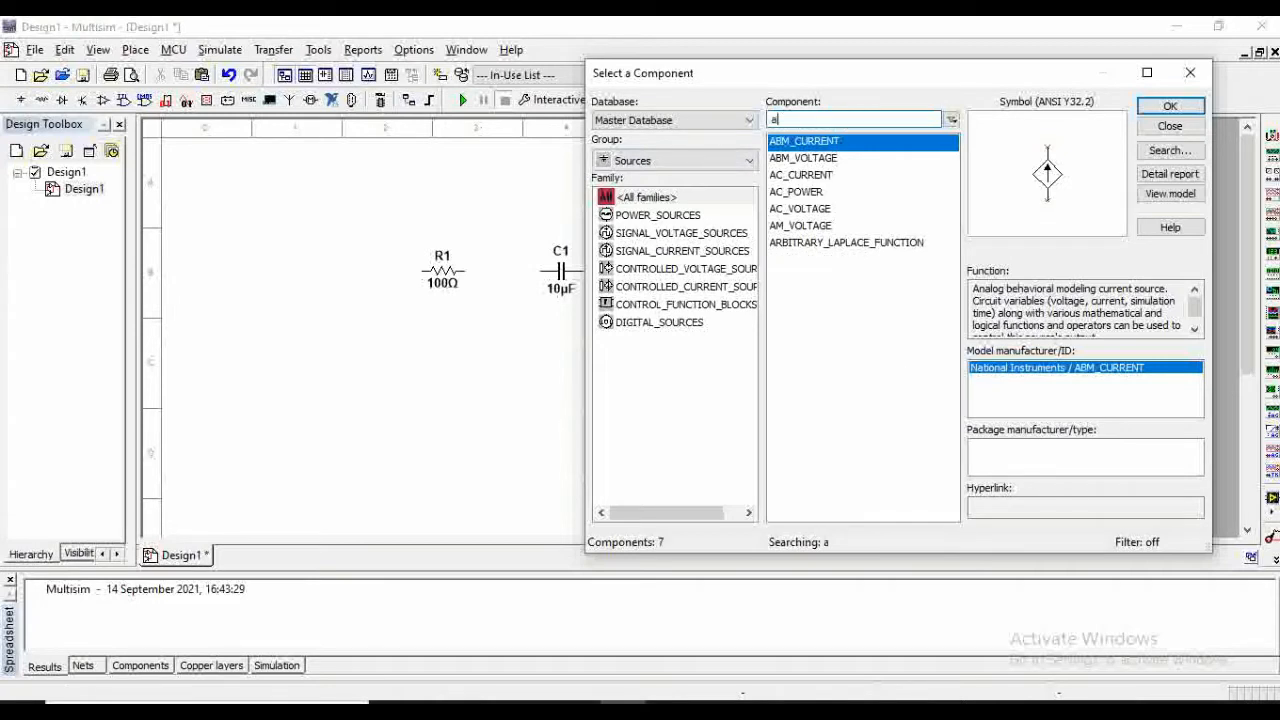
type("c")
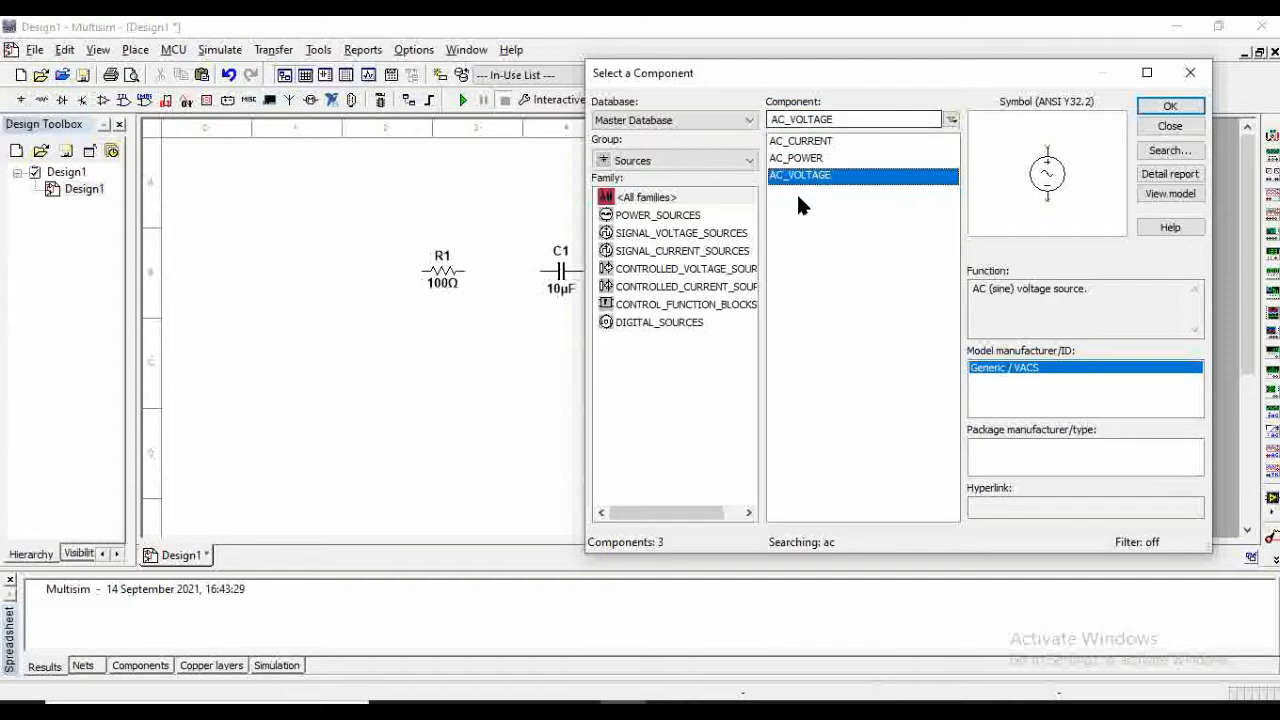
left_click(1169, 106)
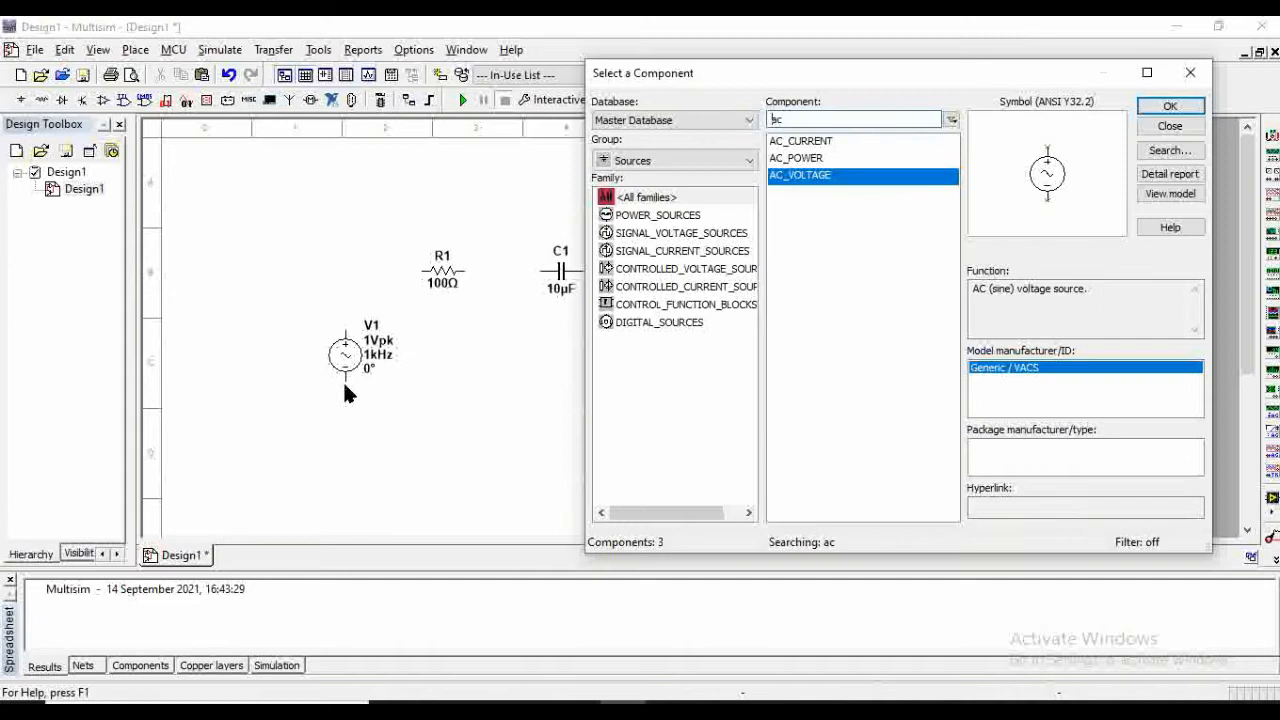
mouse_move(710, 308)
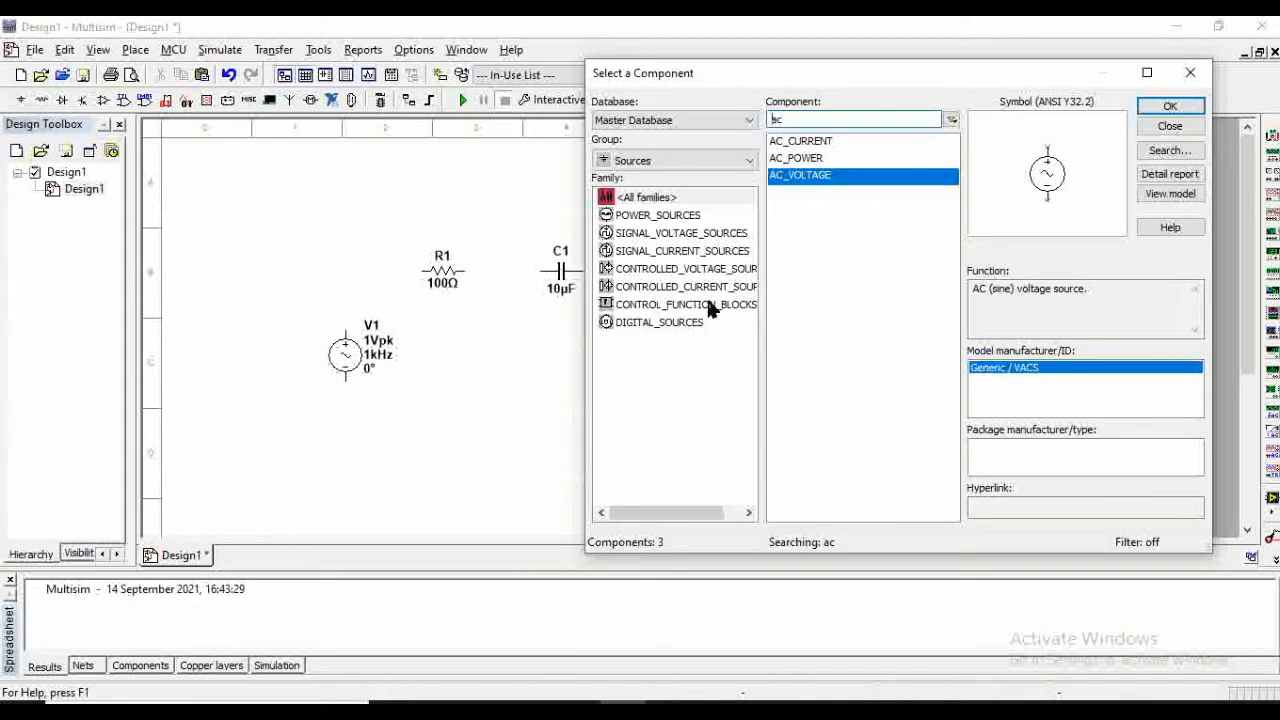
mouse_move(795, 157)
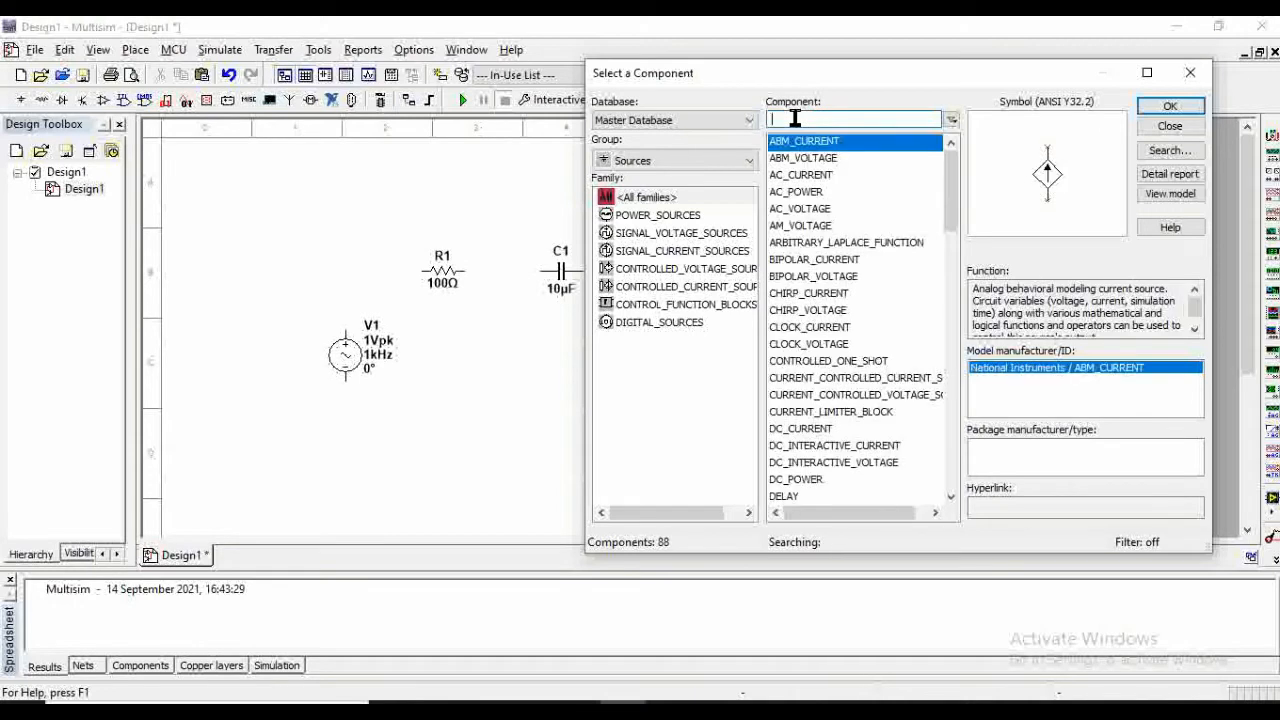
type("gr")
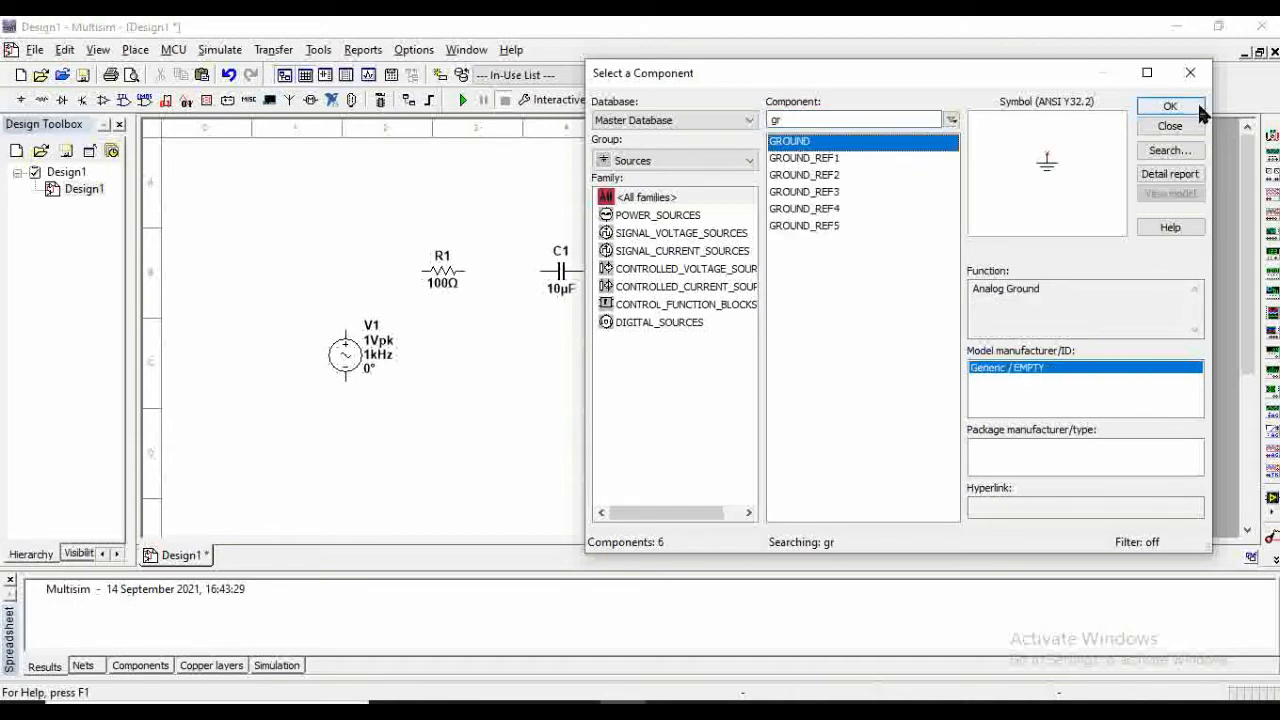
left_click(1169, 106)
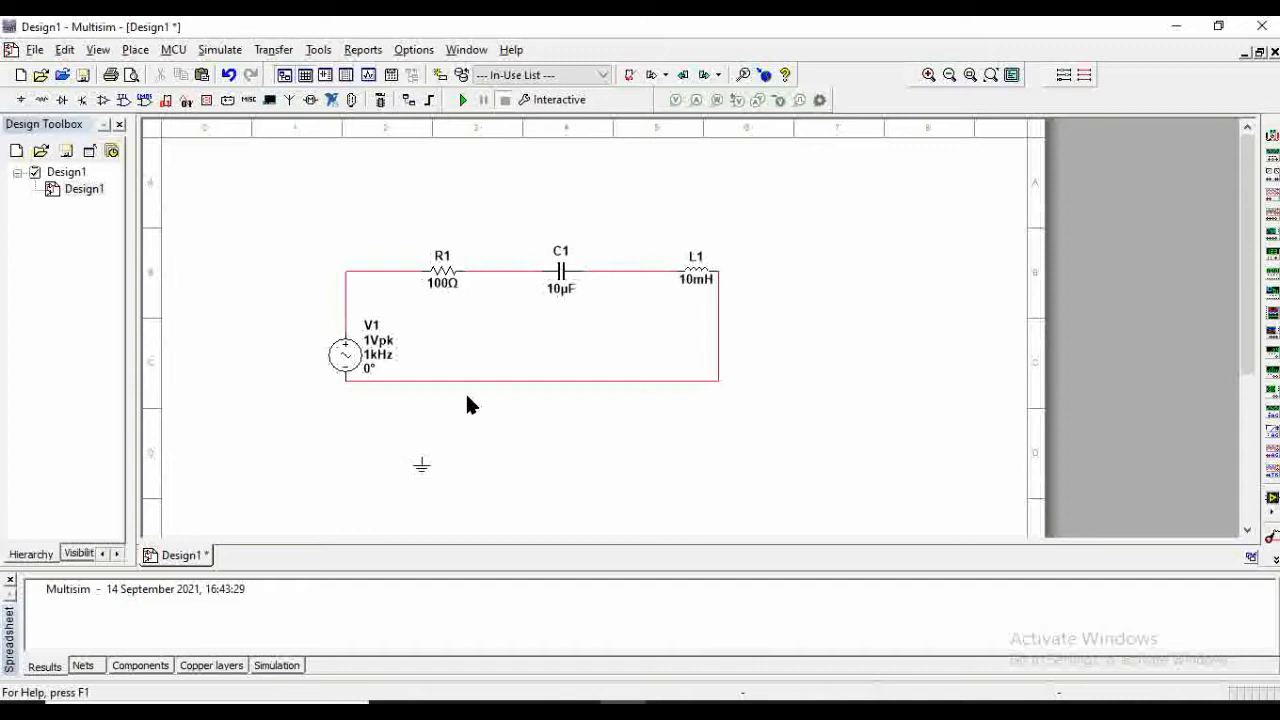
- Raise V1, lower the bottom wire, and connect ground at the loop's bottom-left corner
left_click(345, 353)
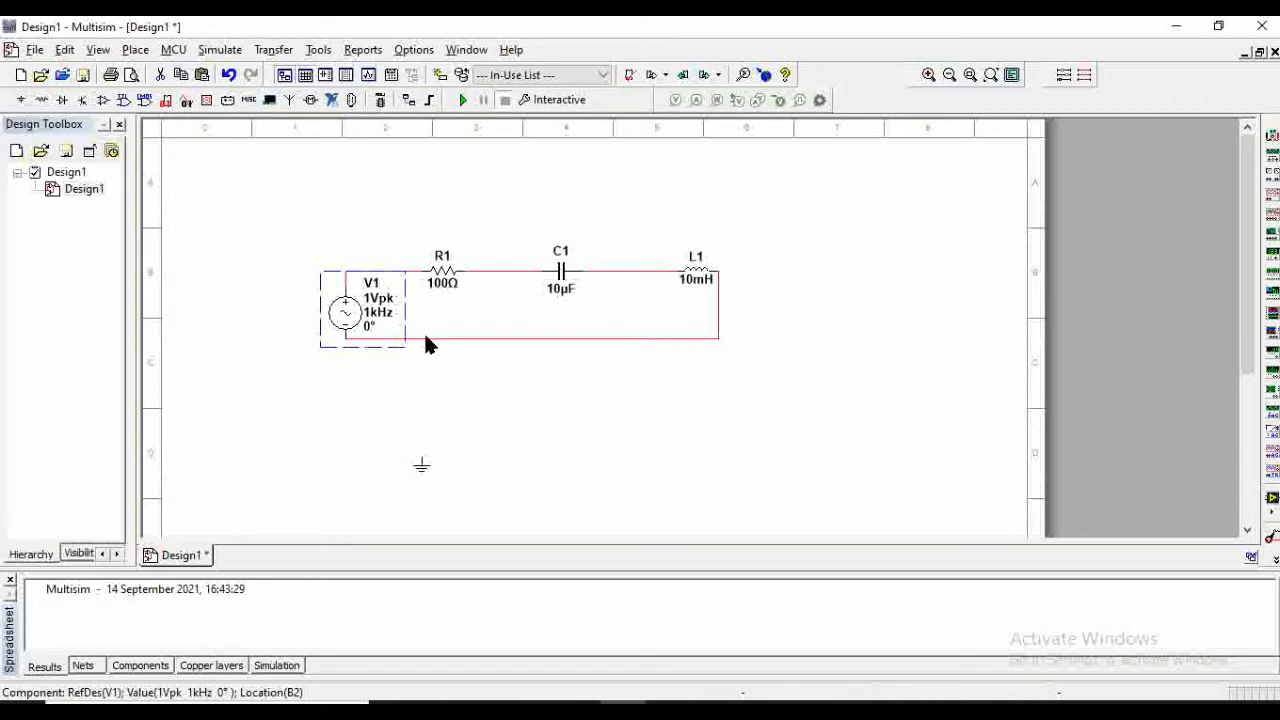
left_click(420, 414)
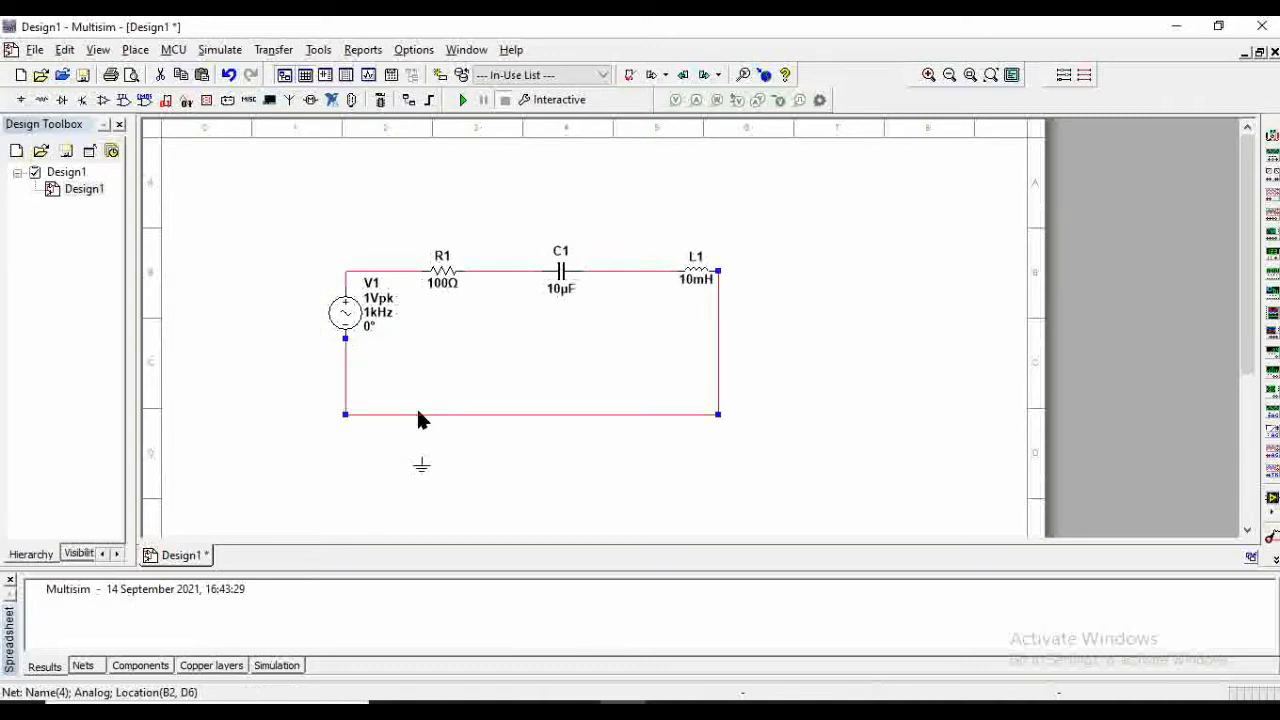
left_click(421, 467)
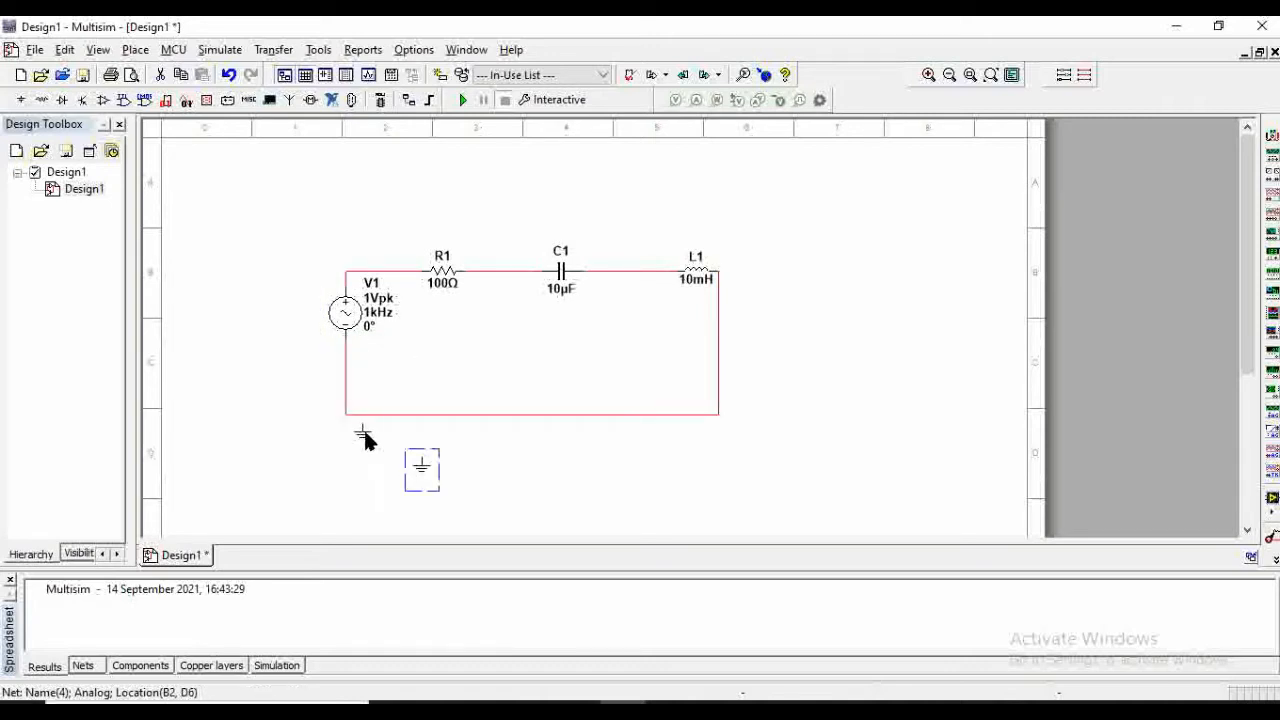
left_click_drag(422, 470, 345, 425)
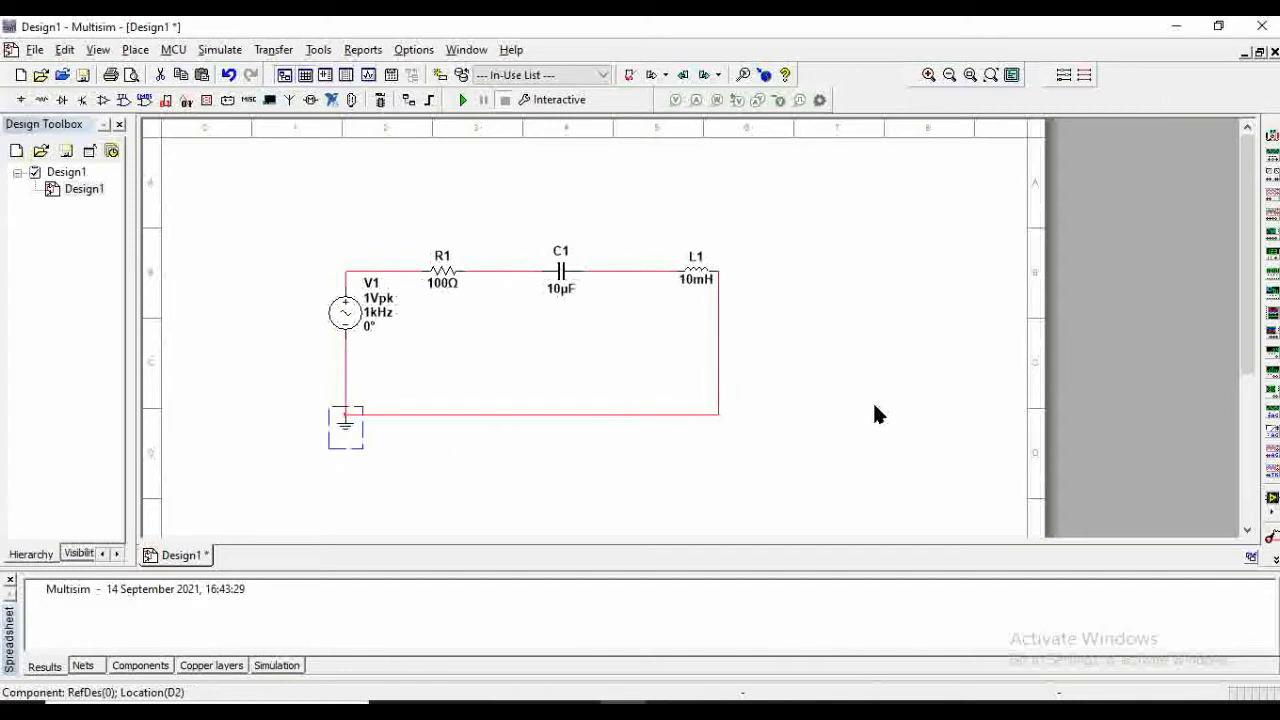
left_click(900, 400)
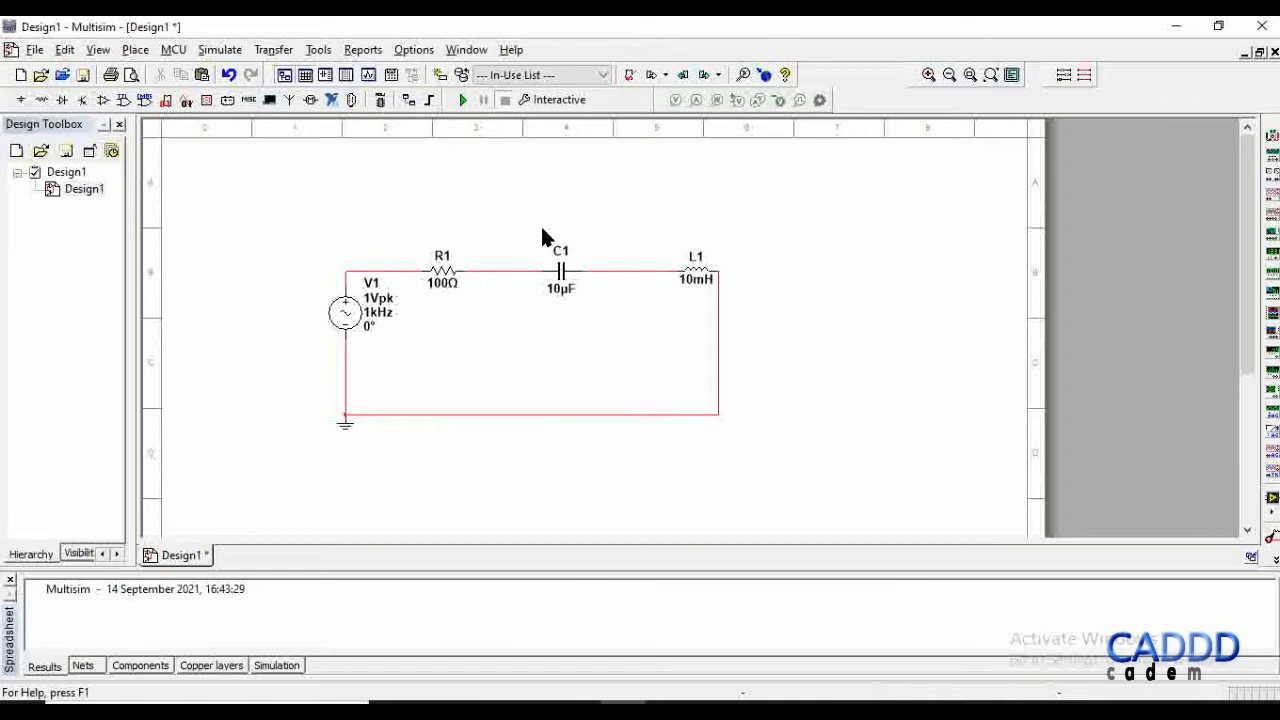
mouse_move(667, 74)
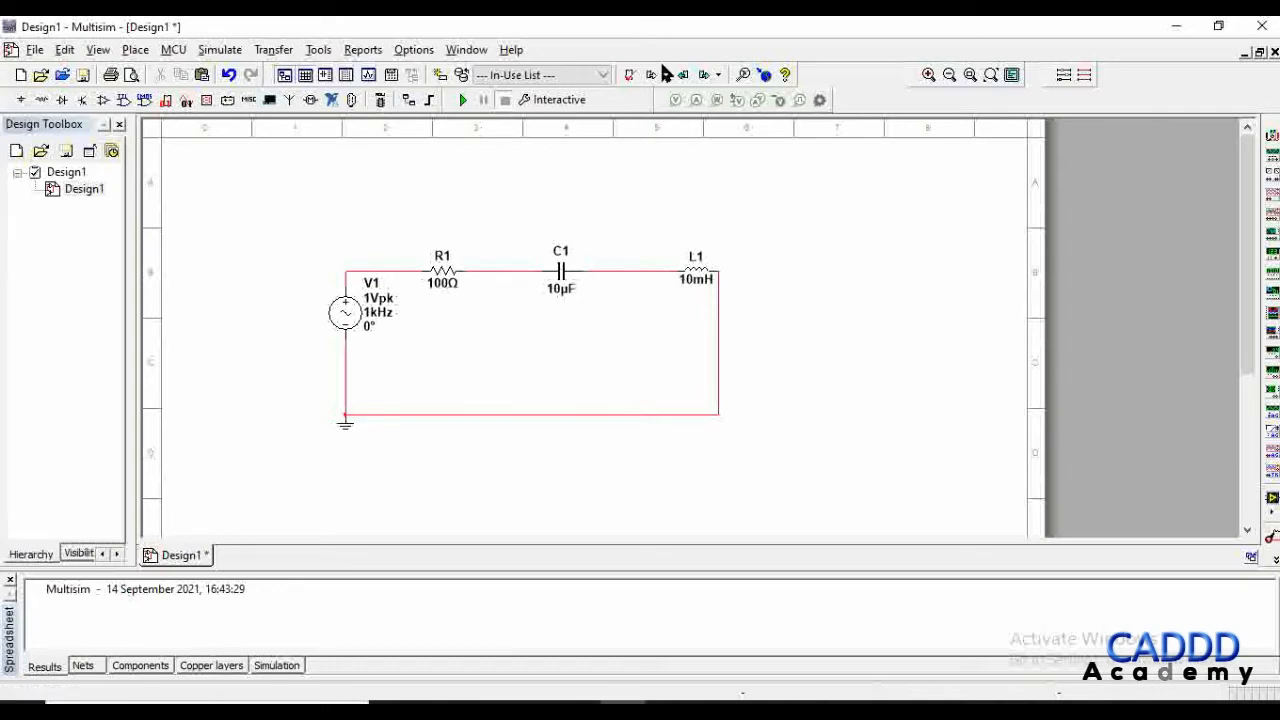
- Place voltage probe PR1 on the R1–C1 net and set V1 to 220 Vpk
left_click(500, 293)
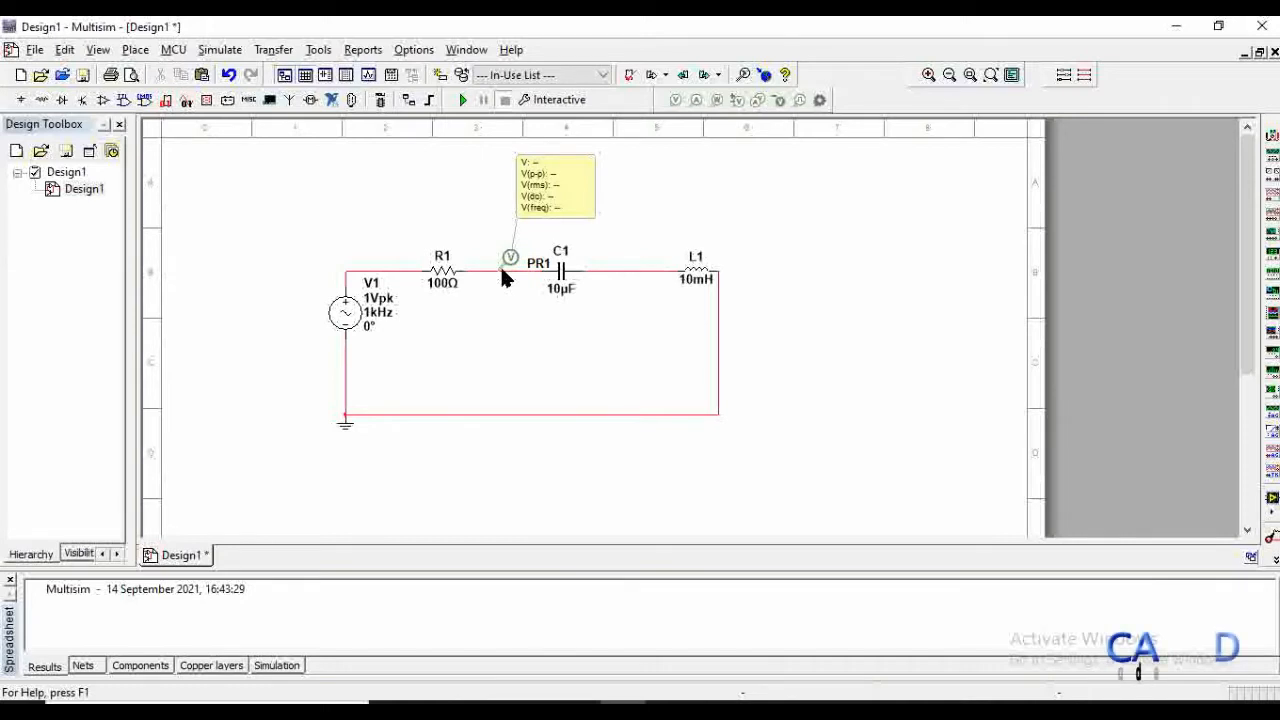
mouse_move(358, 320)
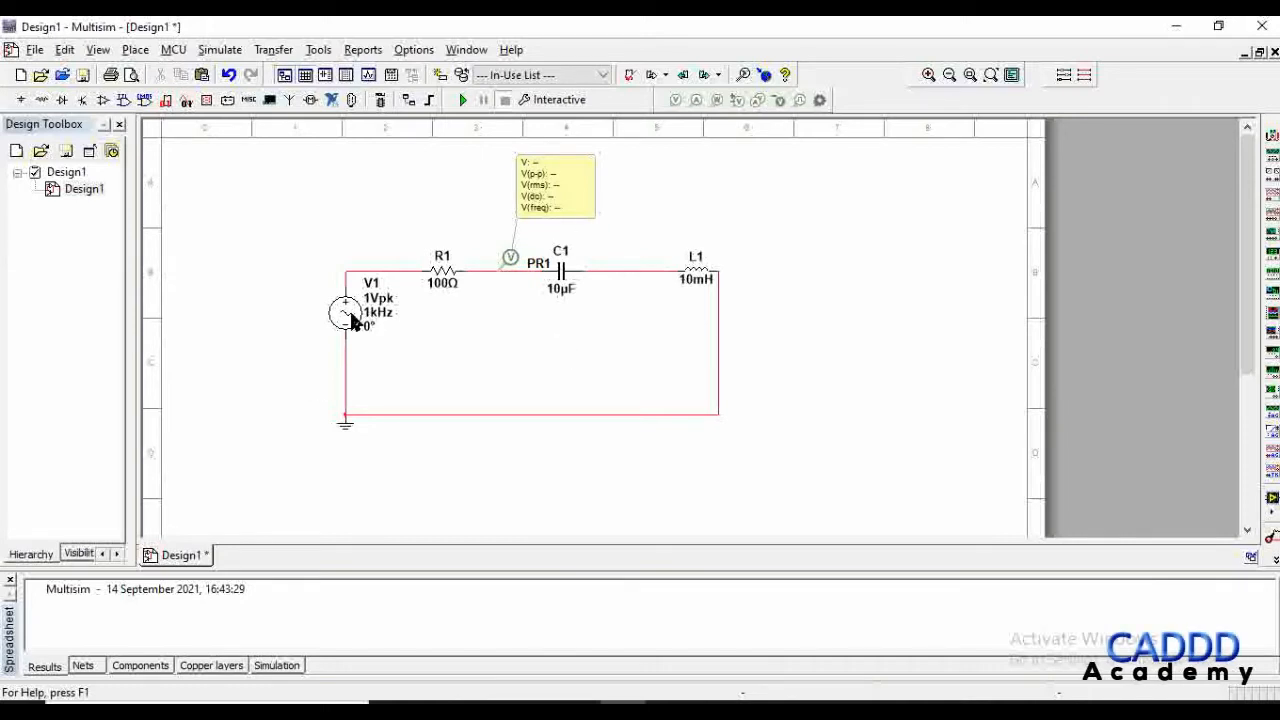
double_click(345, 310)
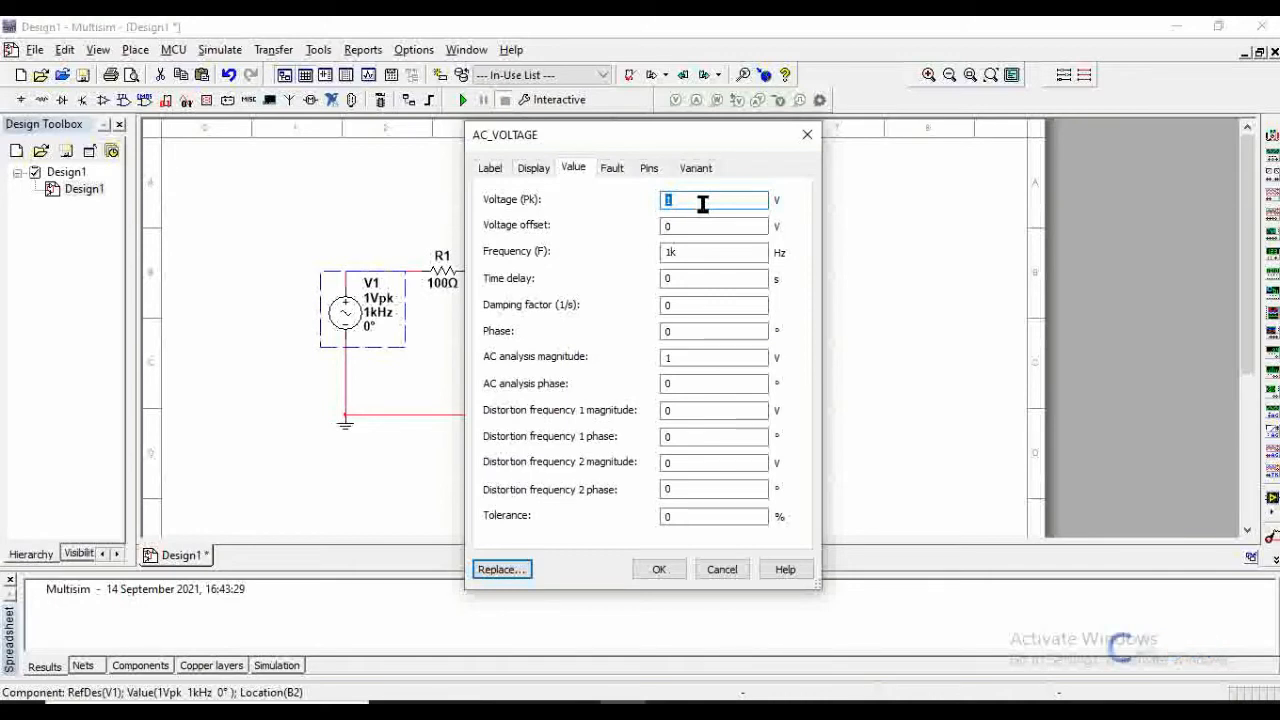
type("220")
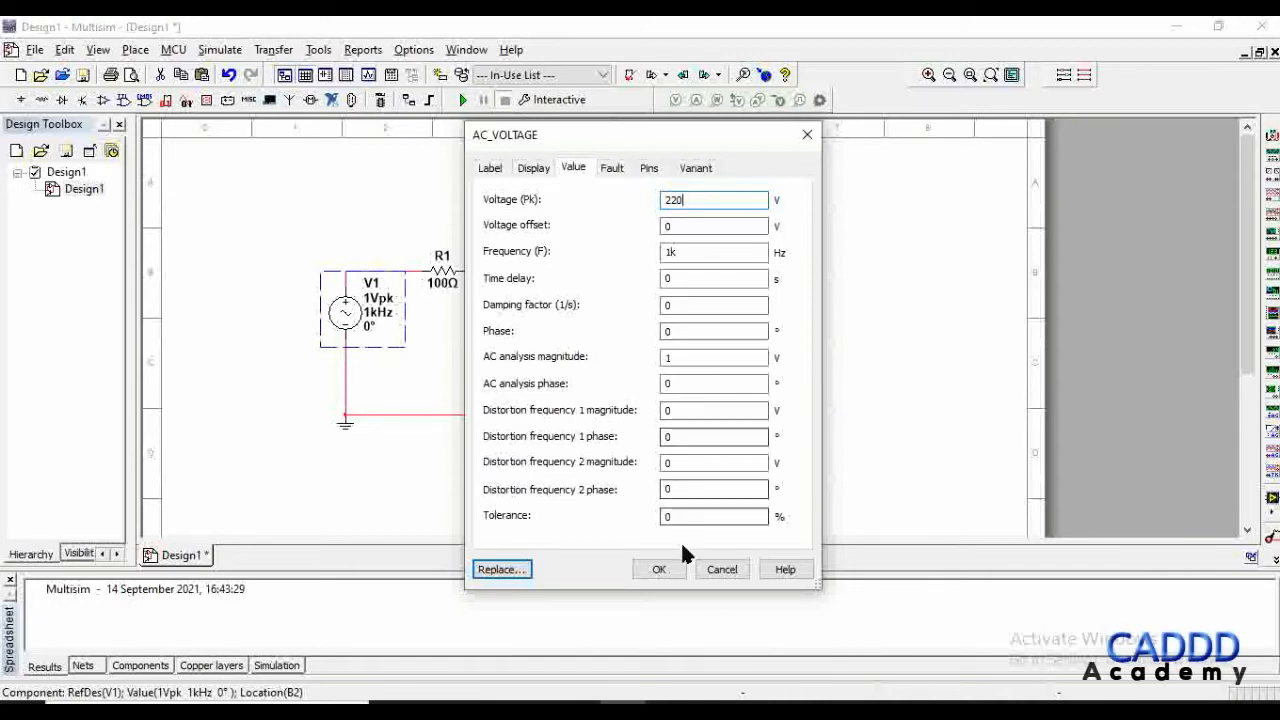
left_click(658, 569)
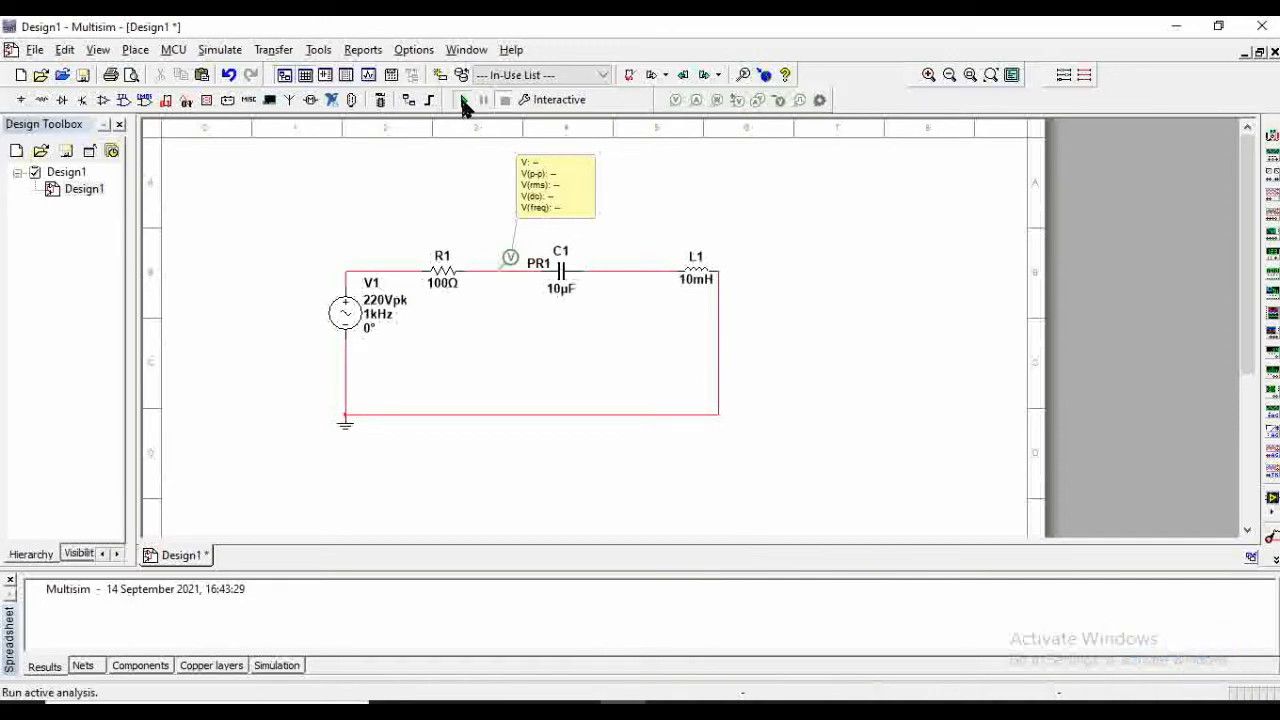
- Run the interactive simulation so PR1 reads about 66.4 V rms at 1 kHz
left_click(463, 99)
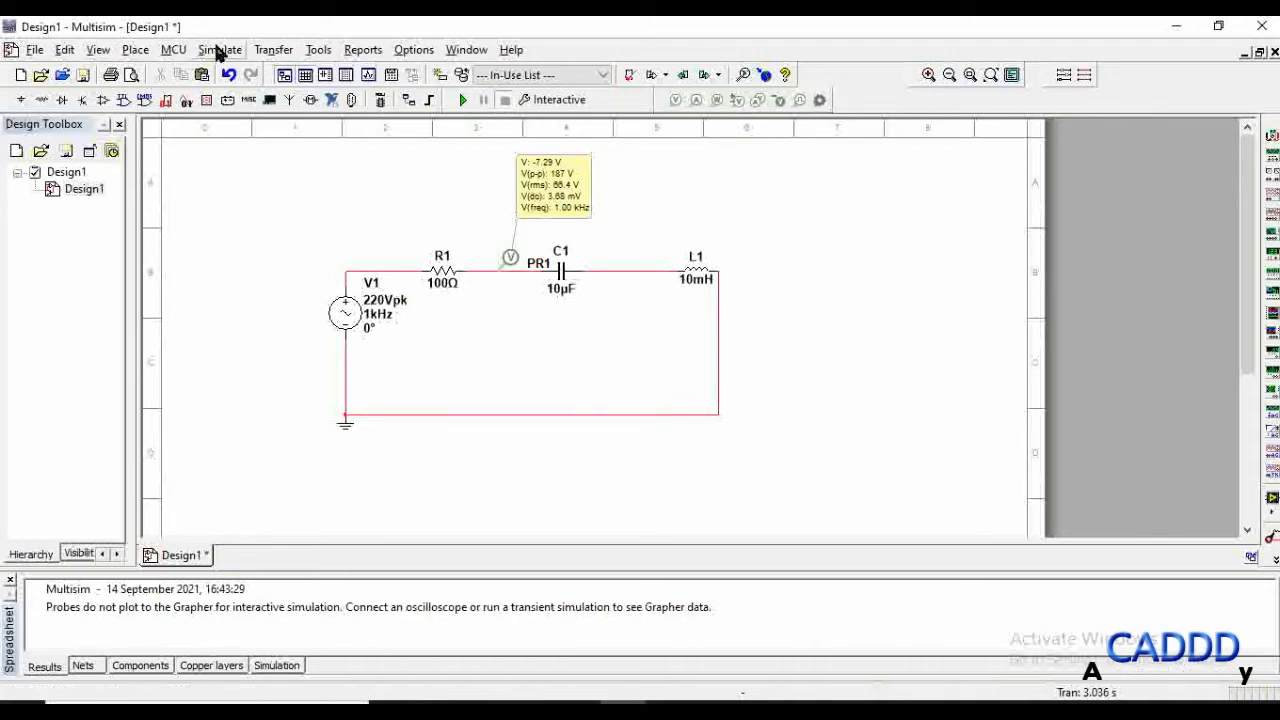
- Select AC Sweep under Analyses and simulation, save it, and run it
left_click(219, 49)
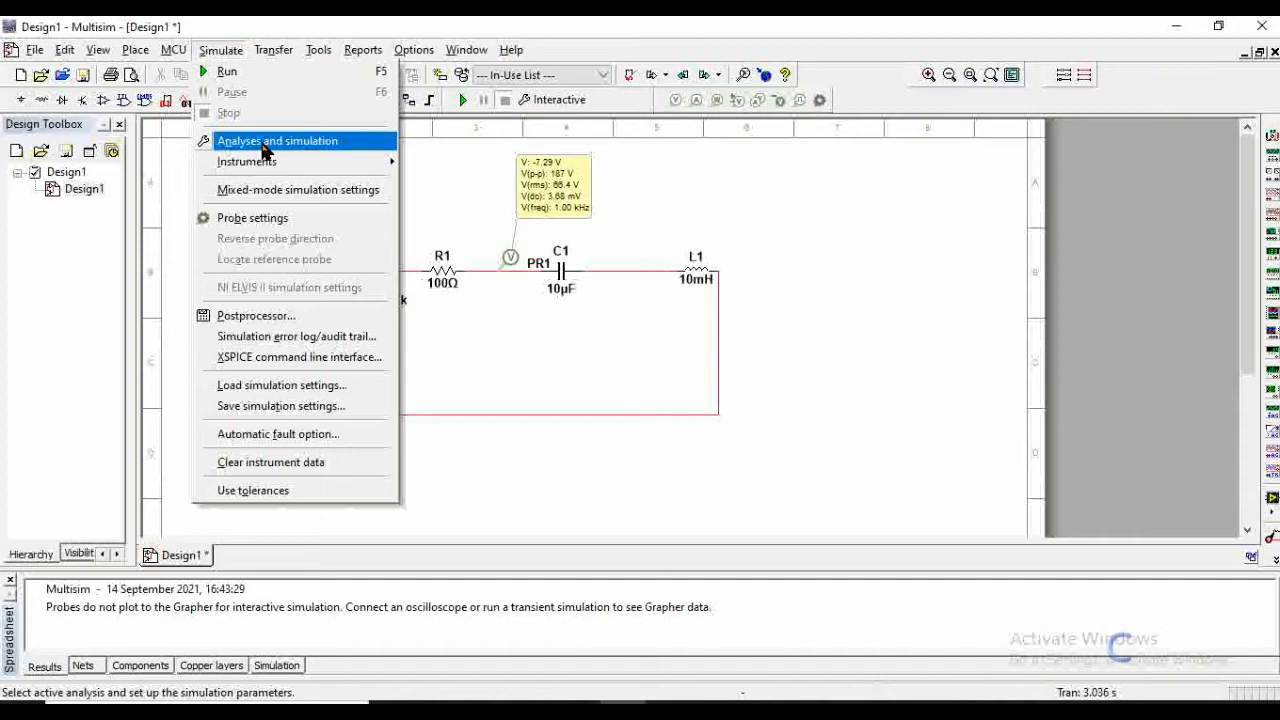
left_click(277, 140)
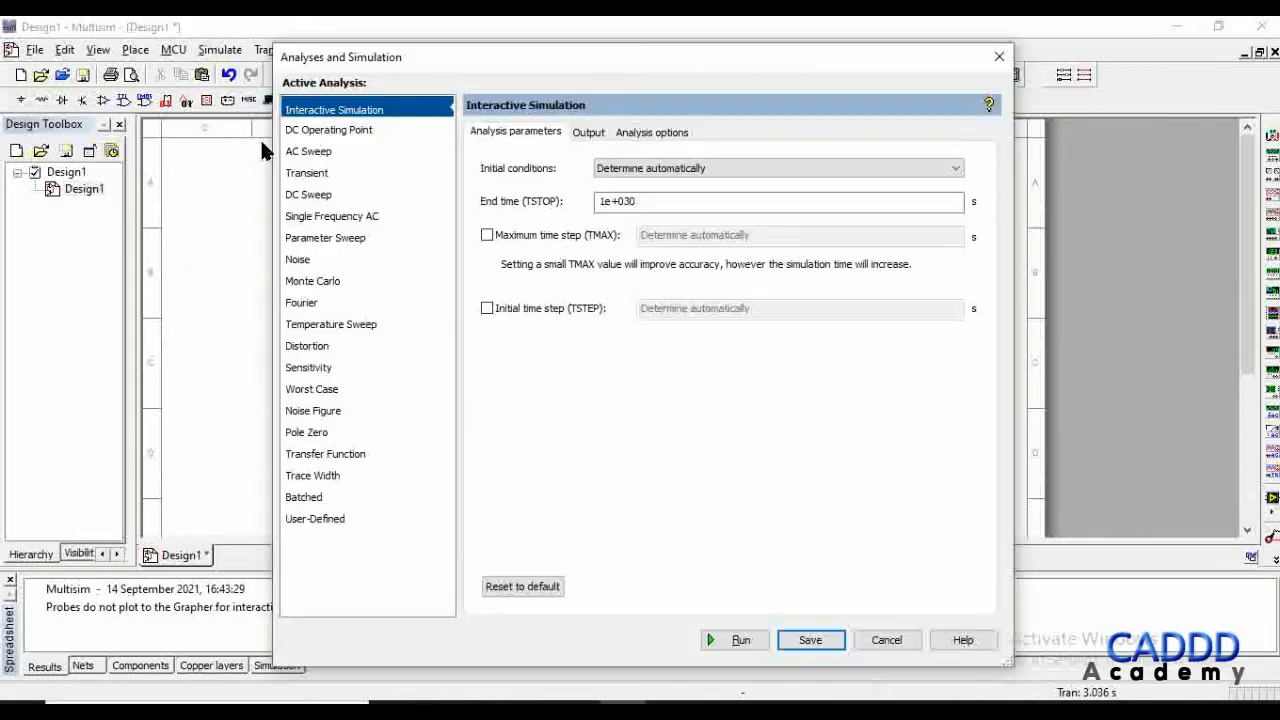
left_click(330, 150)
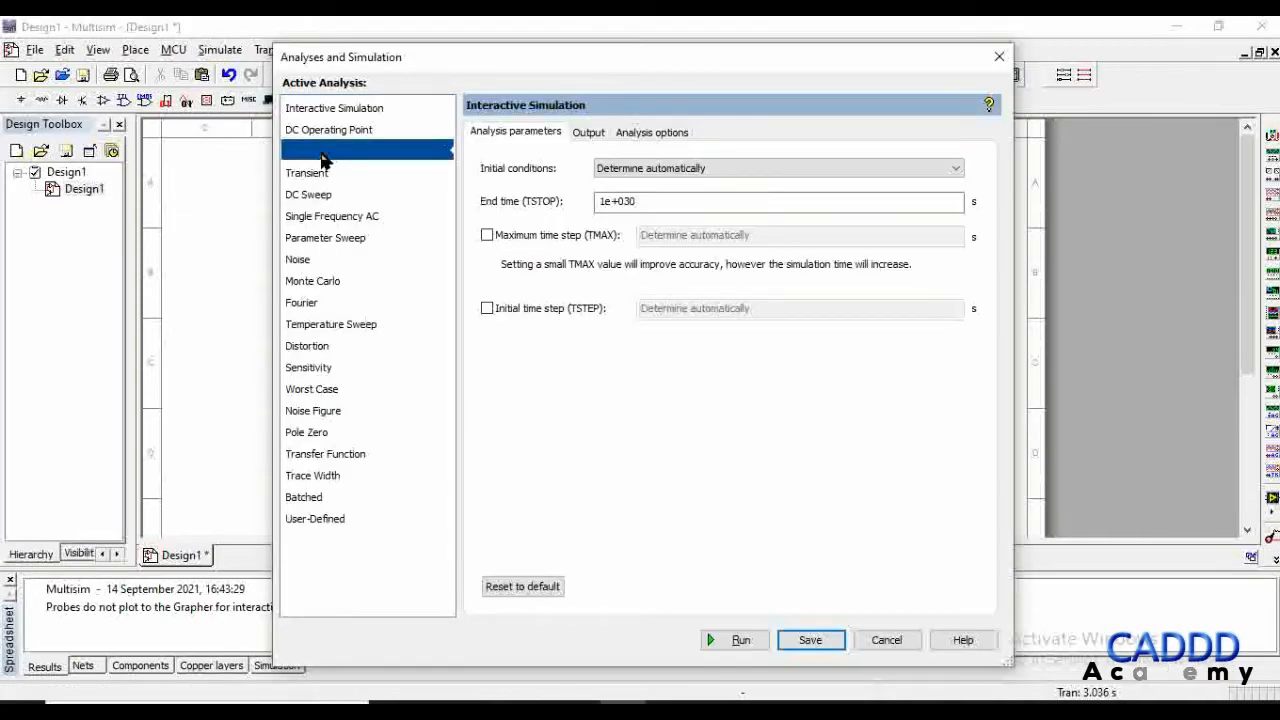
left_click(308, 152)
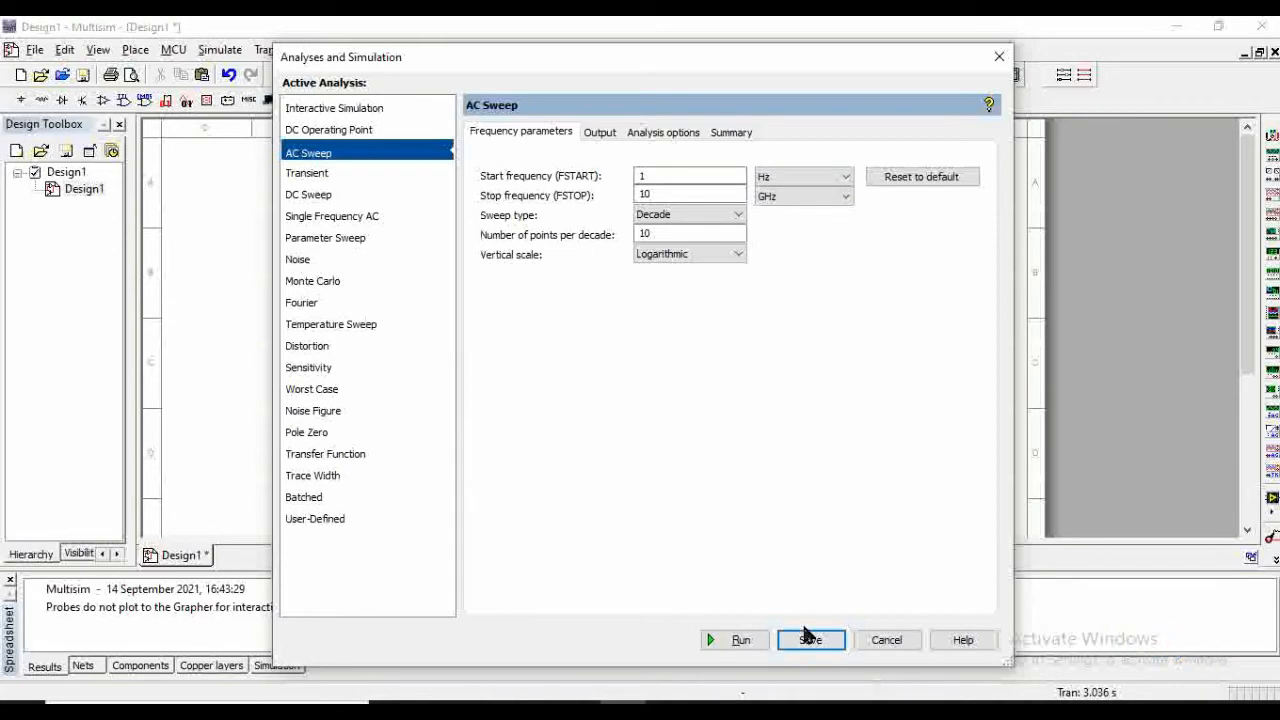
left_click(810, 640)
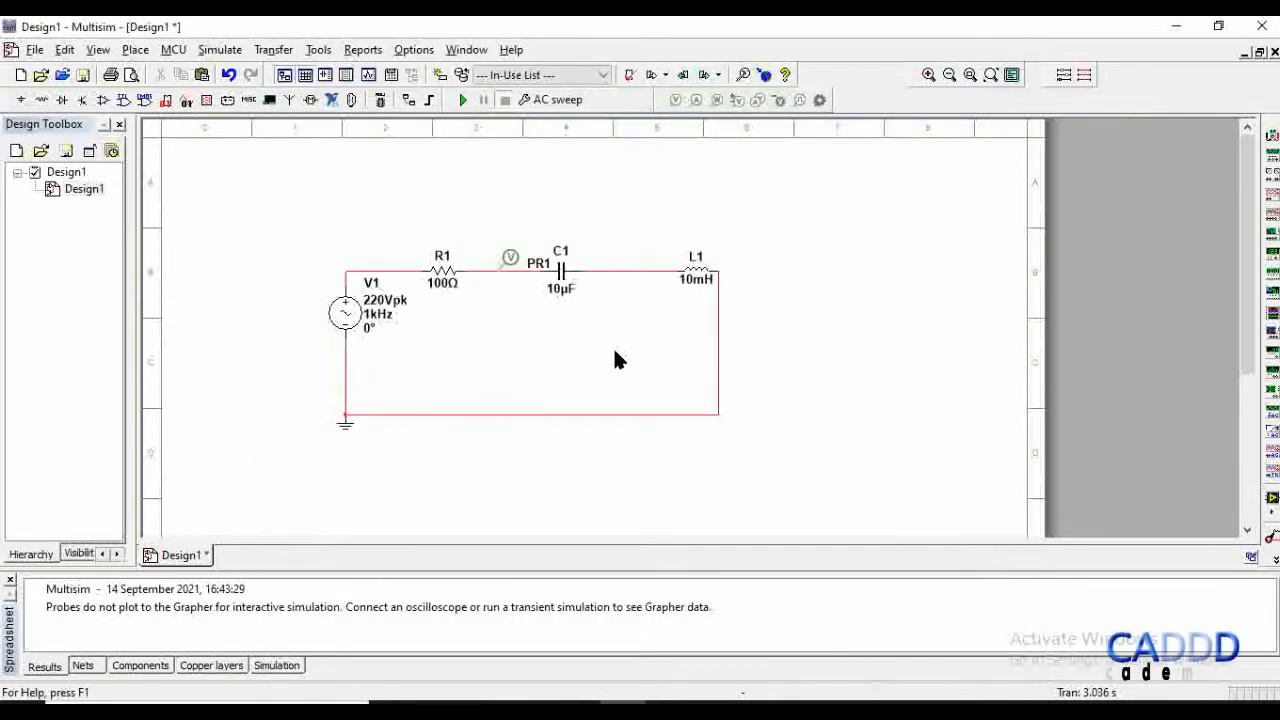
left_click(462, 99)
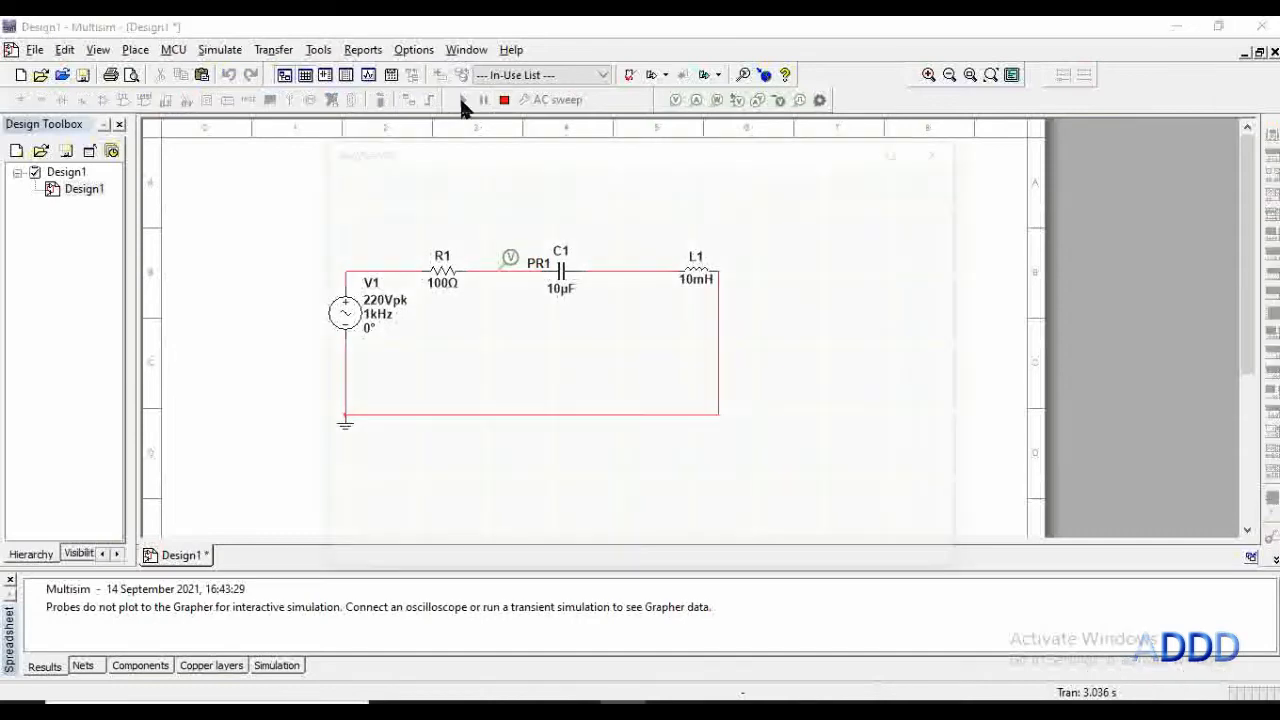
- Rerun the AC sweep and maximize the Grapher to view the notch
left_click(462, 99)
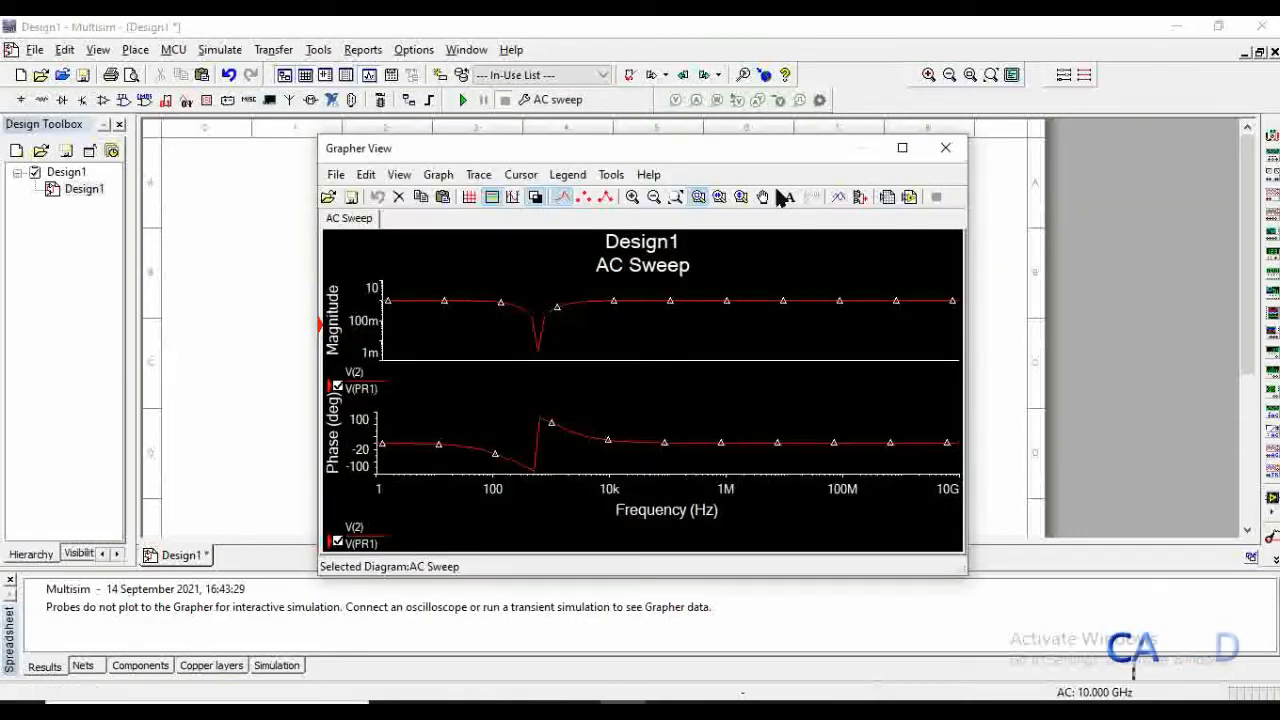
left_click(901, 147)
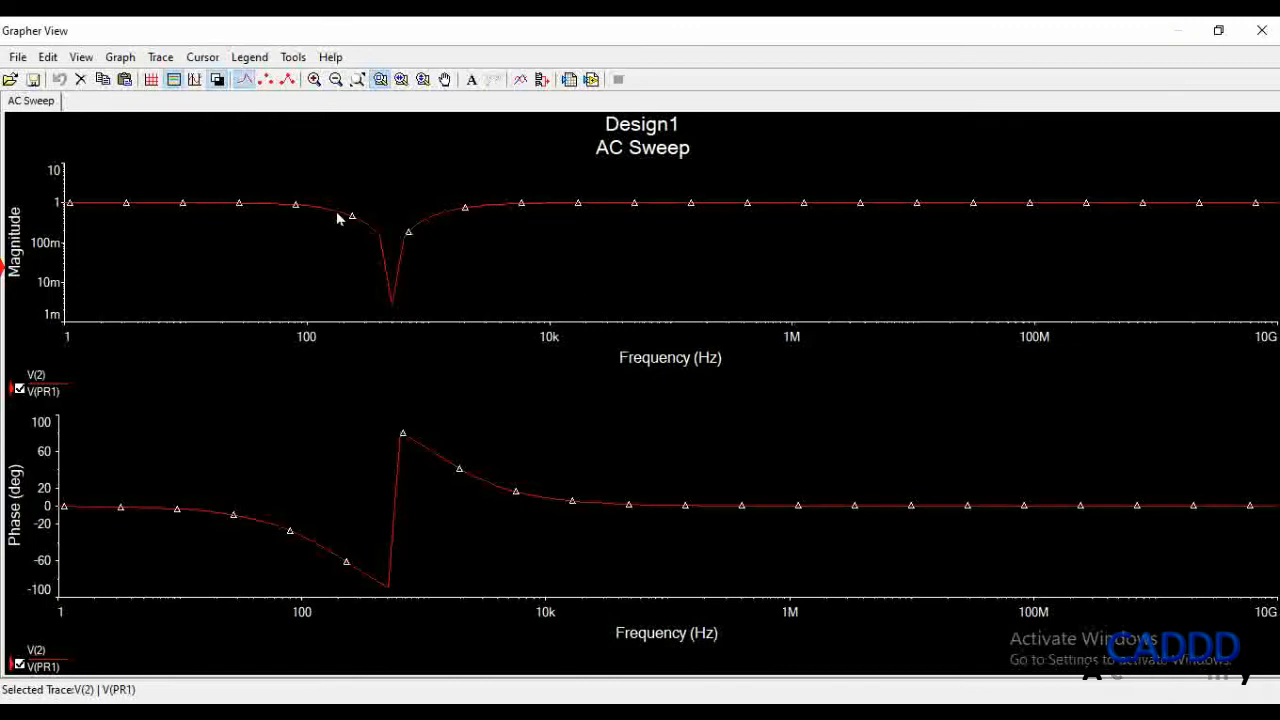
mouse_move(465, 224)
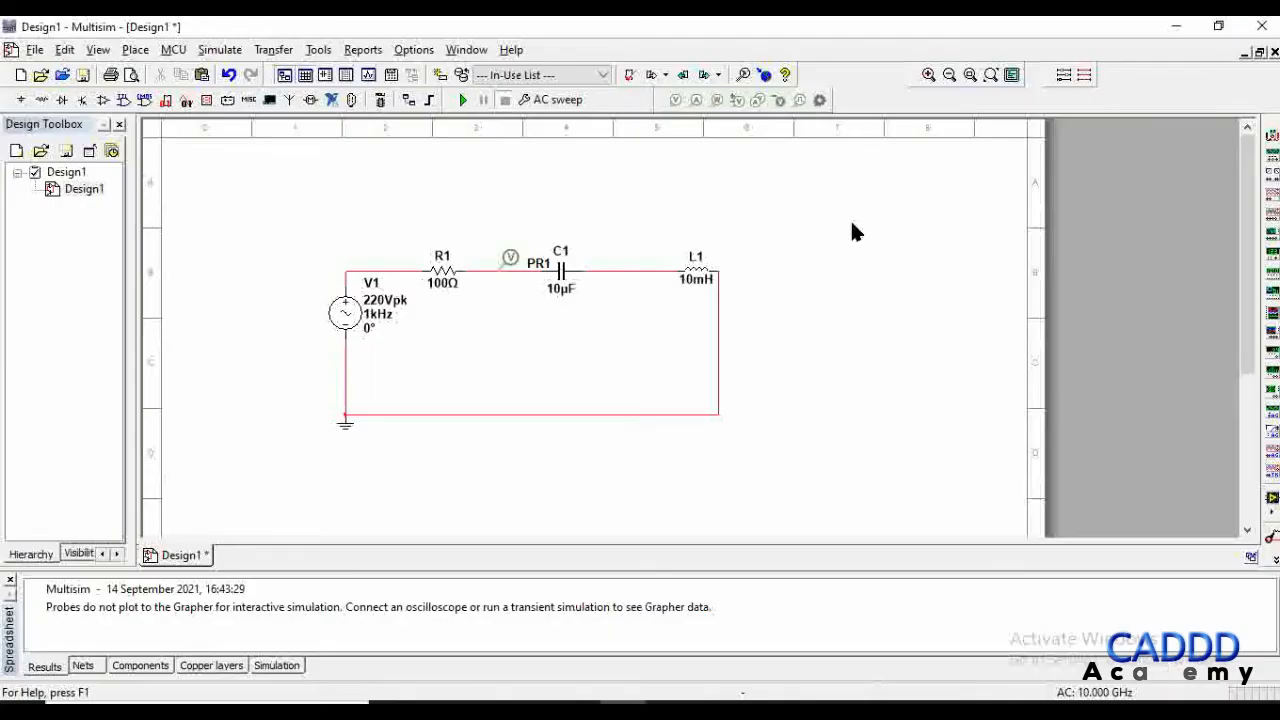
mouse_move(588, 288)
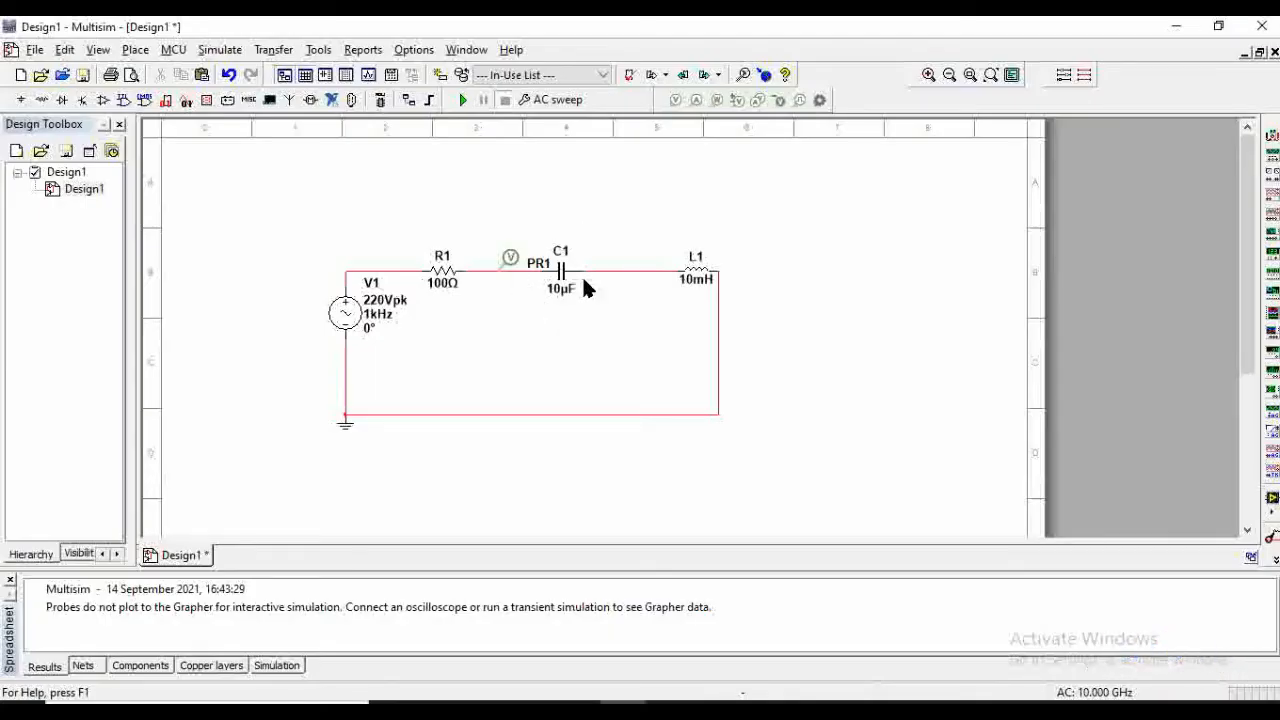
mouse_move(568, 318)
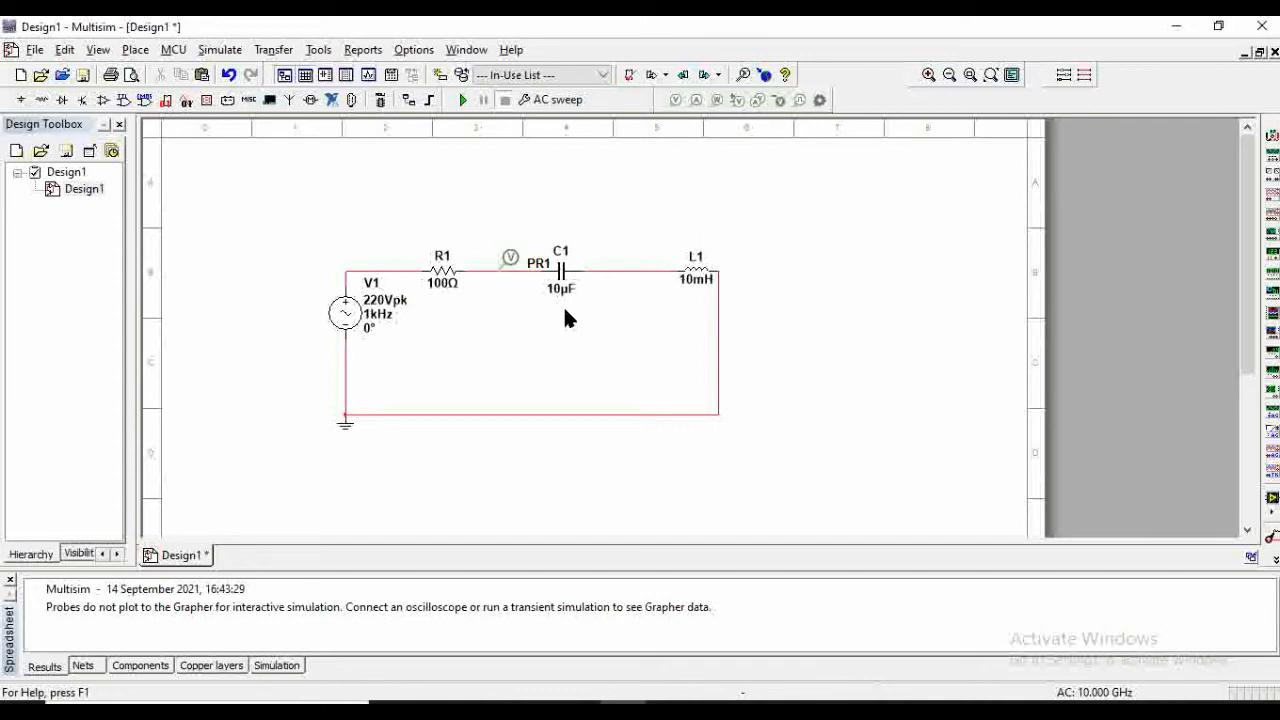
mouse_move(570, 262)
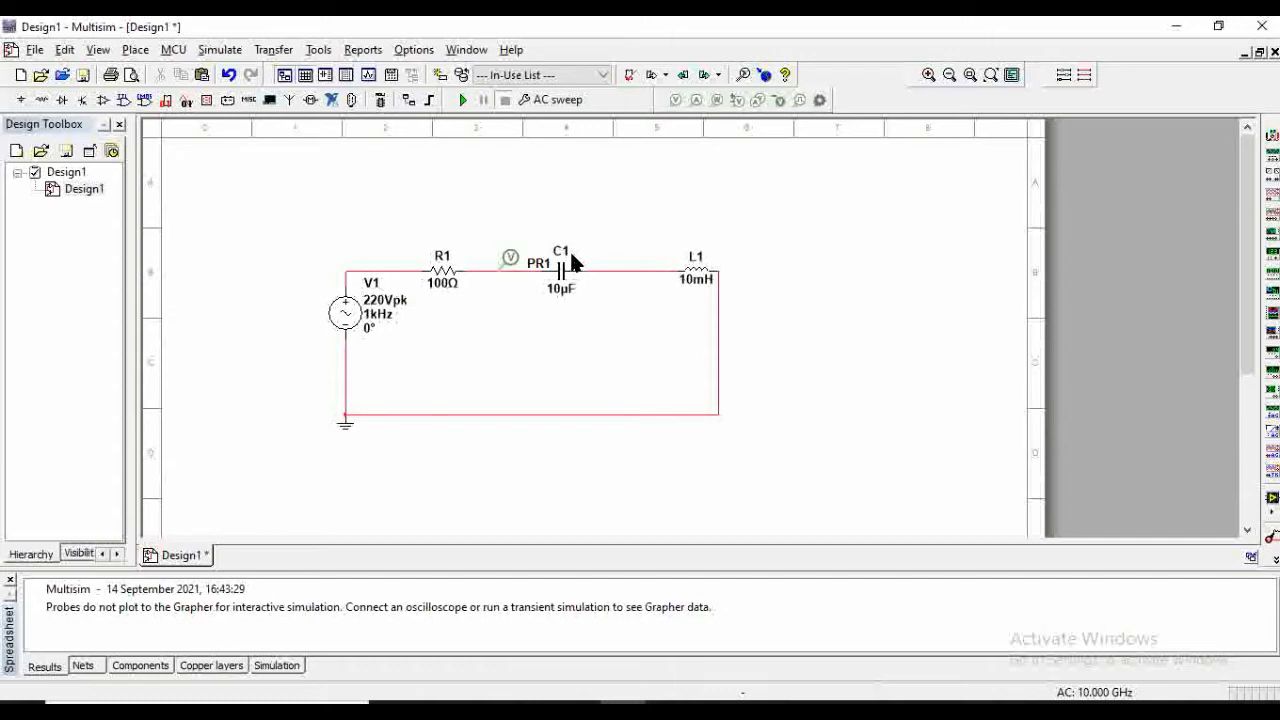
mouse_move(703, 250)
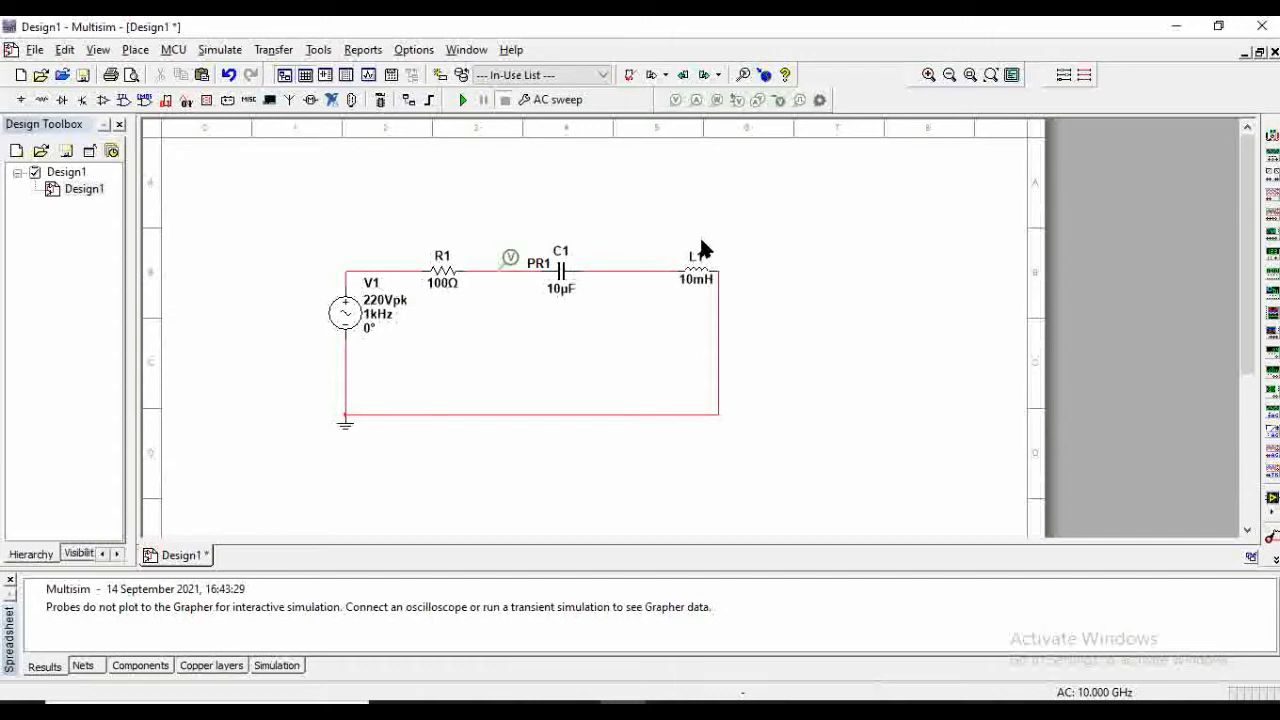
mouse_move(695, 250)
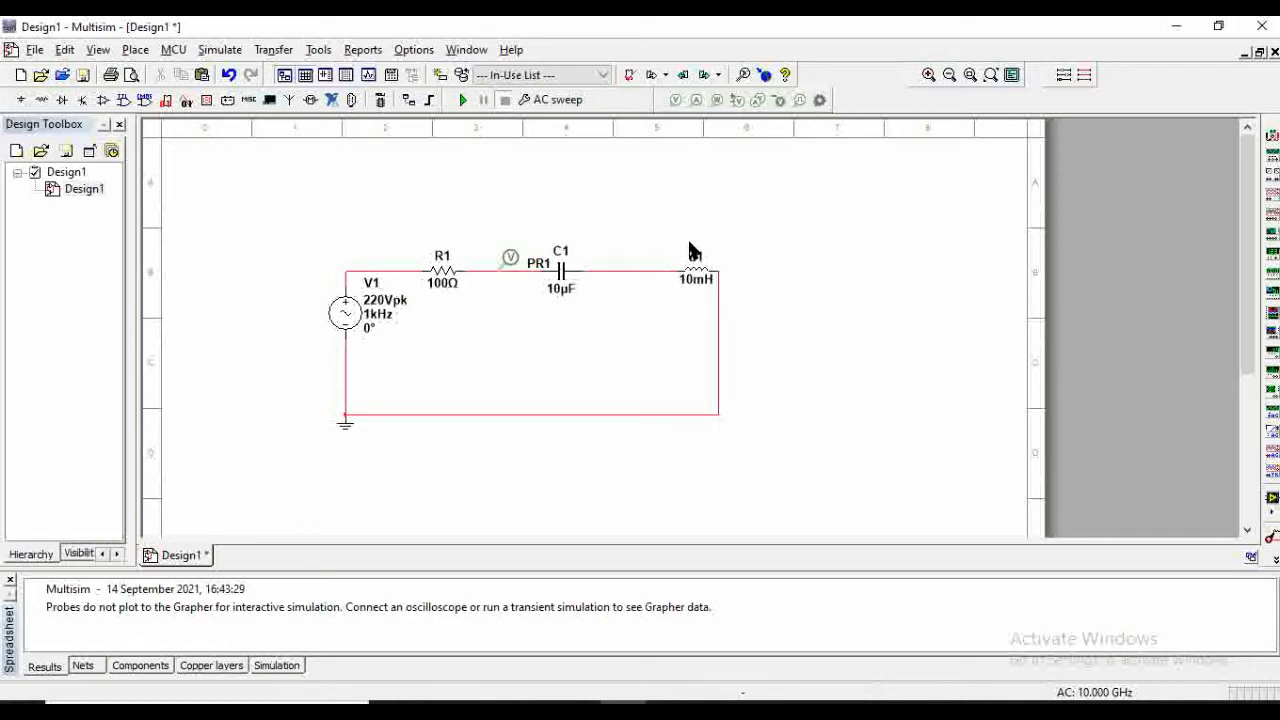
mouse_move(738, 253)
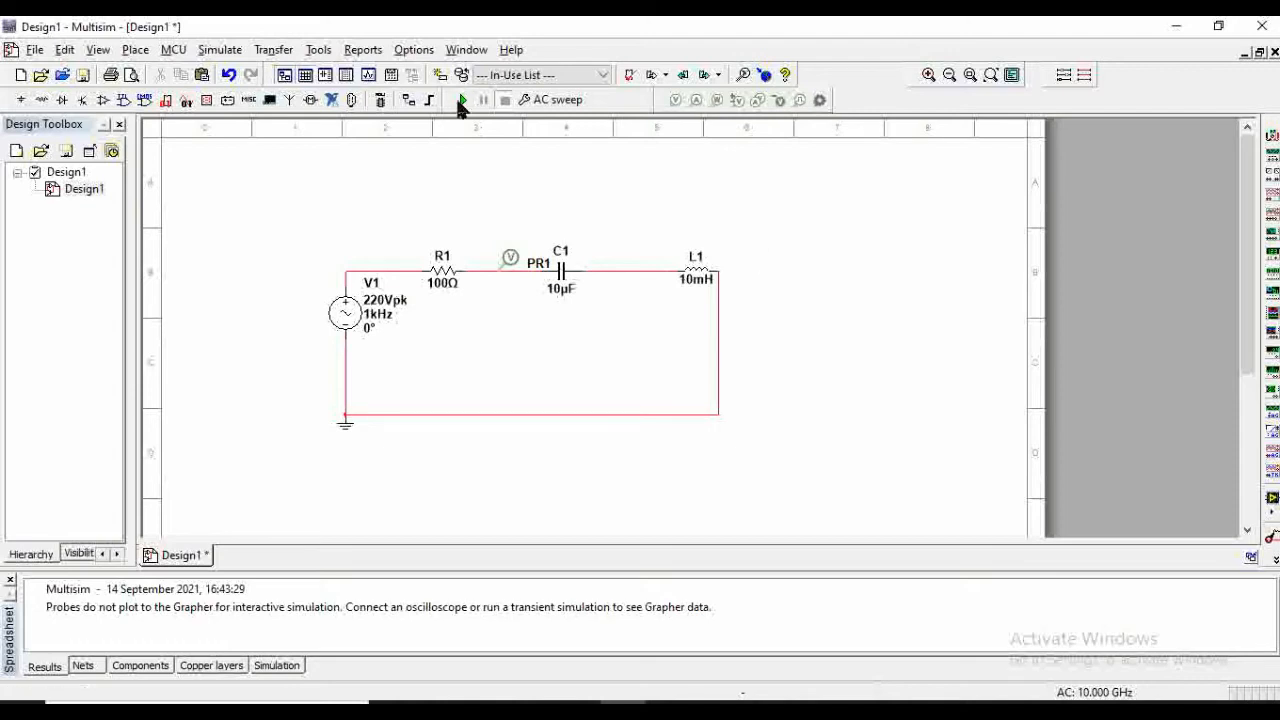
left_click(461, 99)
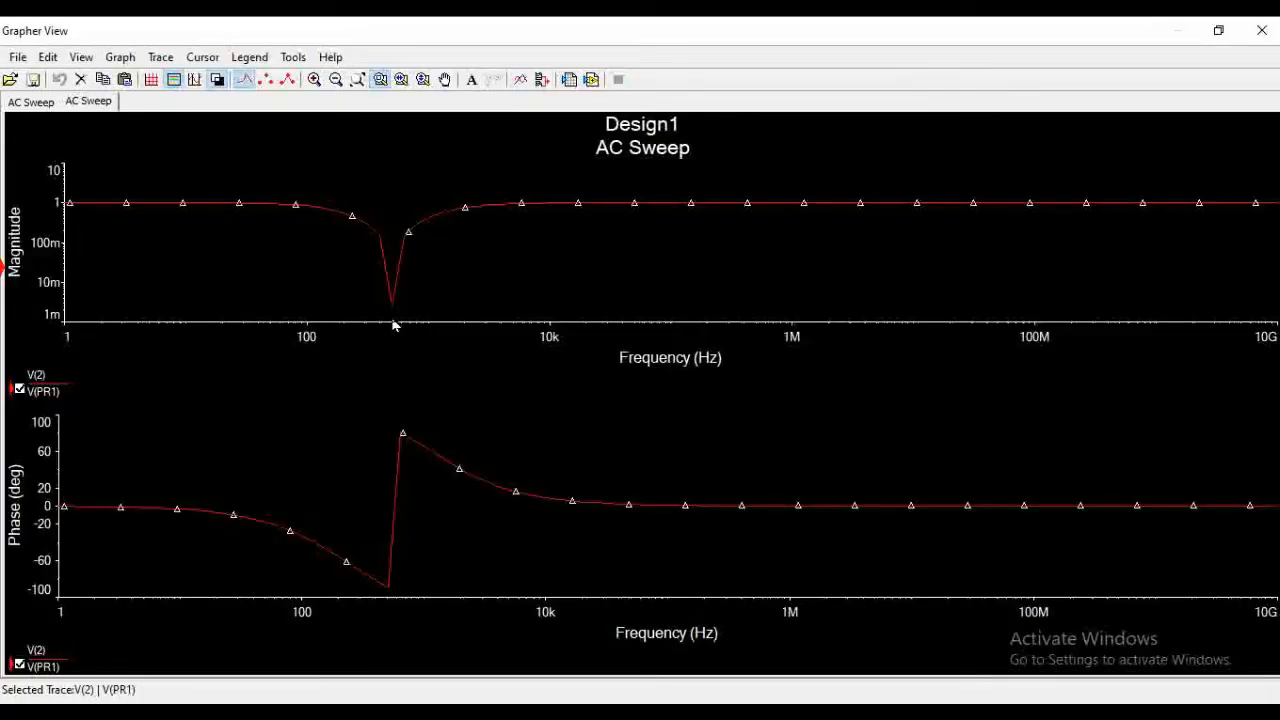
mouse_move(393, 335)
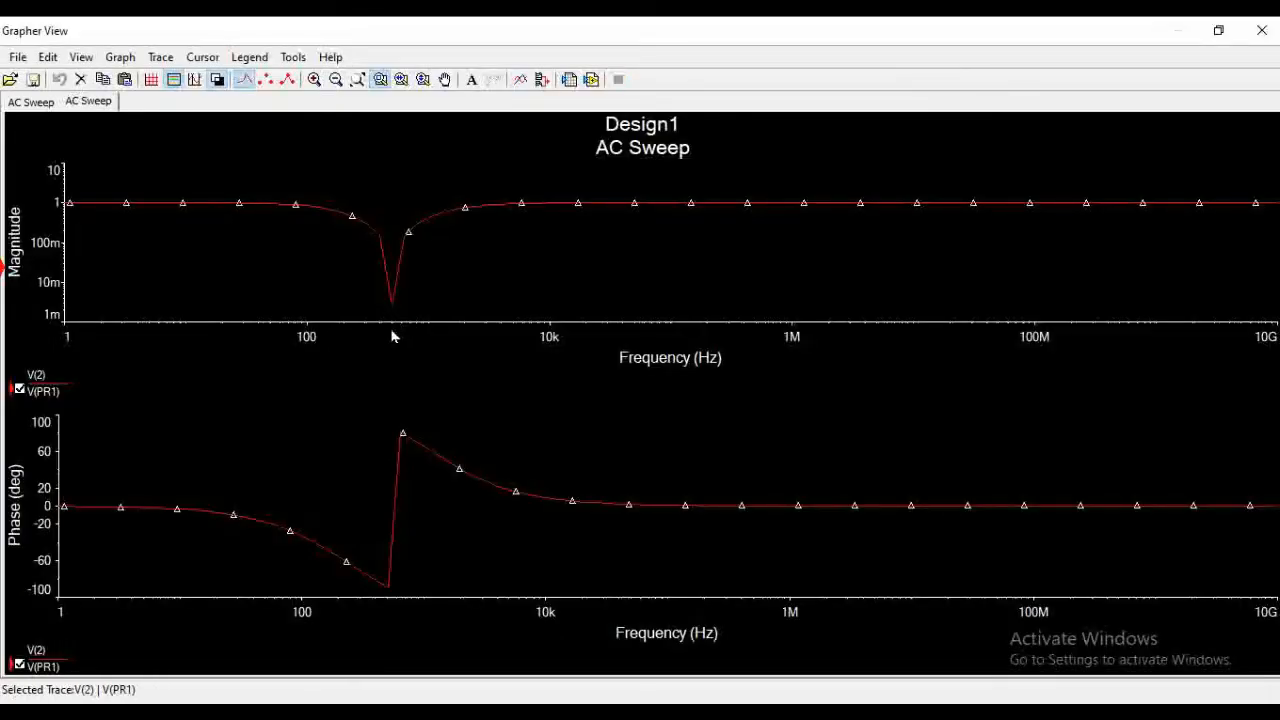
mouse_move(396, 328)
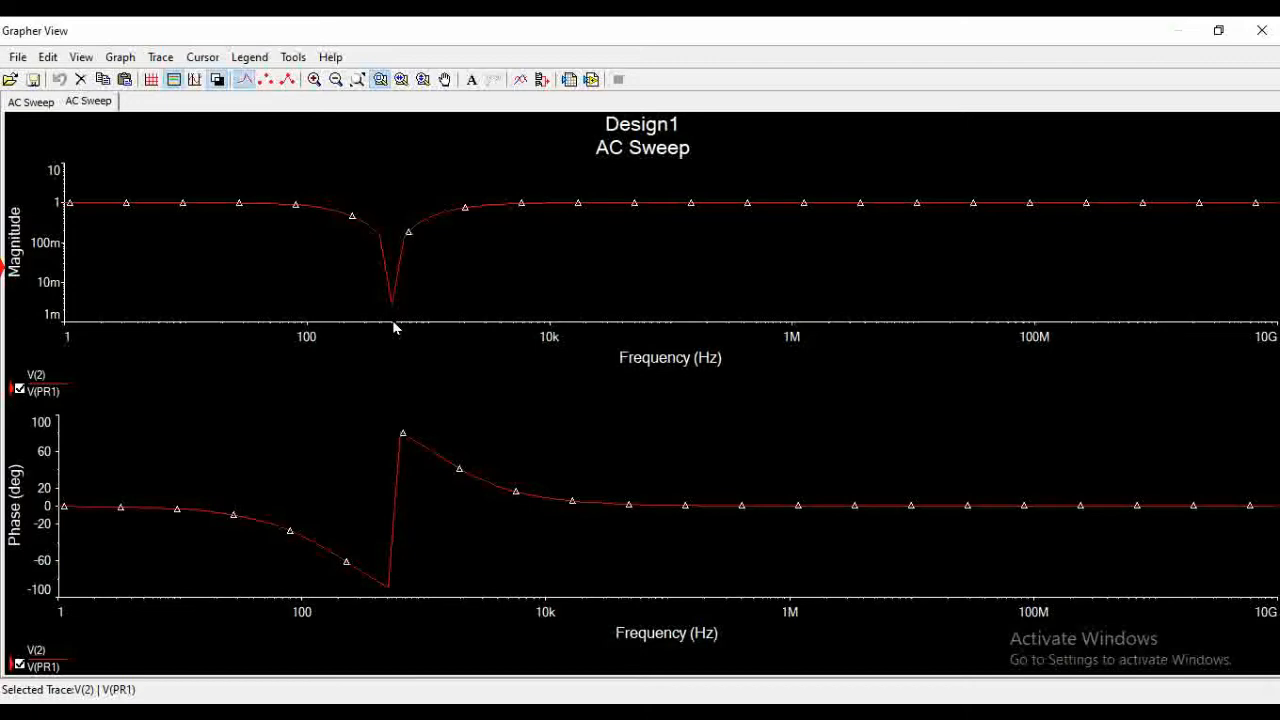
mouse_move(1261, 30)
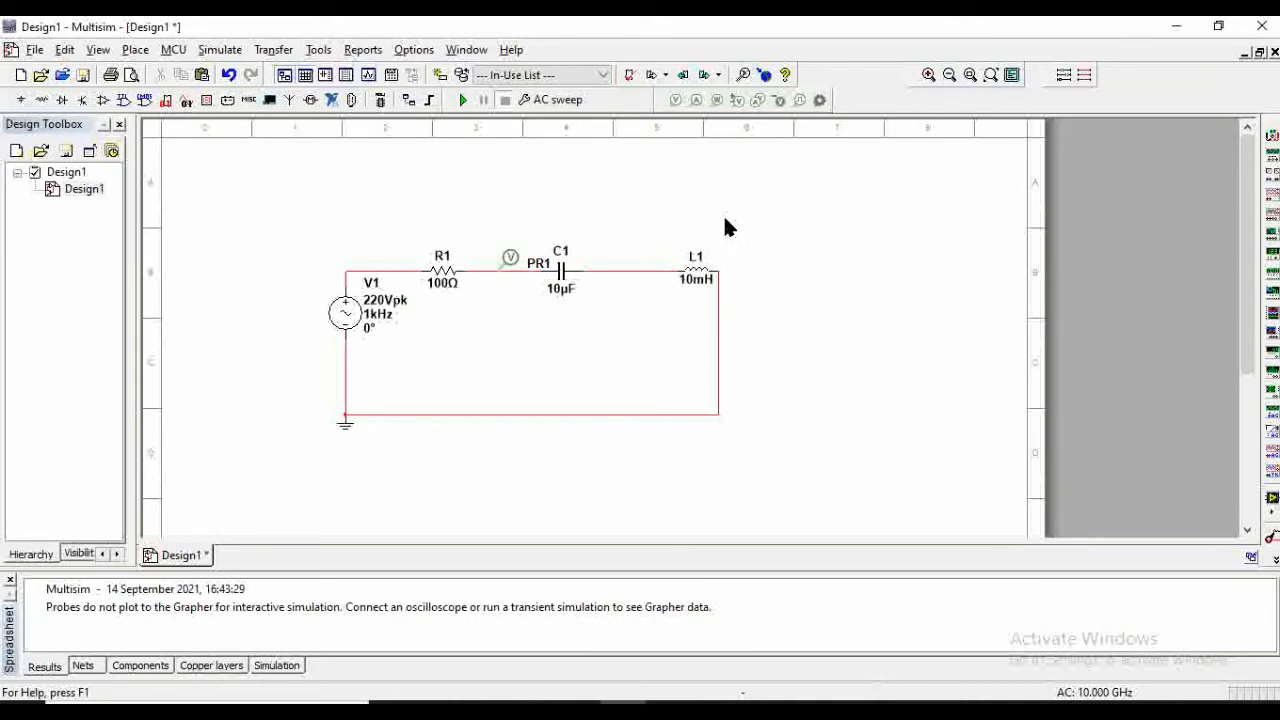
mouse_move(747, 231)
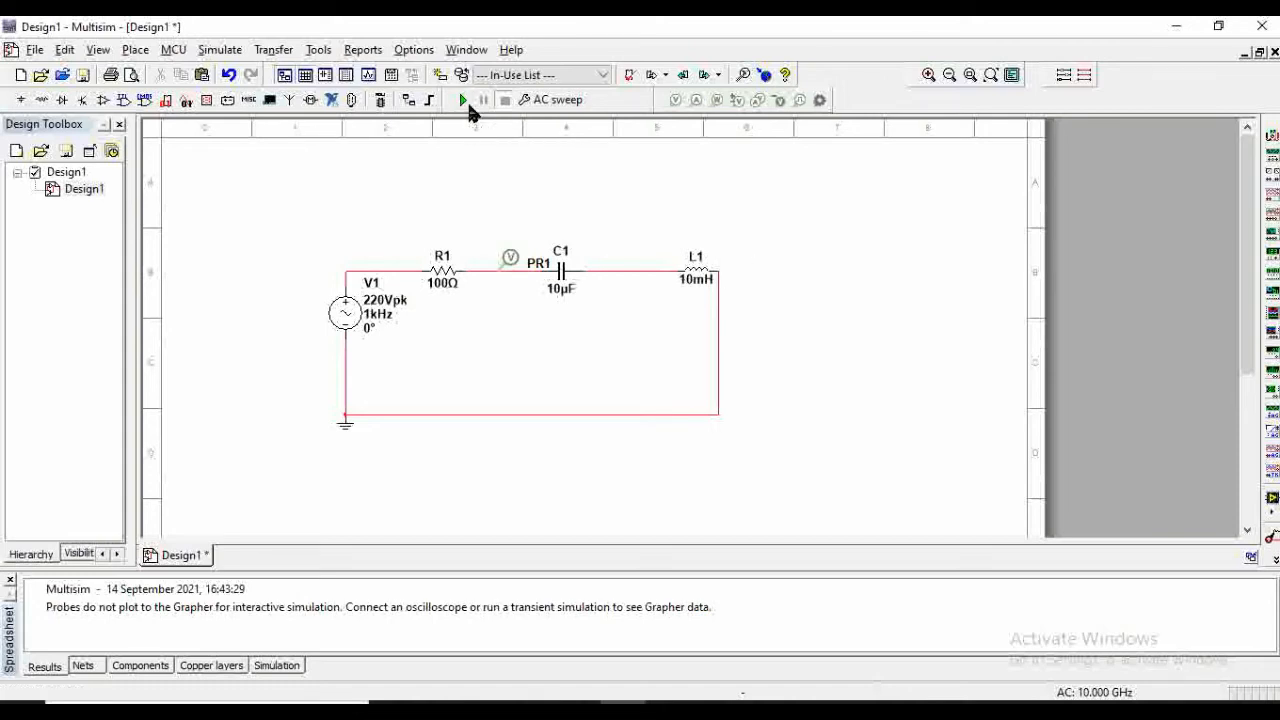
left_click(461, 99)
type("100m")
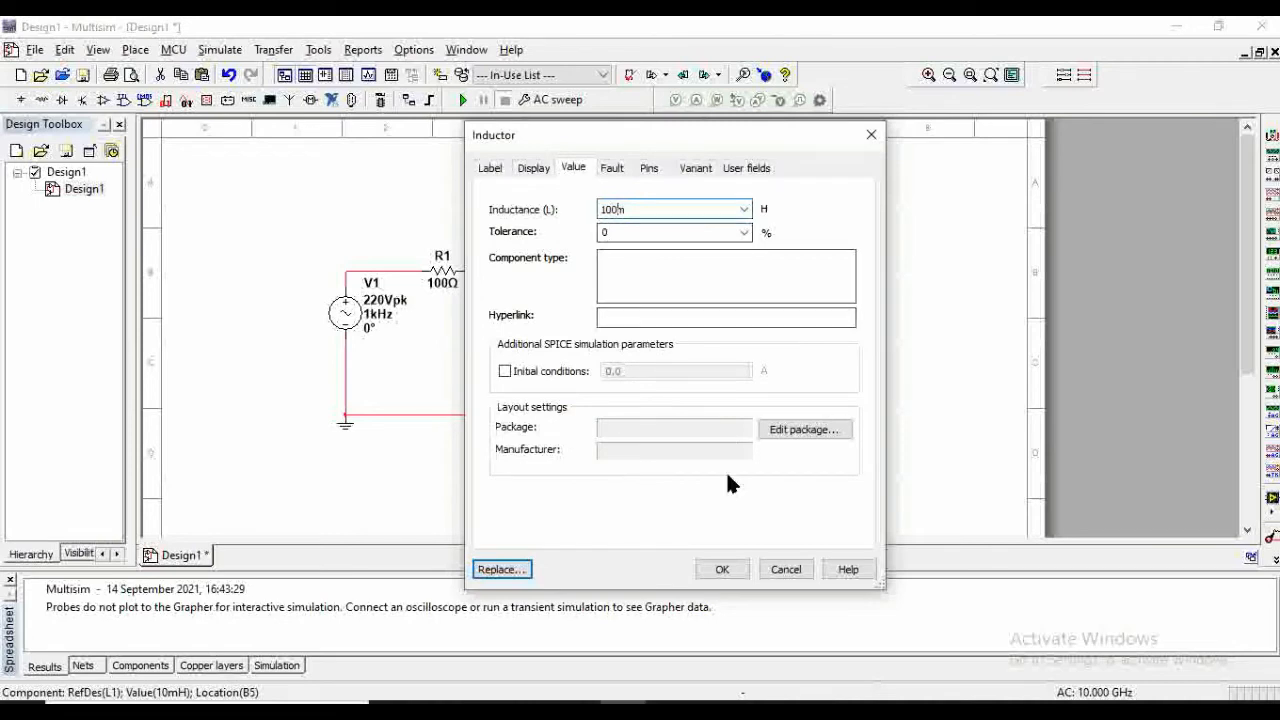
- Apply the 100 mH inductance to L1
left_click(721, 569)
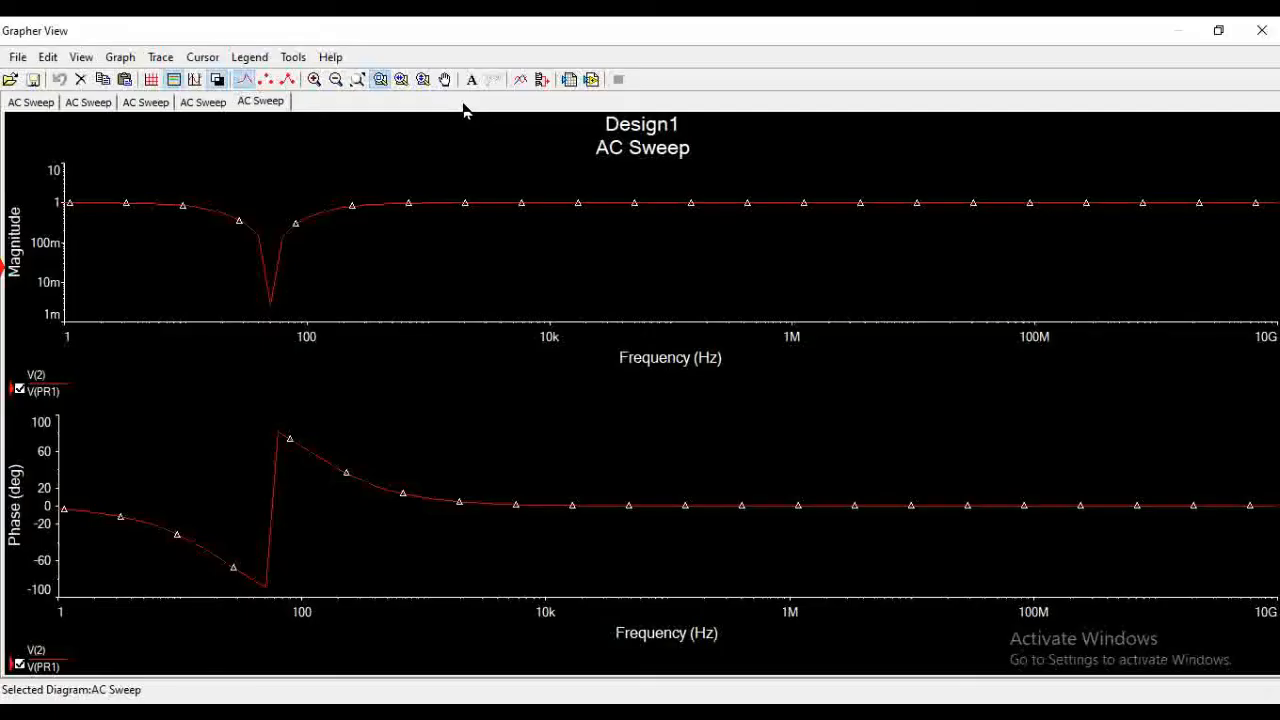
mouse_move(1025, 47)
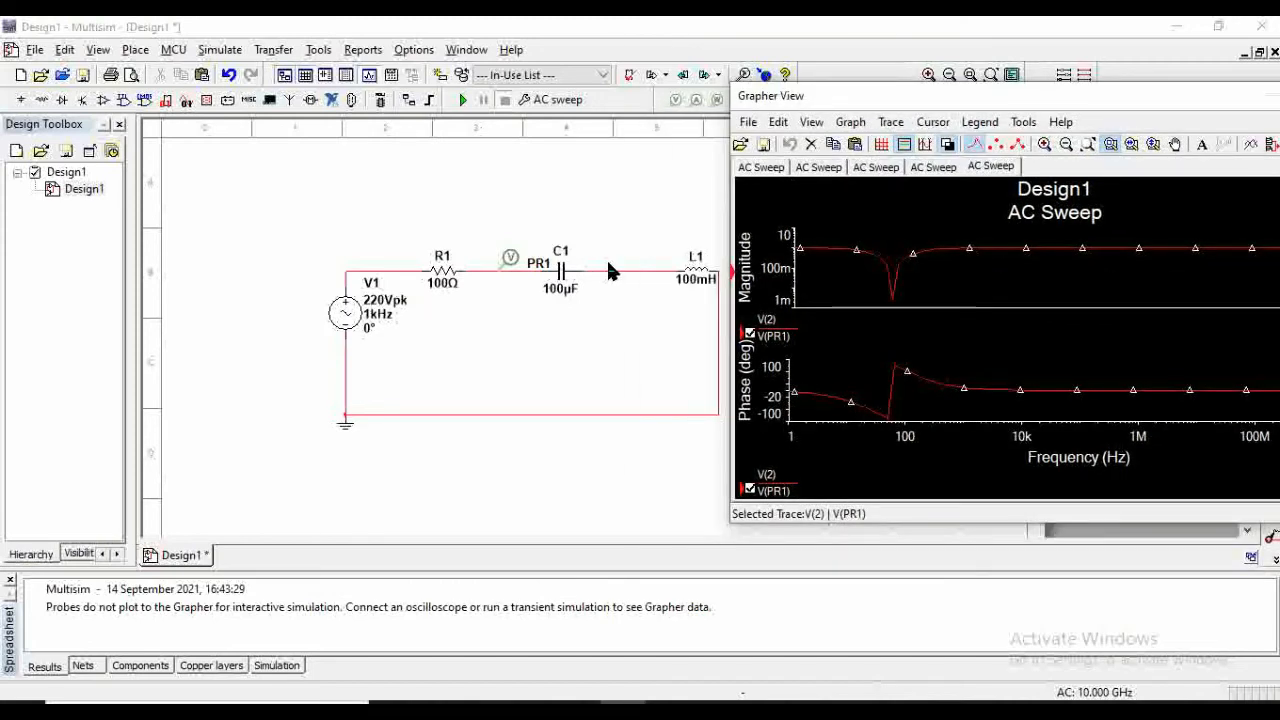
mouse_move(686, 334)
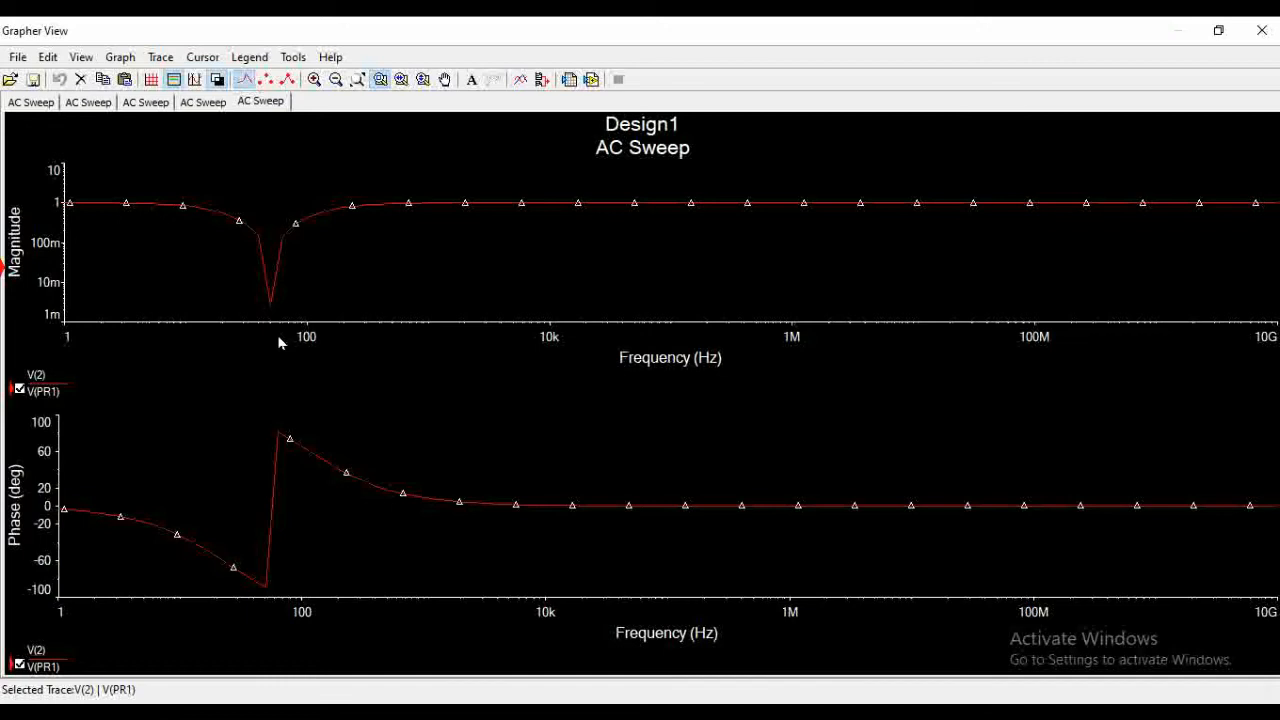
mouse_move(278, 326)
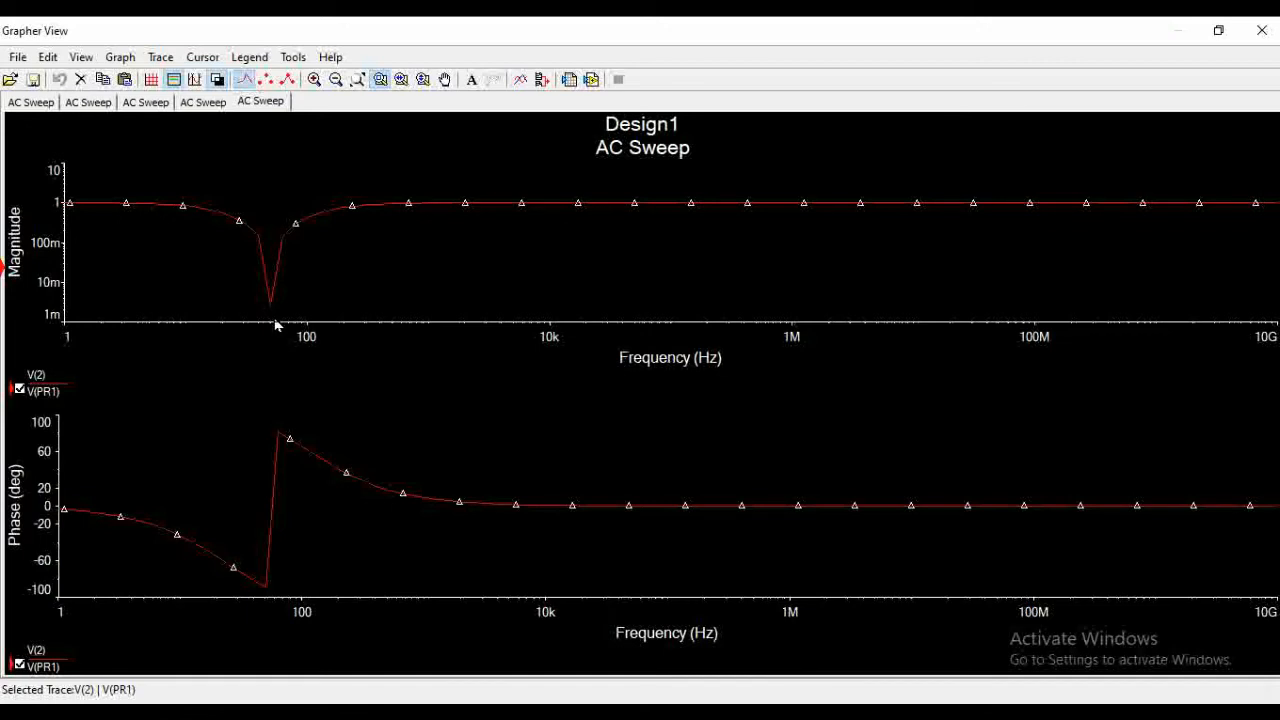
mouse_move(272, 328)
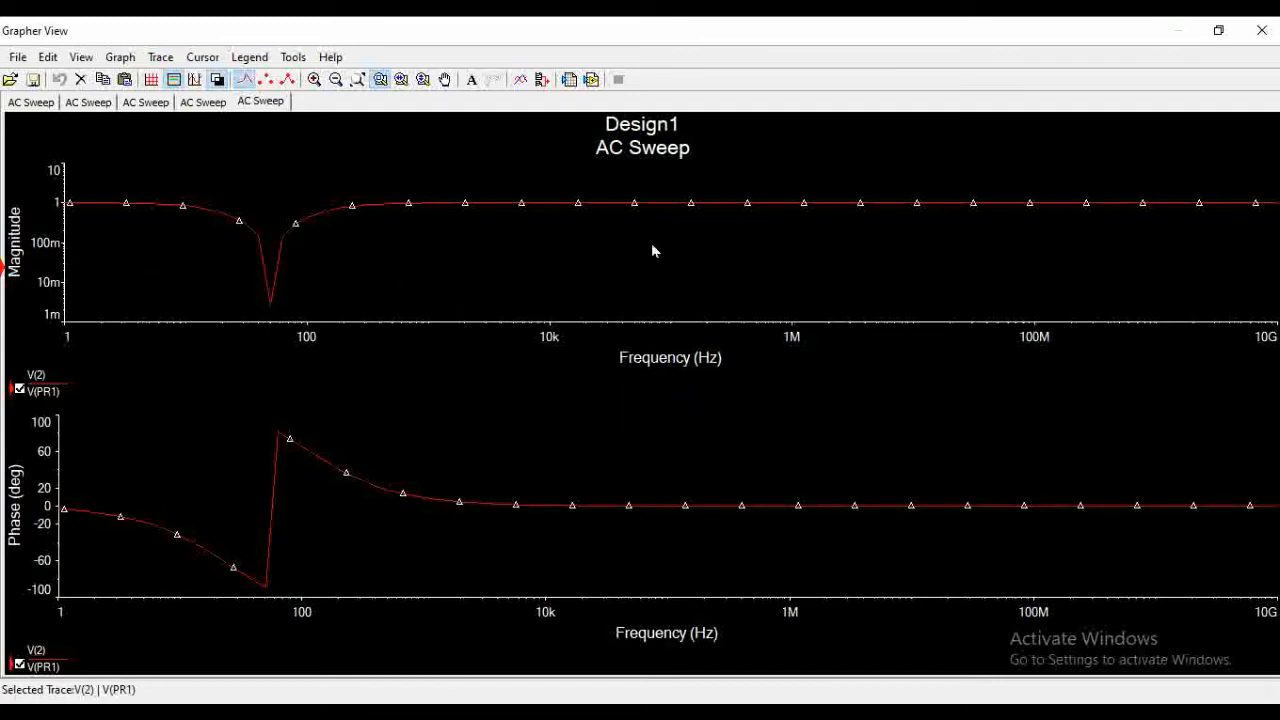
mouse_move(517, 258)
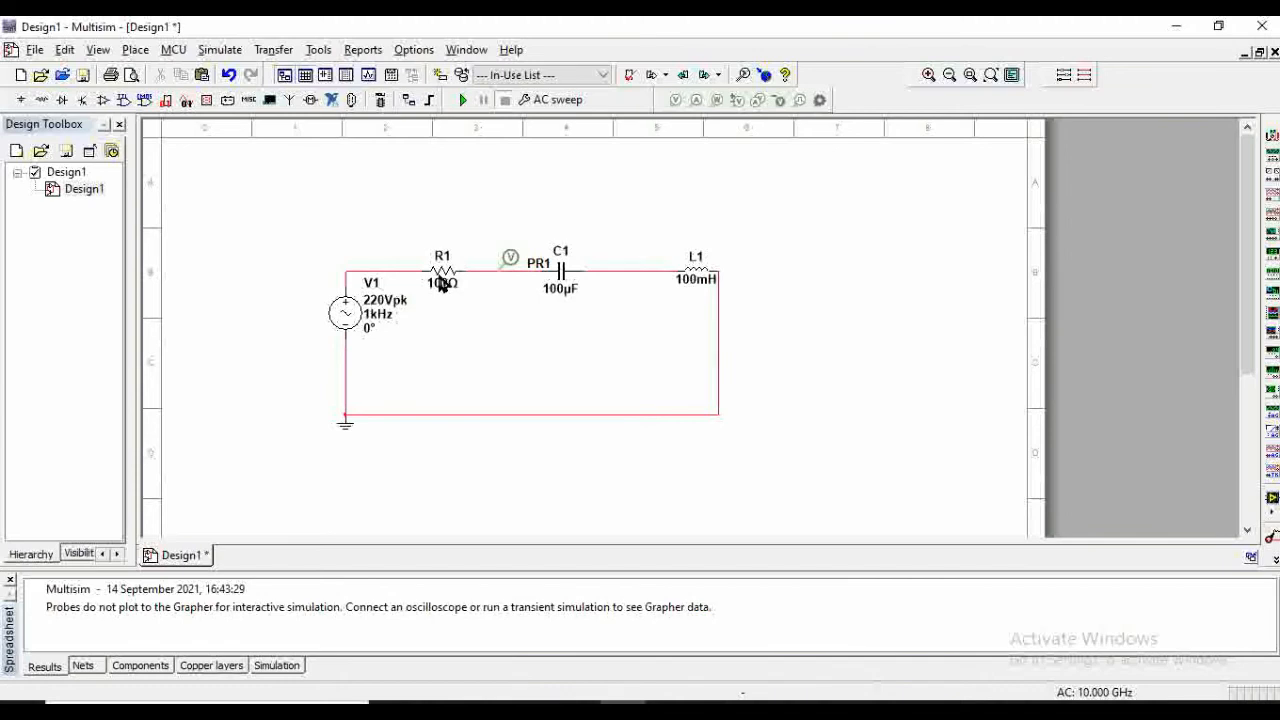
mouse_move(462, 99)
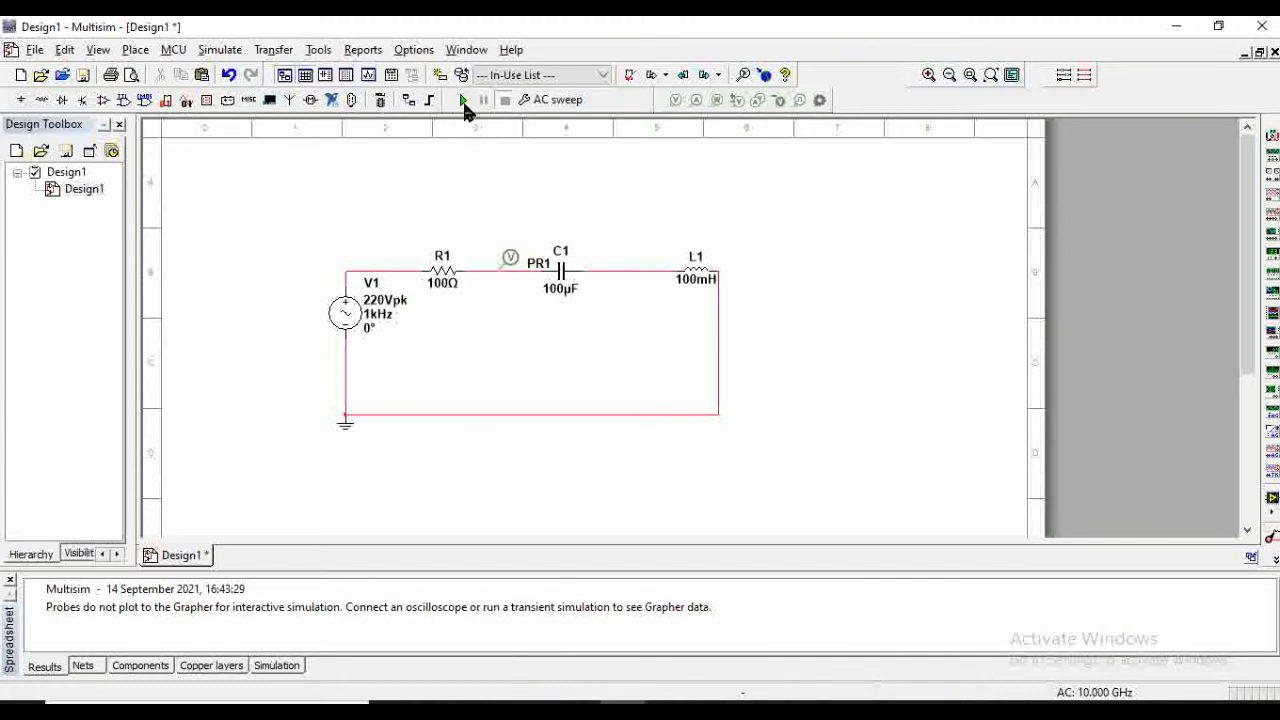
- Rerun the AC sweep and select the magnitude trace in the Grapher
left_click(462, 99)
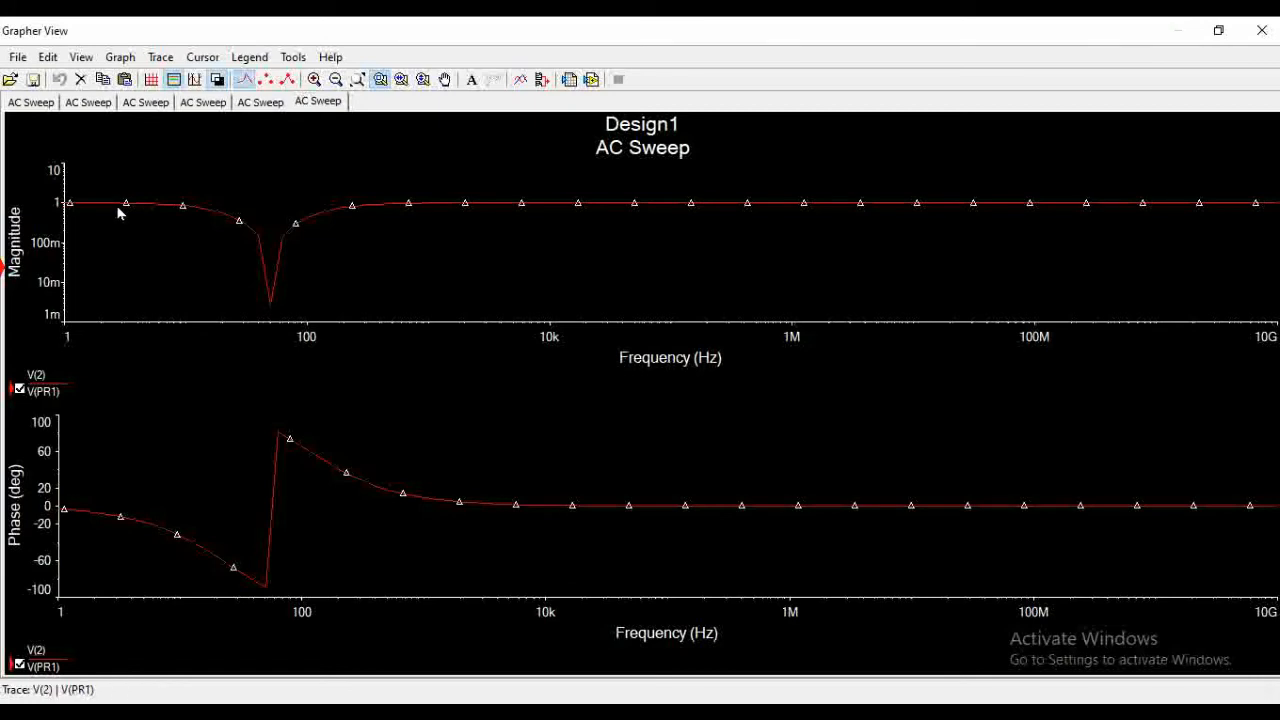
left_click(200, 205)
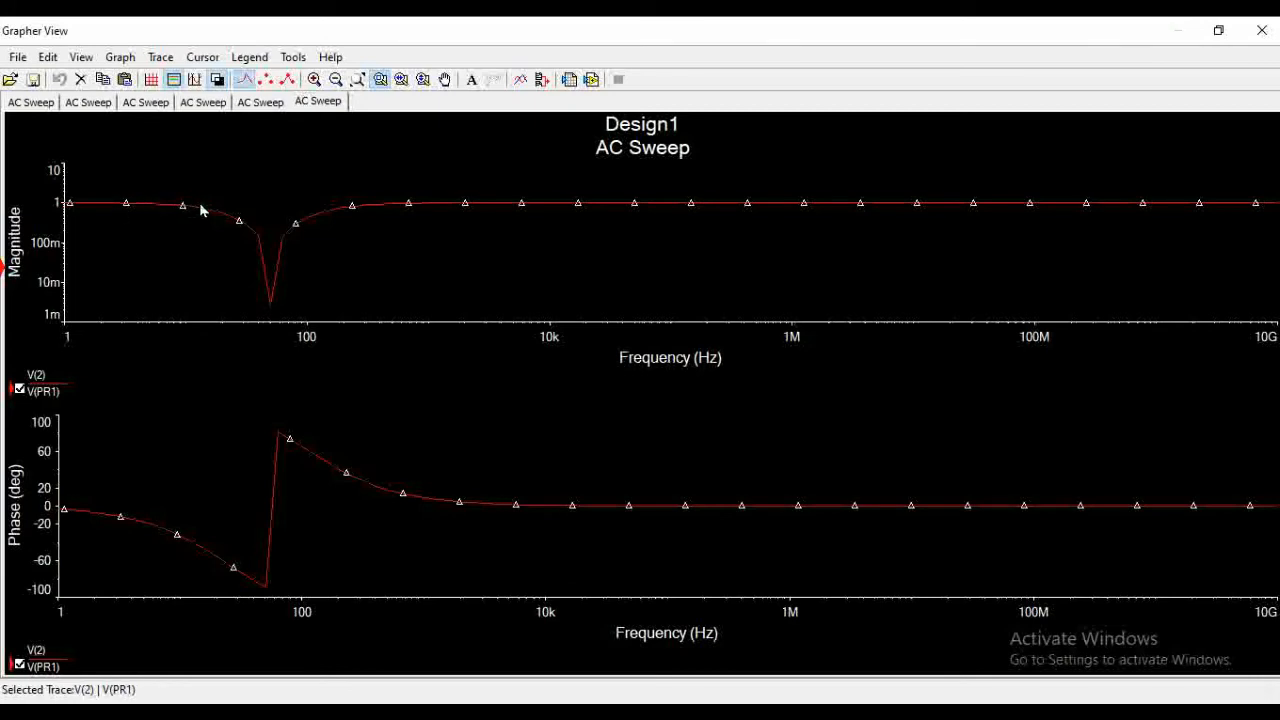
mouse_move(260, 250)
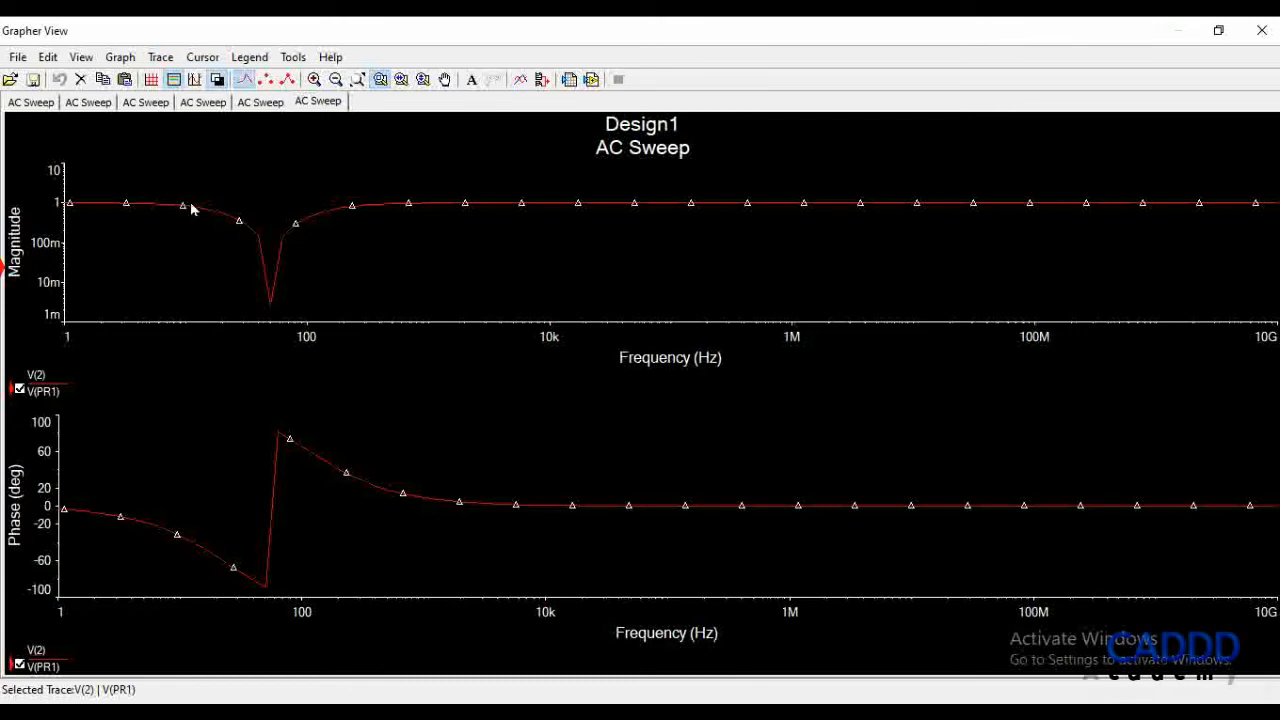
mouse_move(250, 244)
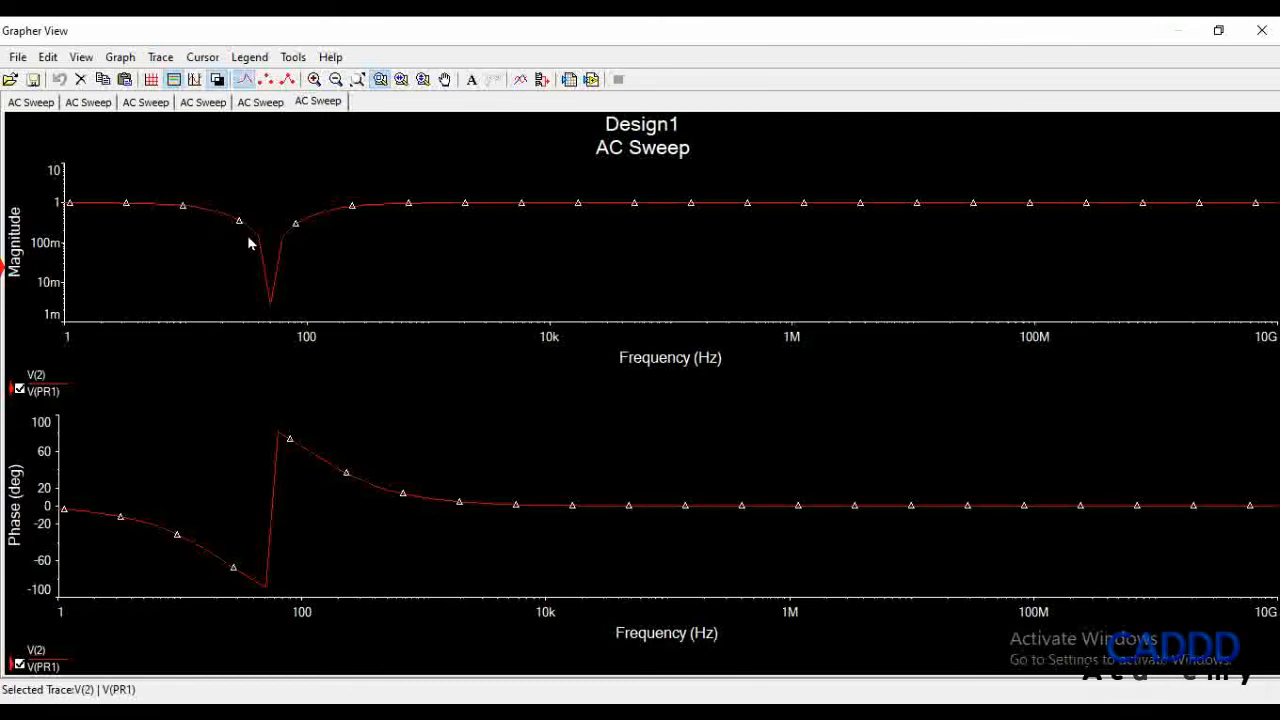
mouse_move(226, 228)
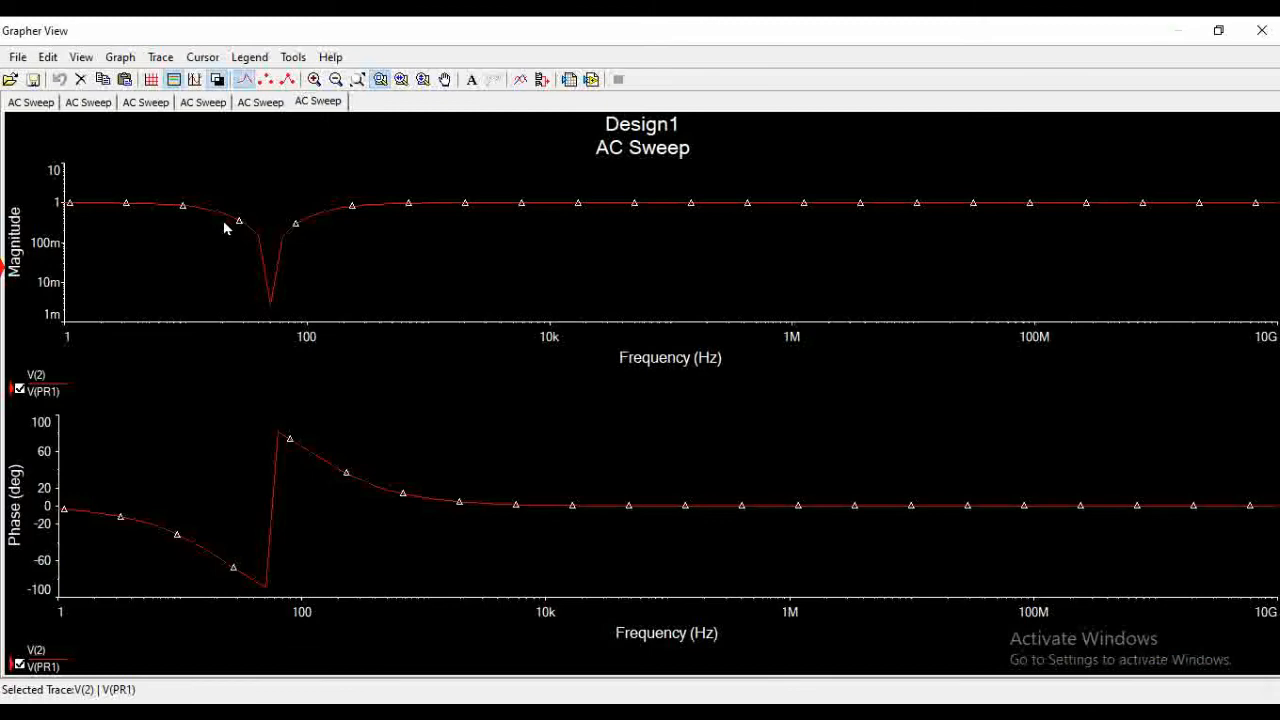
mouse_move(667, 209)
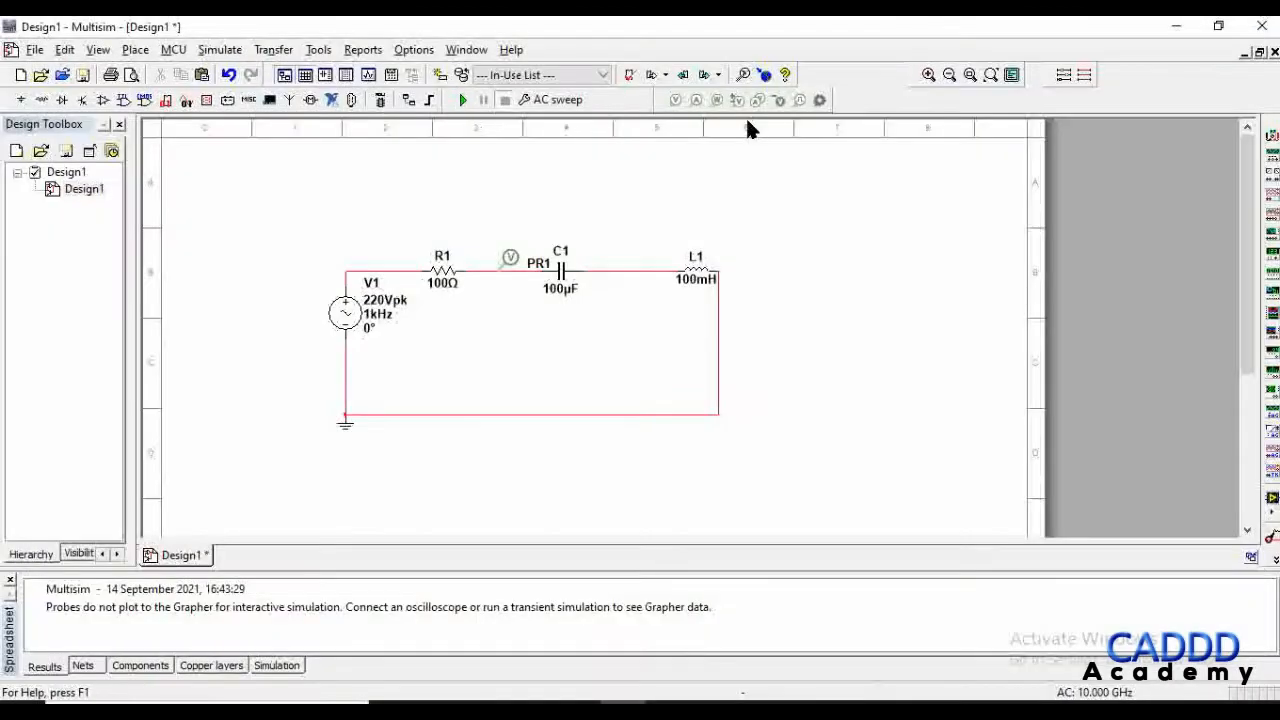
- Enter 0.1 Ω as R1's resistance in its properties
left_click(442, 270)
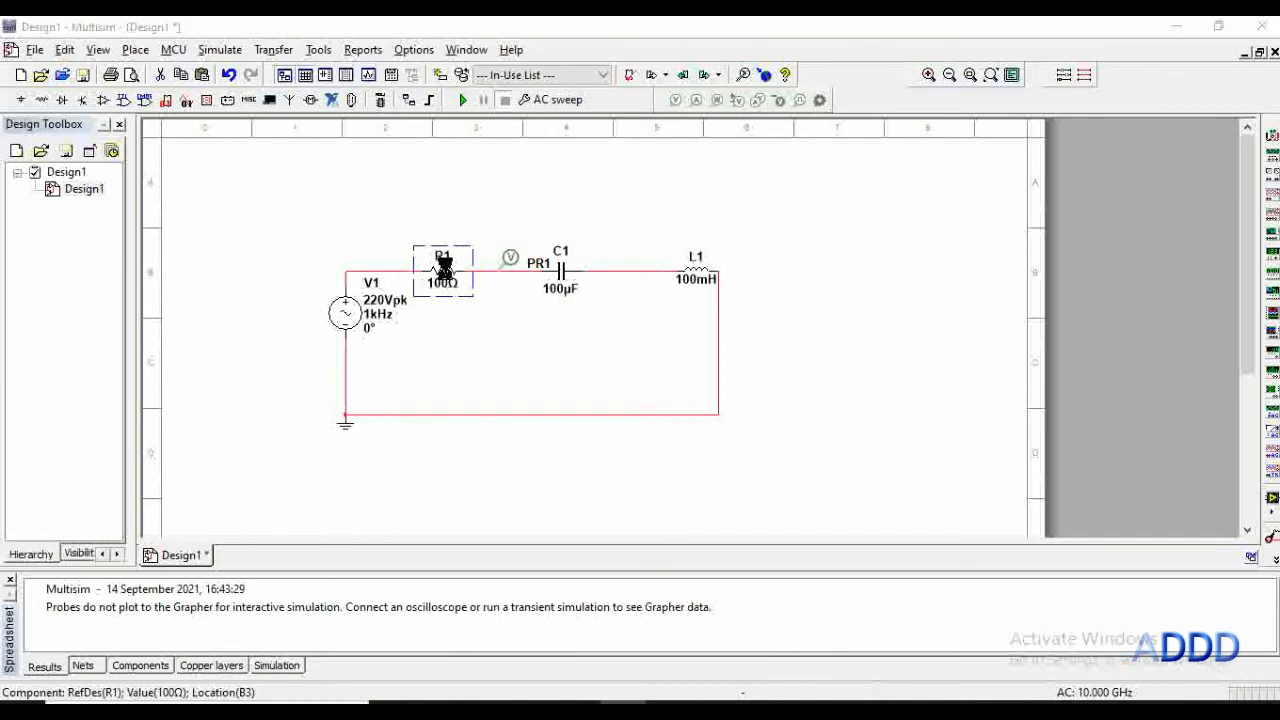
double_click(442, 268)
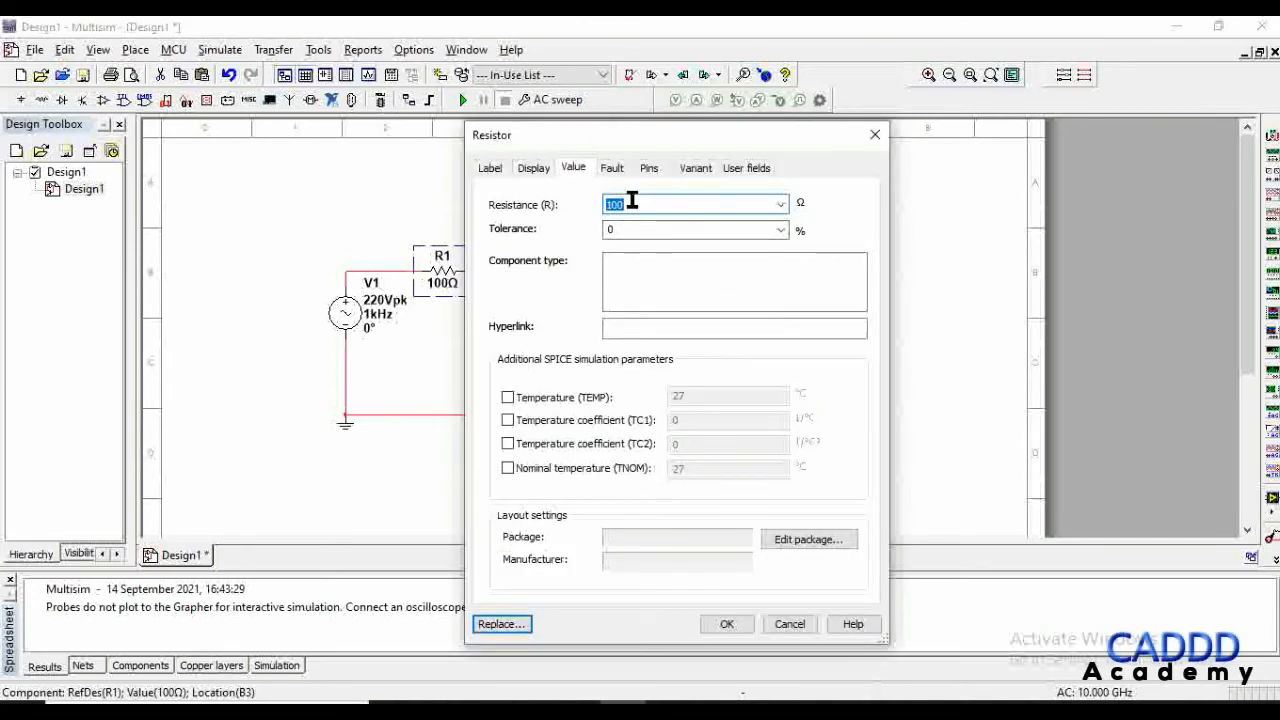
type("0.")
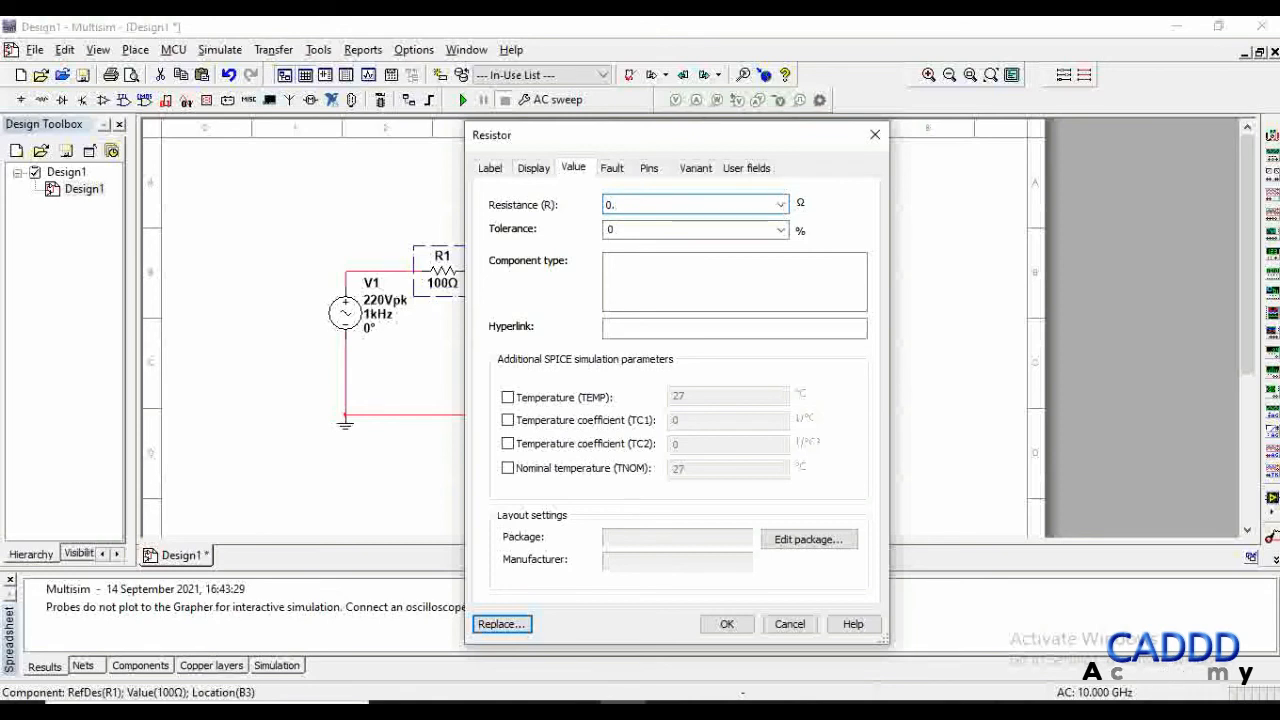
type("1")
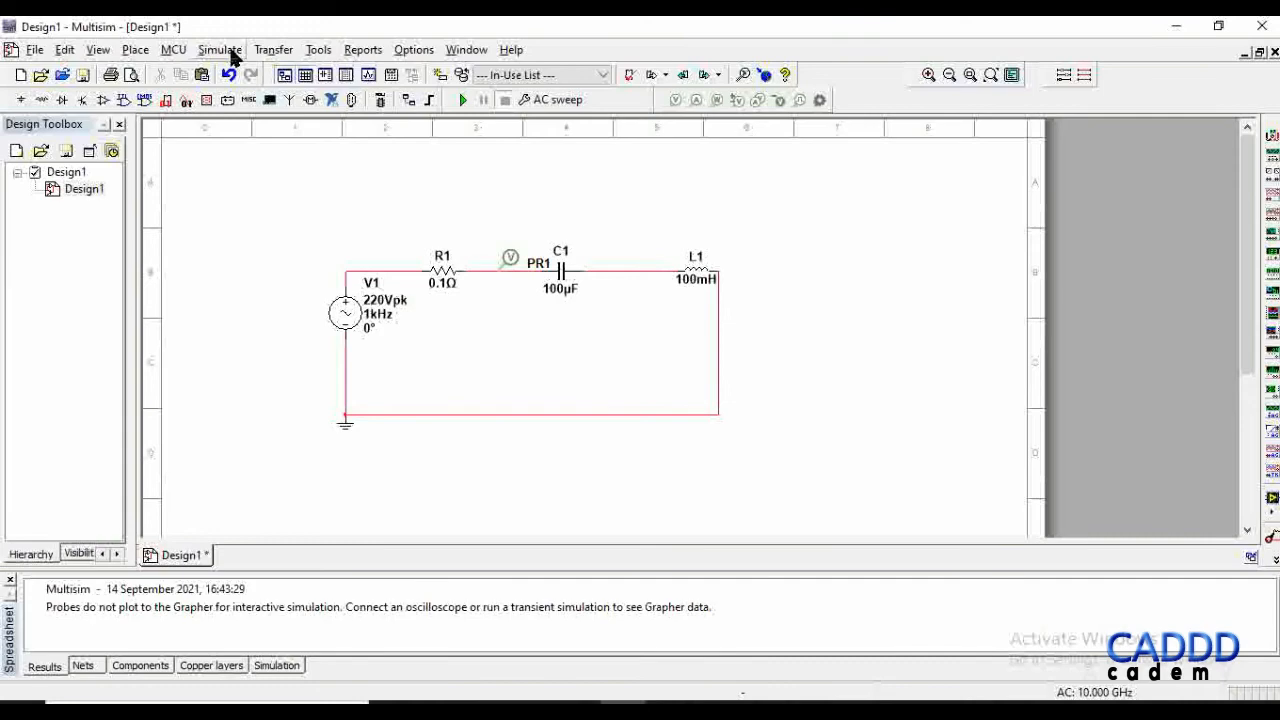
left_click(219, 49)
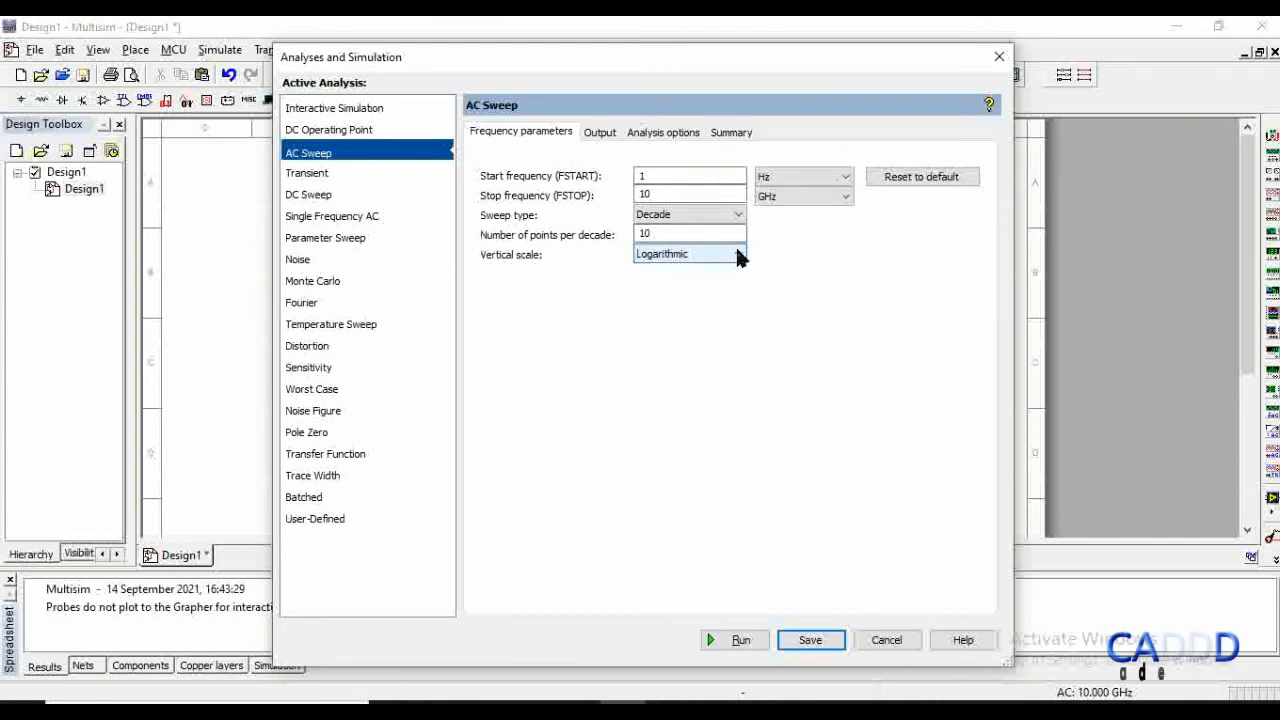
- Switch the AC sweep's vertical scale to Linear and save the analysis settings
left_click(690, 253)
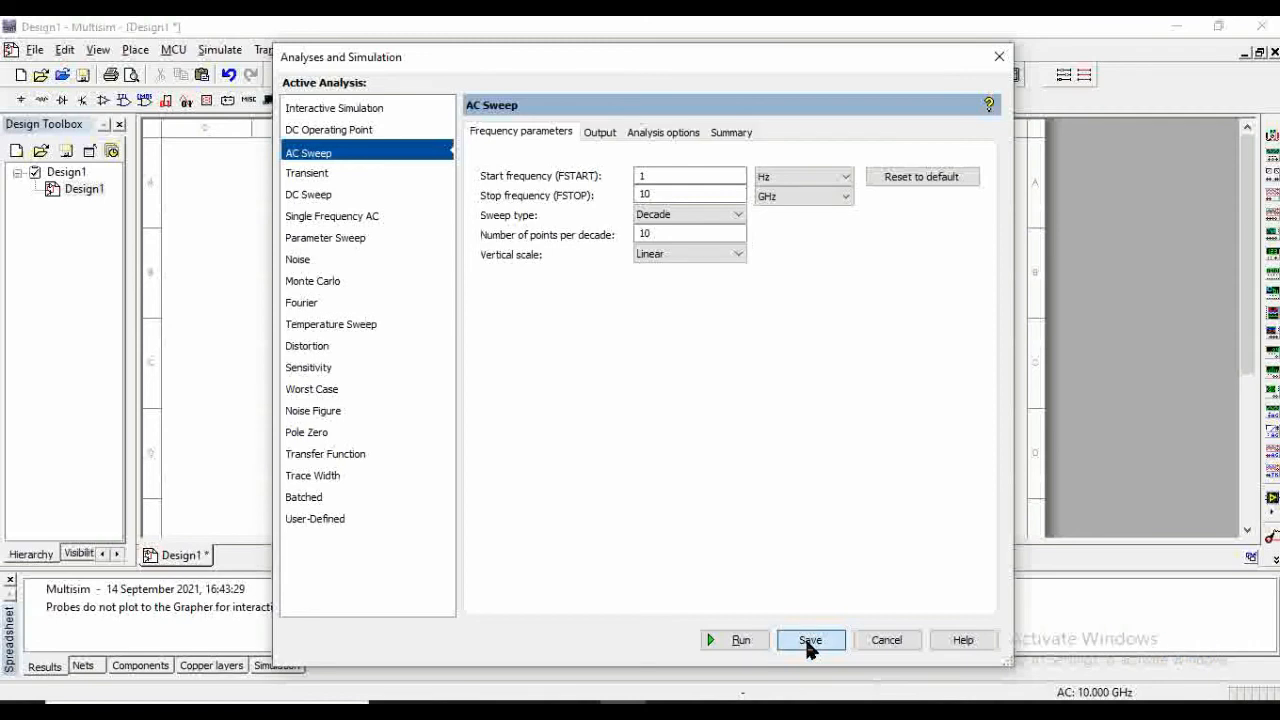
left_click(810, 640)
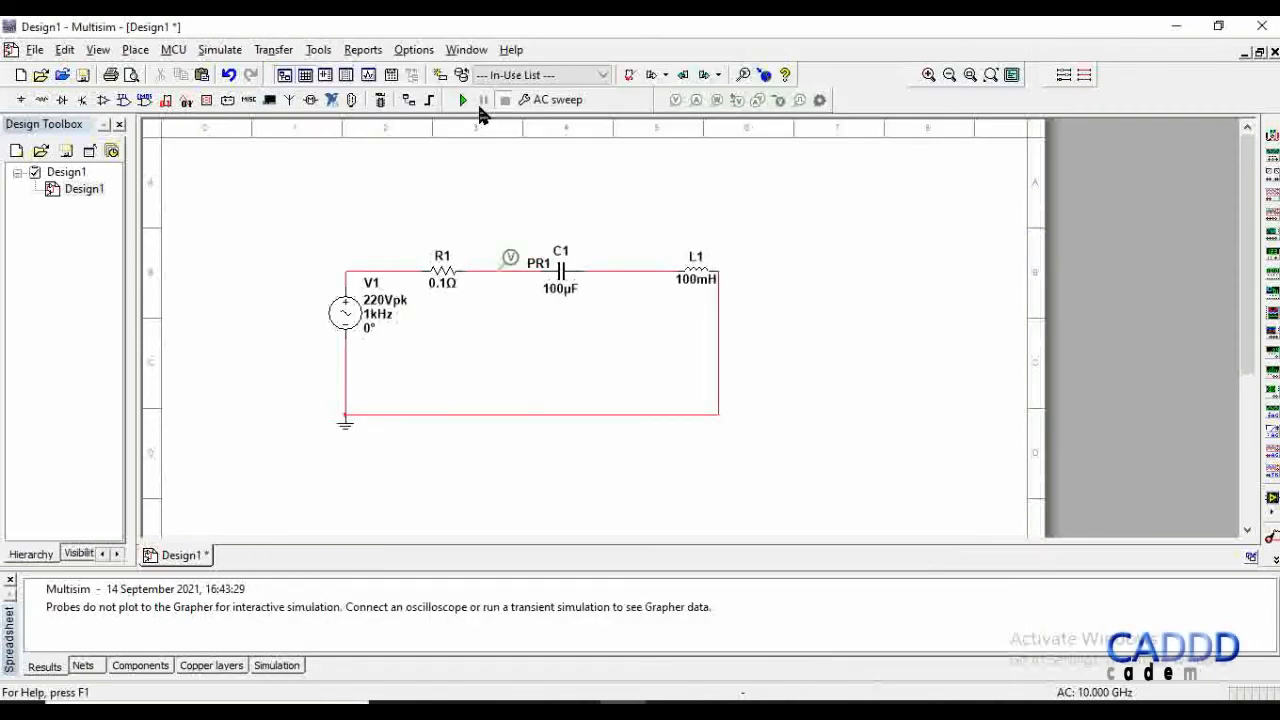
mouse_move(470, 108)
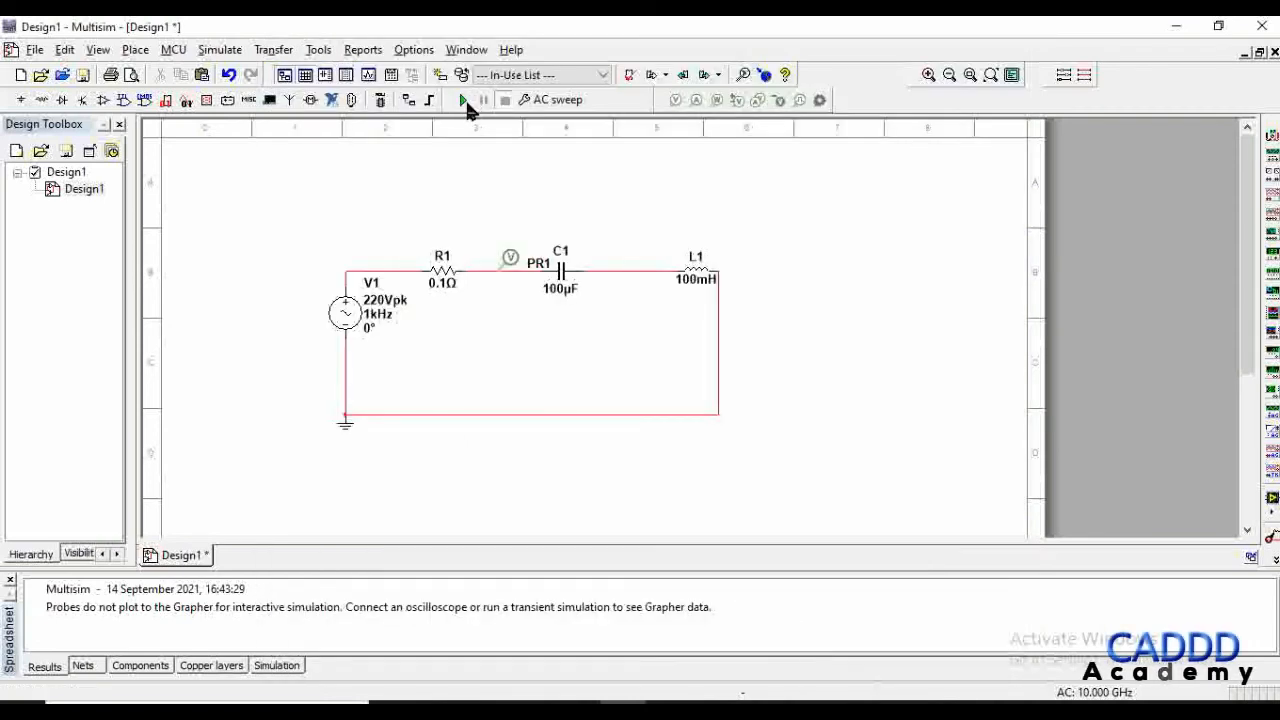
left_click(462, 99)
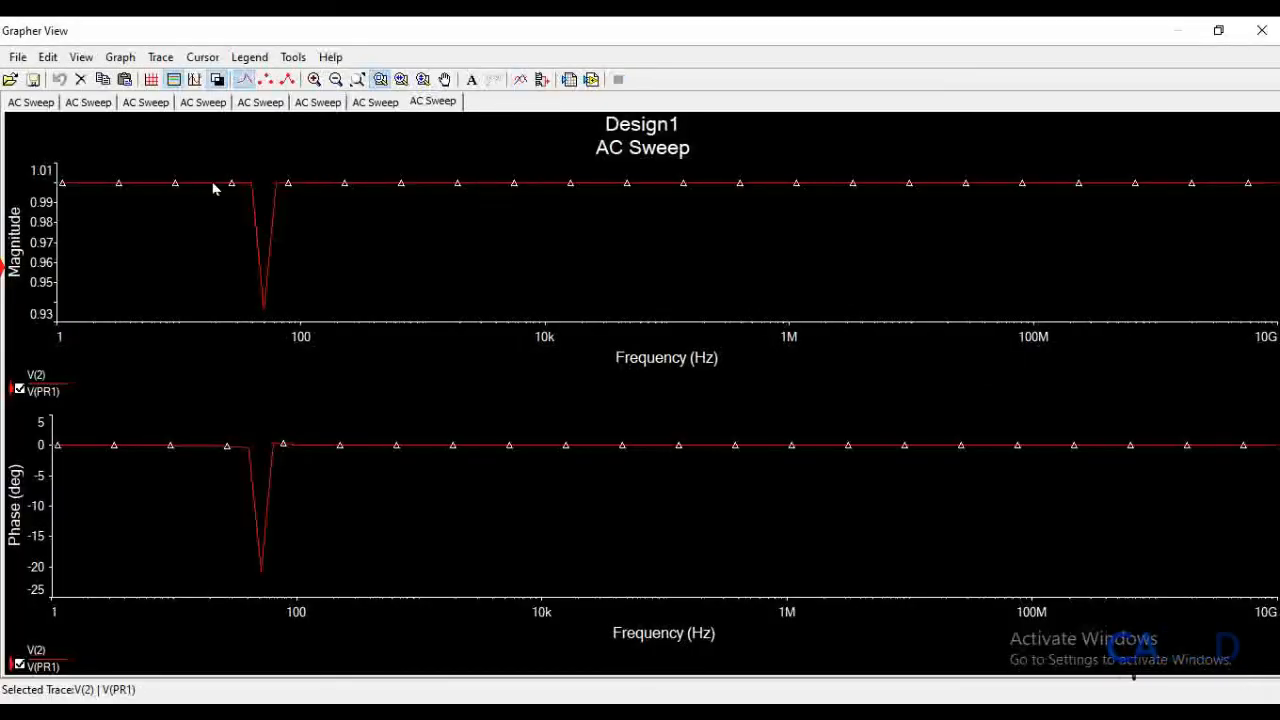
mouse_move(258, 317)
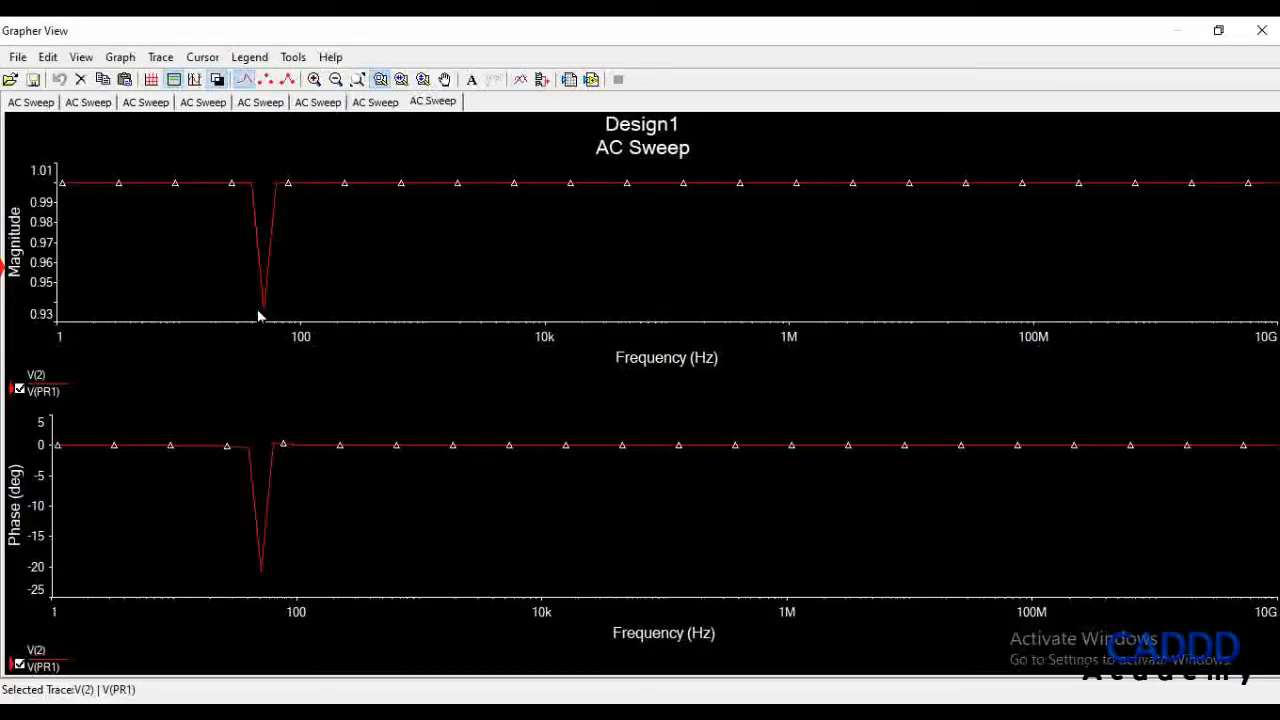
mouse_move(252, 183)
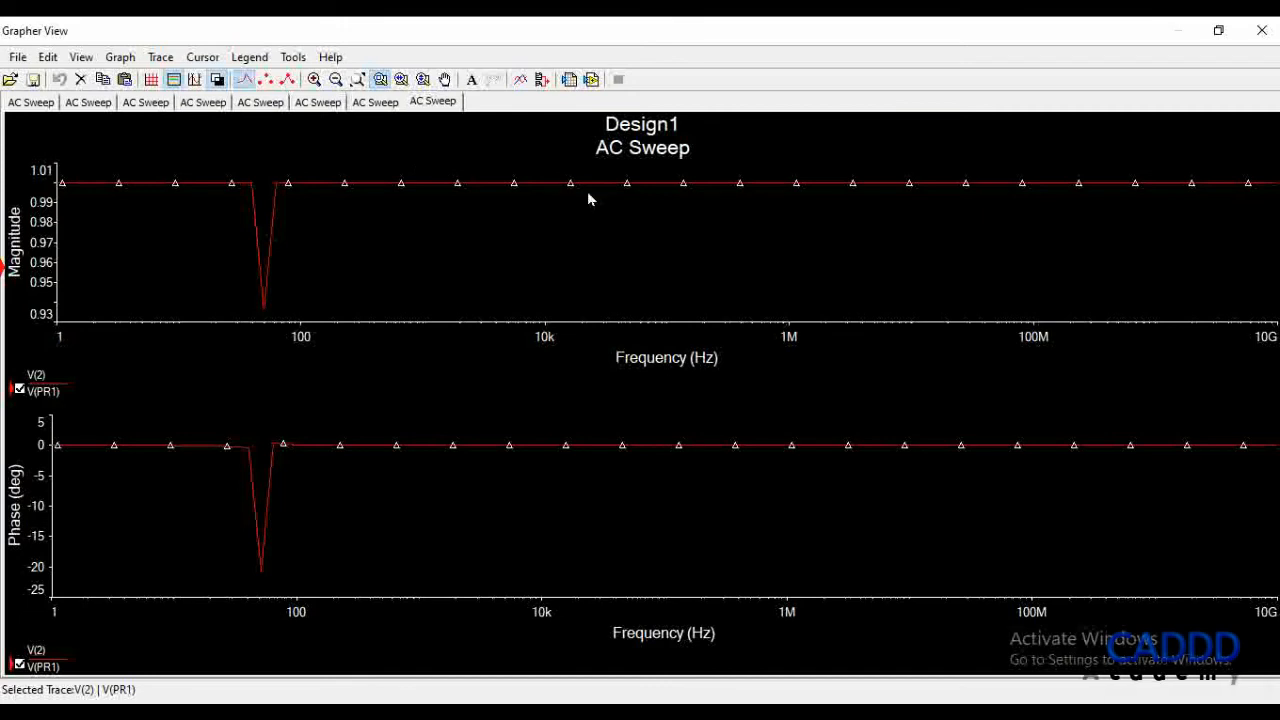
mouse_move(285, 178)
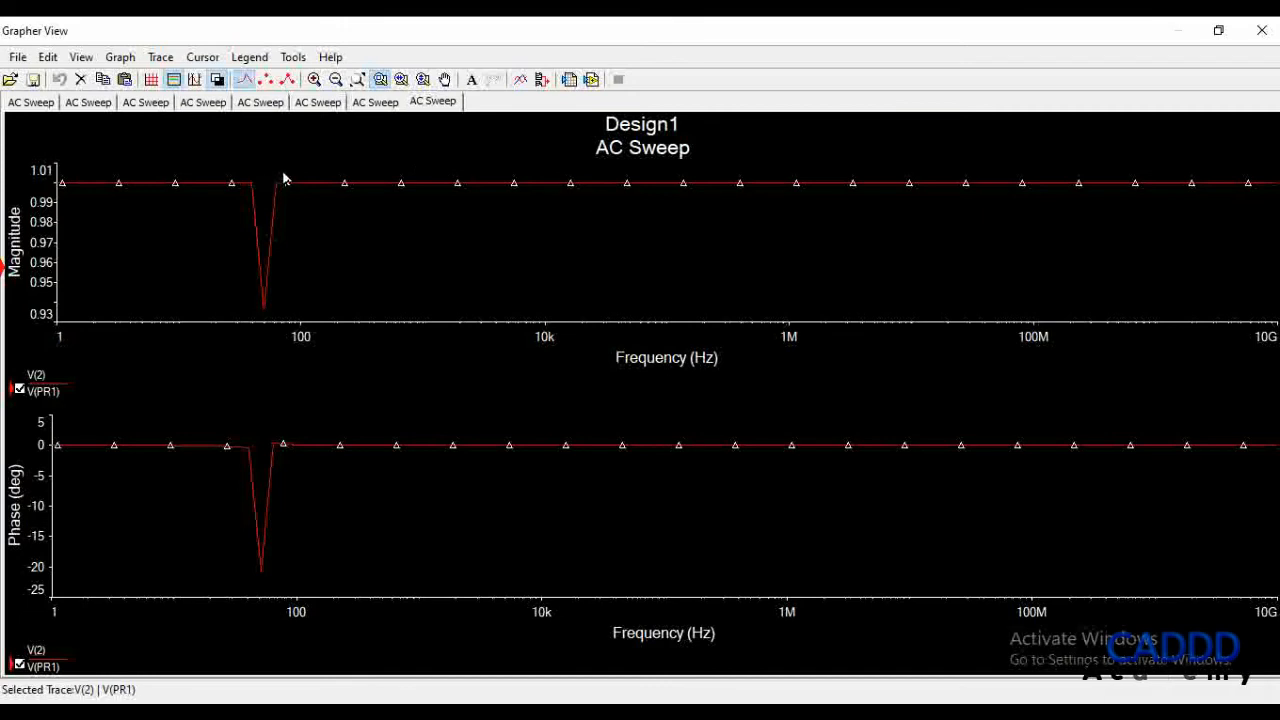
mouse_move(268, 331)
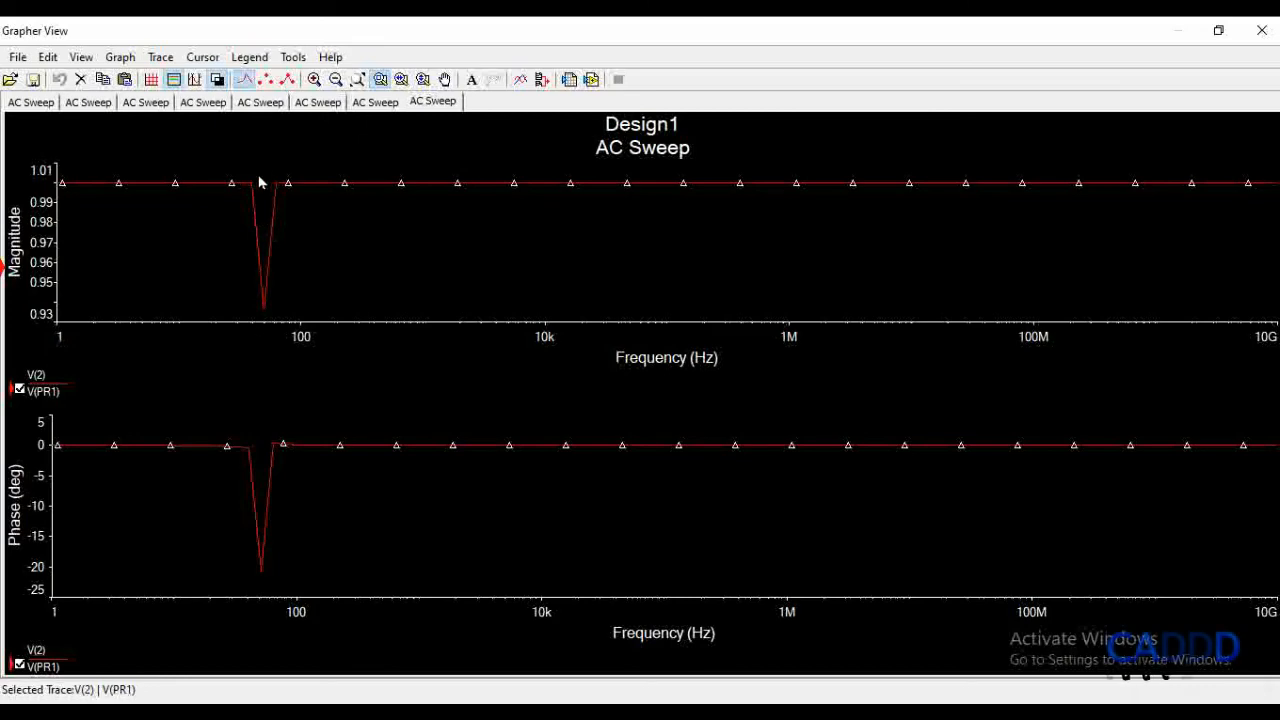
mouse_move(738, 248)
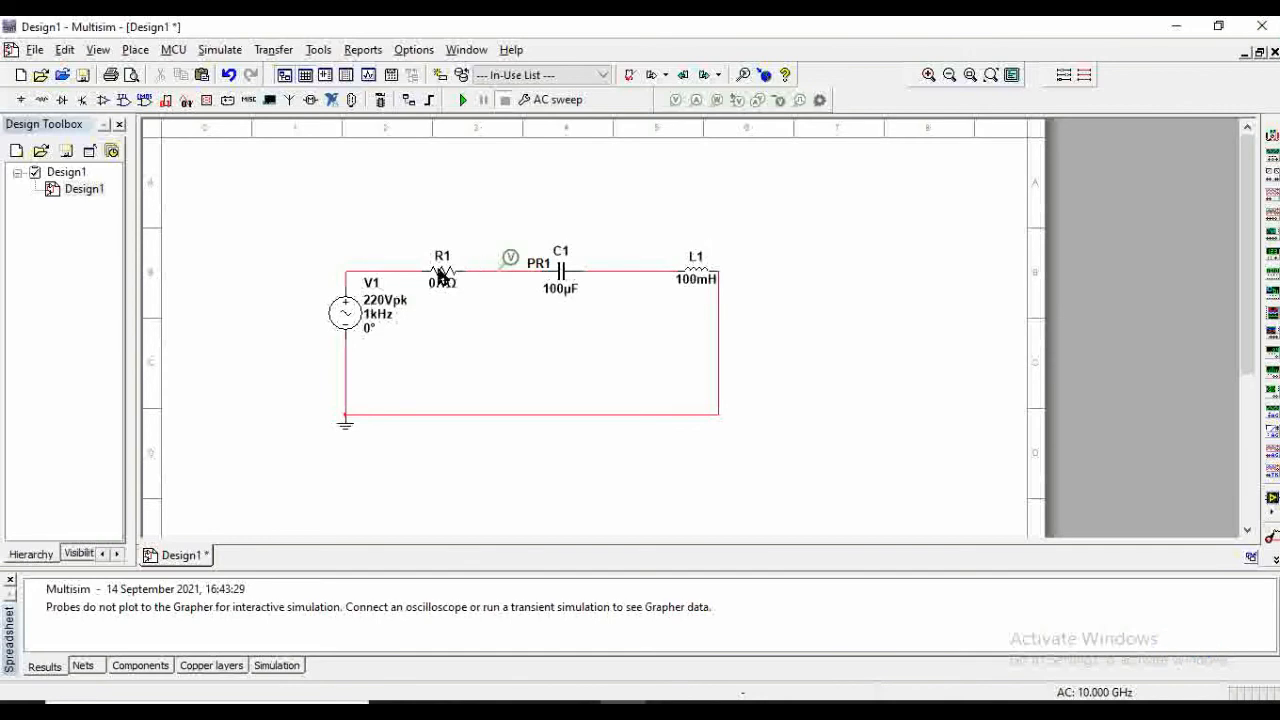
- Set R1 to 0.001 Ω, run the sweep to view the shallow notch near 50 Hz, then close Grapher
double_click(441, 270)
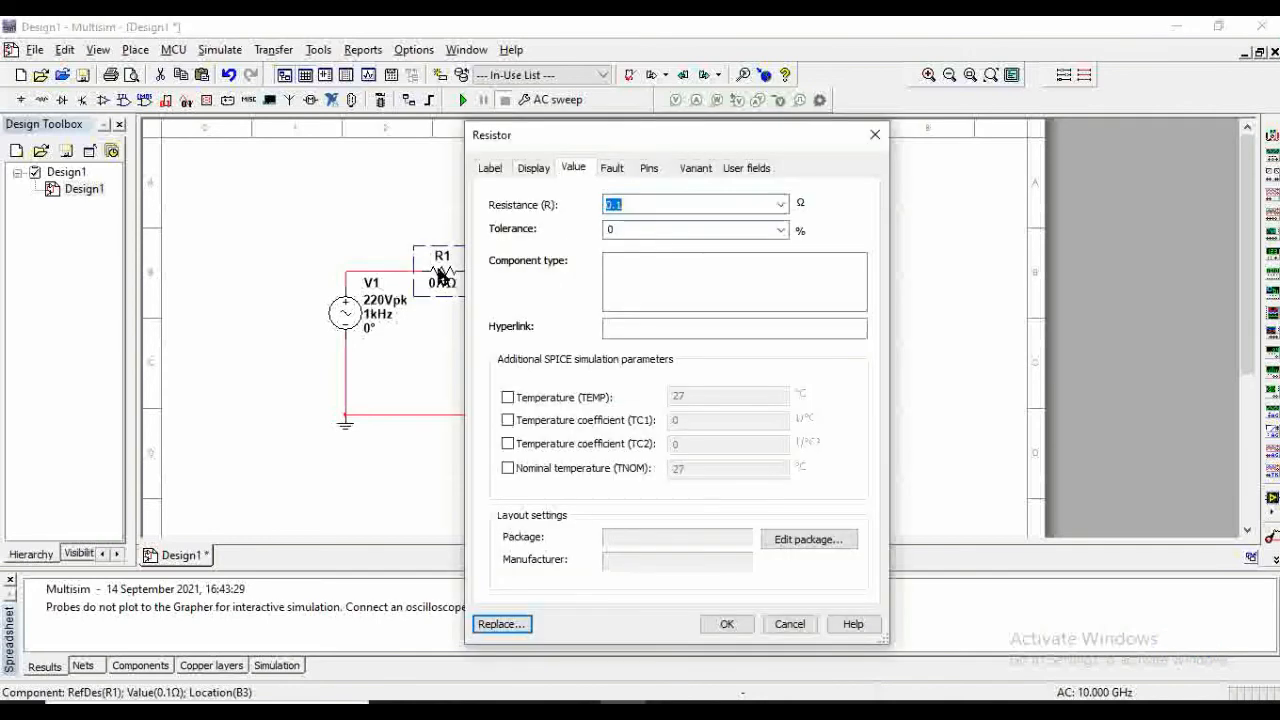
left_click(618, 204)
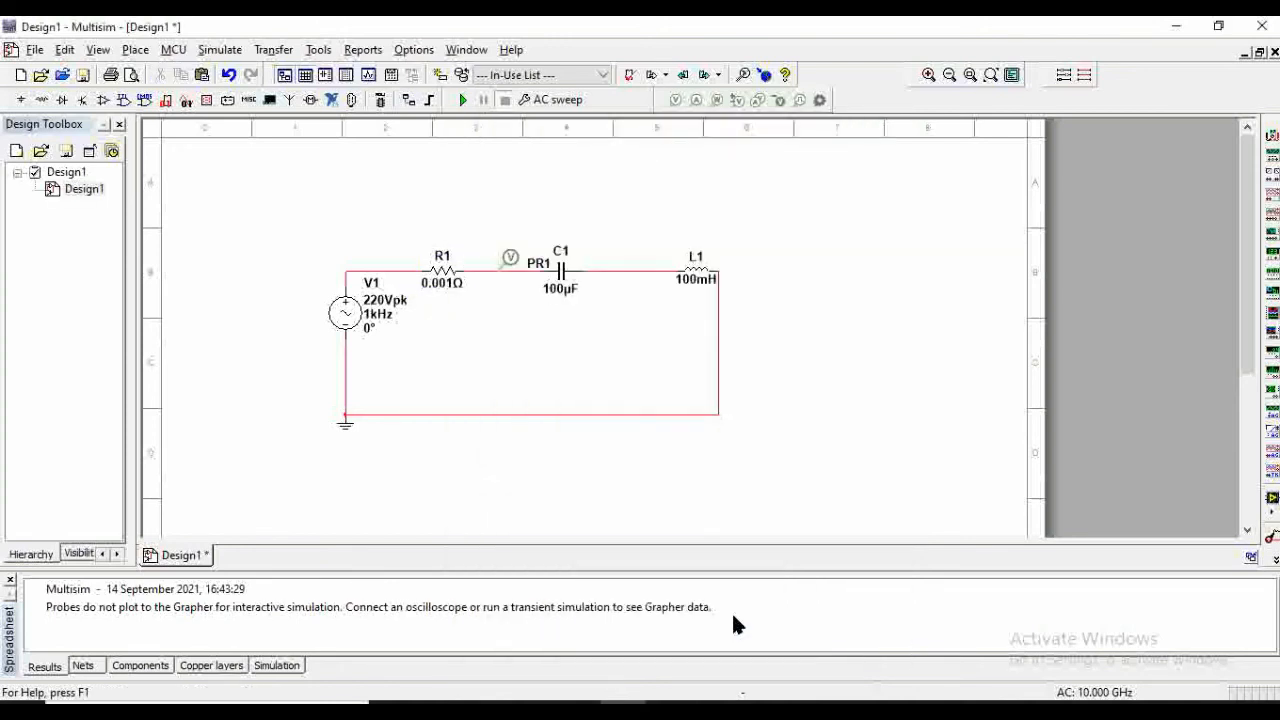
left_click(462, 99)
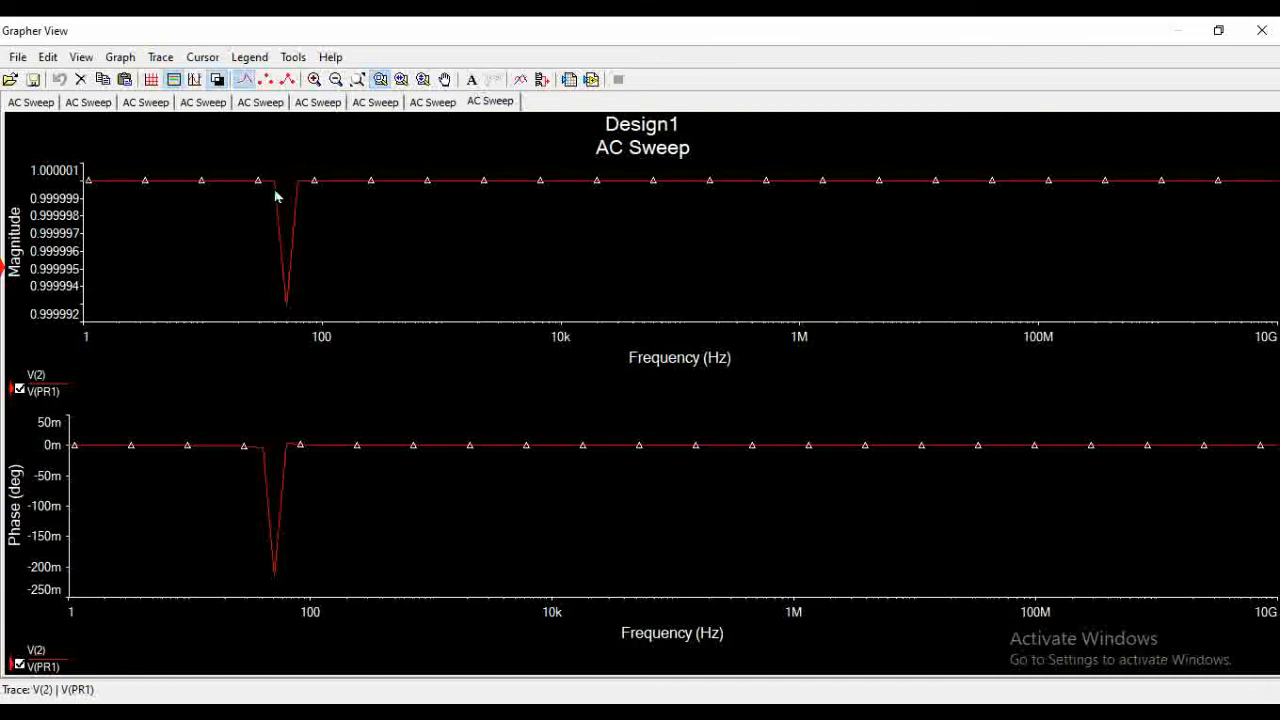
left_click(280, 185)
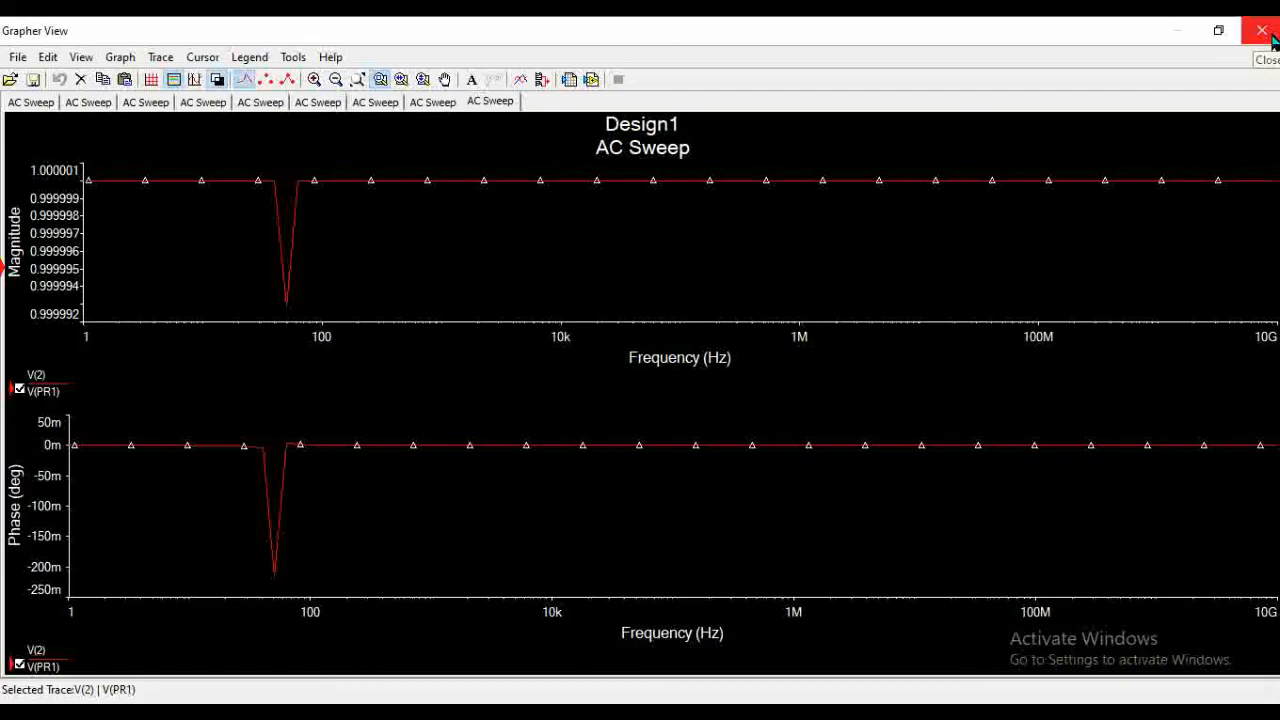
left_click(1262, 31)
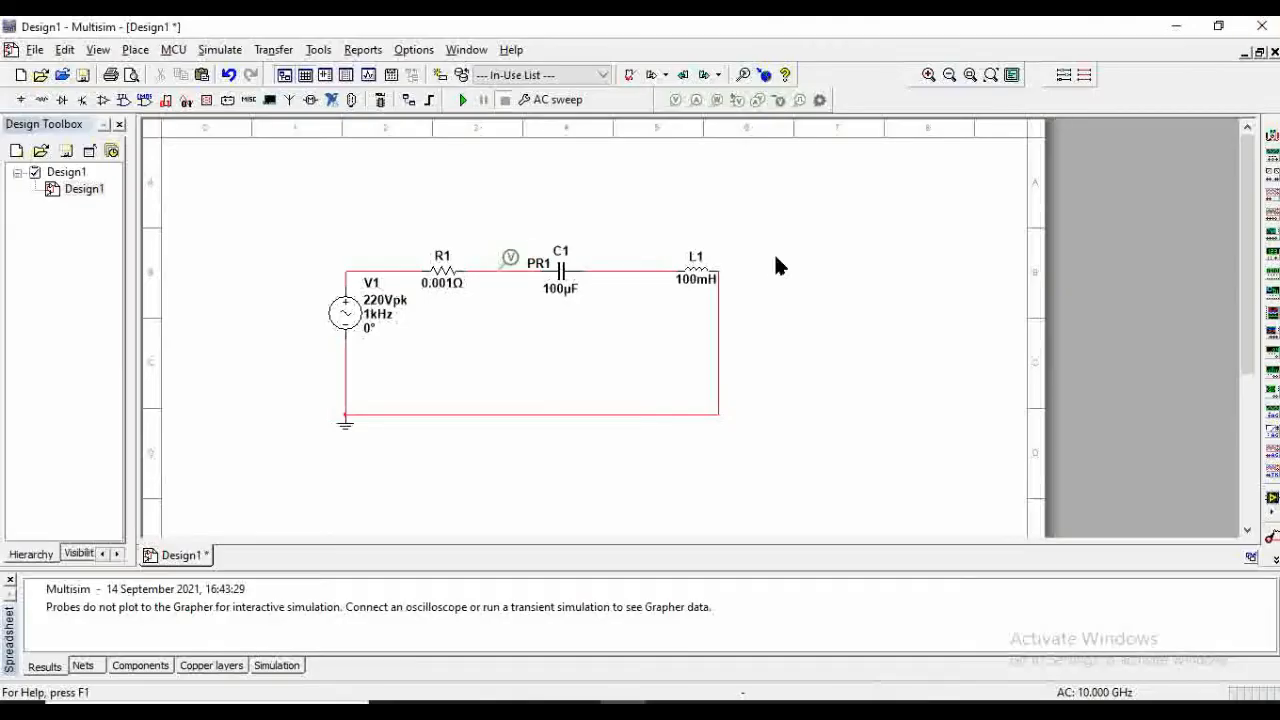
mouse_move(518, 302)
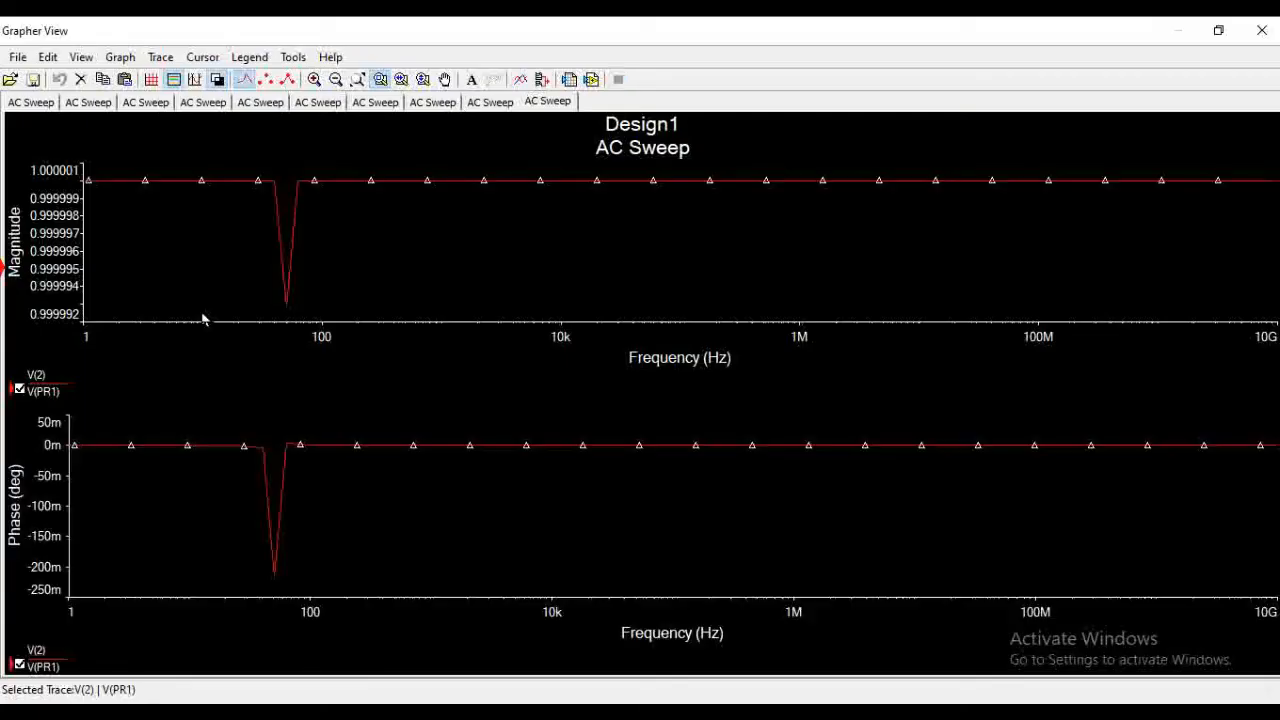
mouse_move(864, 229)
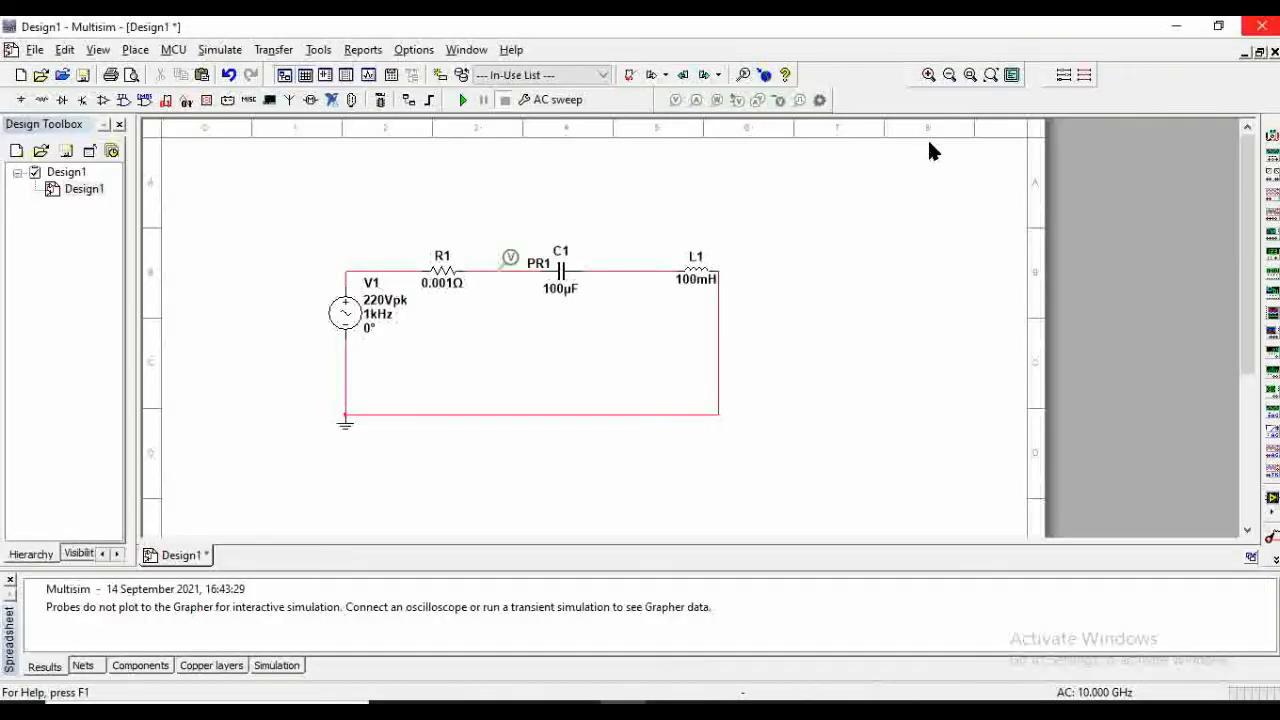
mouse_move(490, 165)
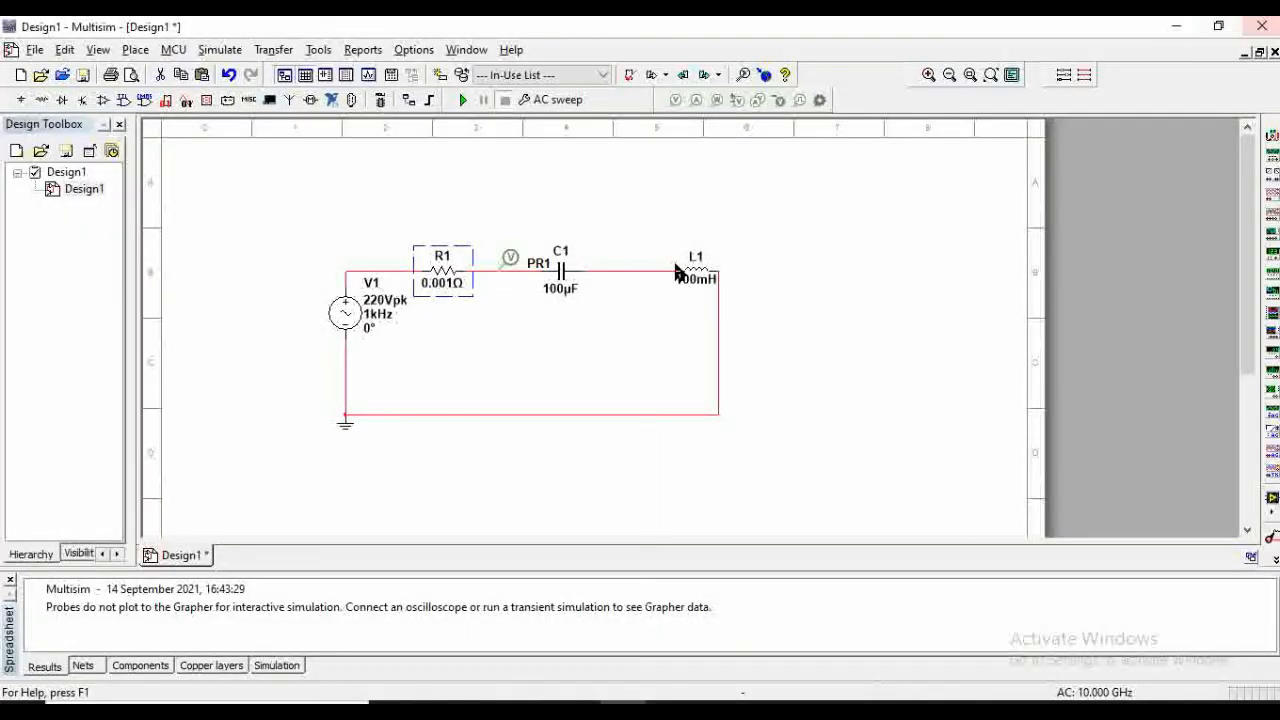
- Change R1's resistance back to 100 Ω and rerun the AC sweep
left_click(442, 270)
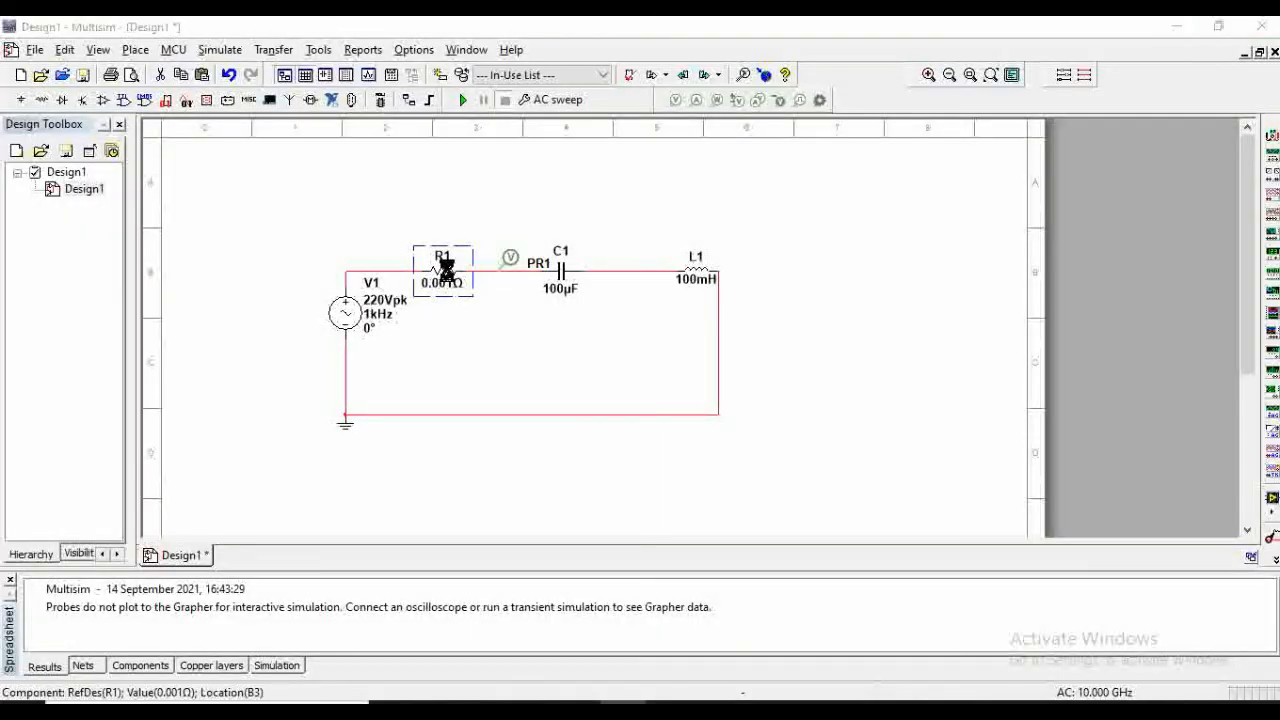
double_click(442, 268)
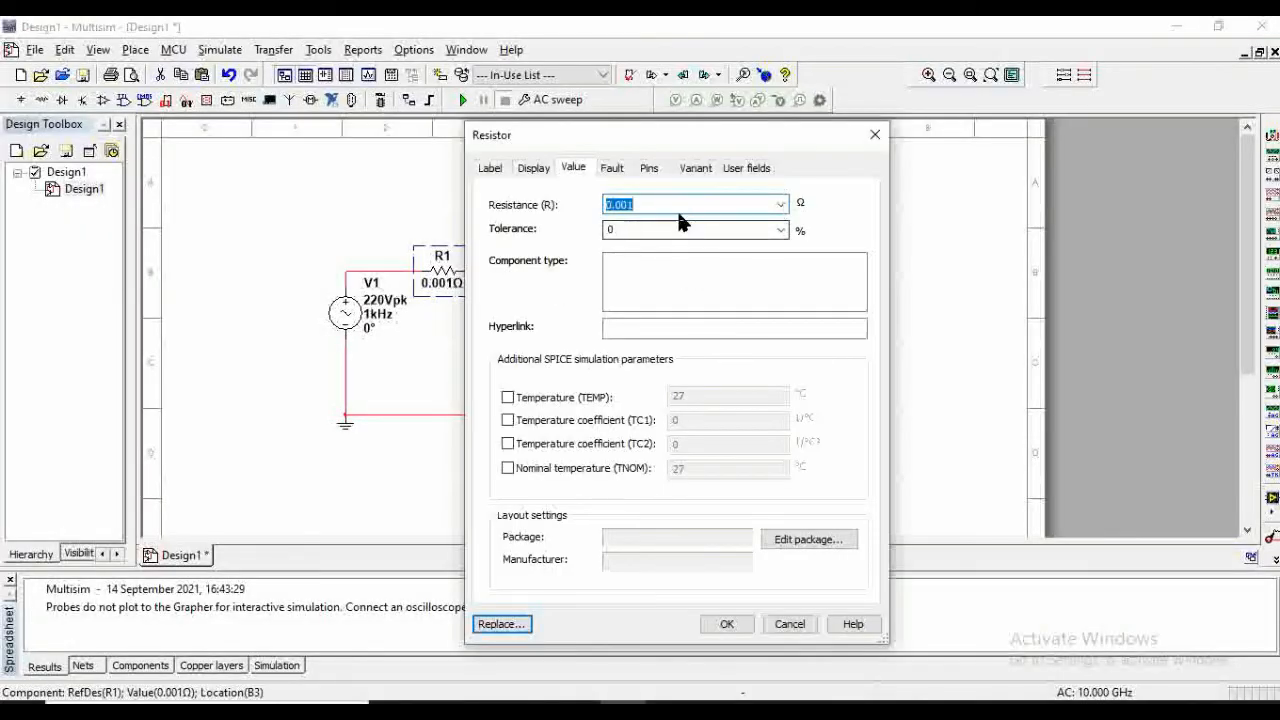
type("1")
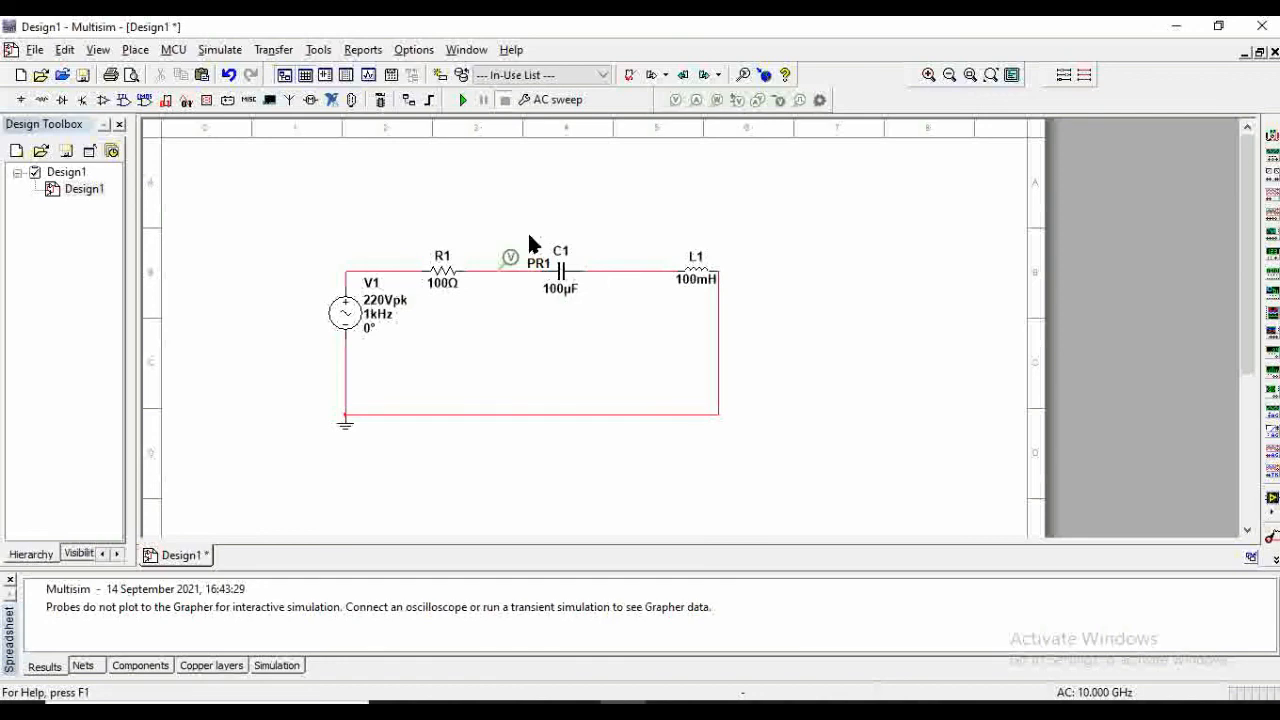
left_click(462, 99)
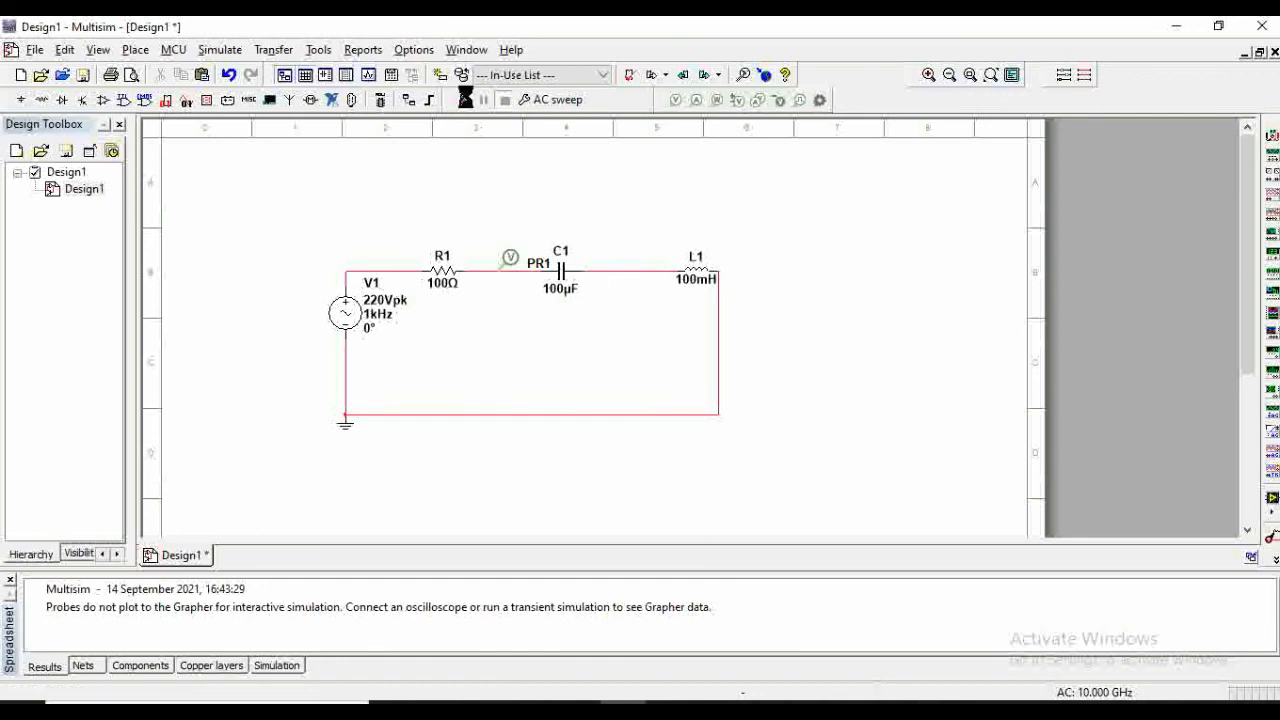